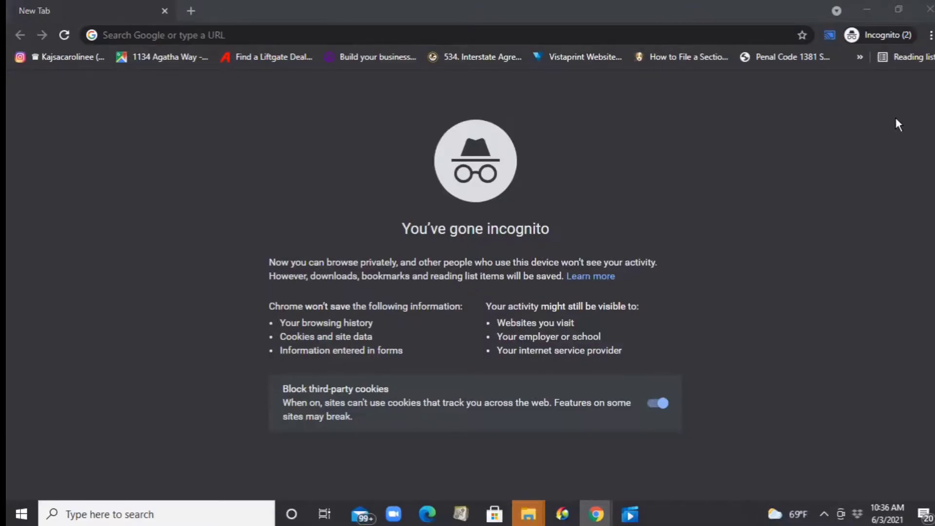
pyautogui.moveTo(550, 27)
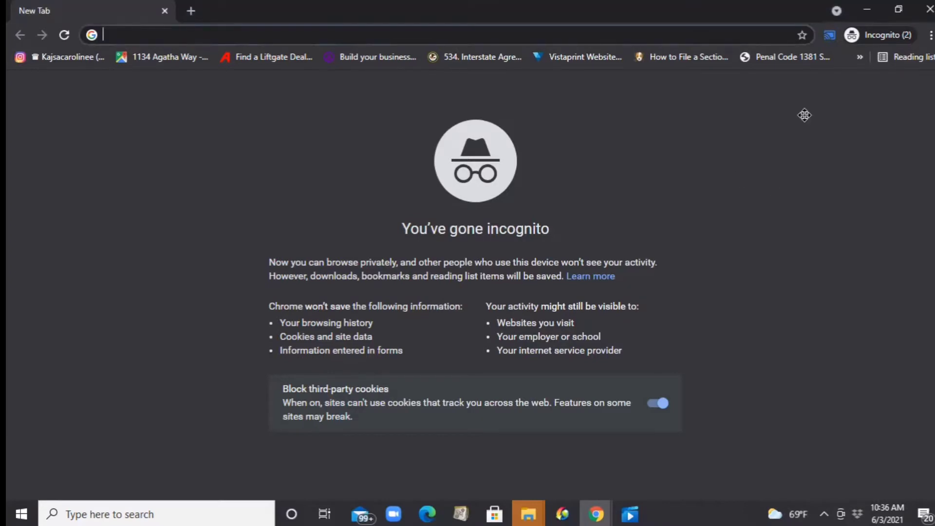
pyautogui.moveTo(34, 468)
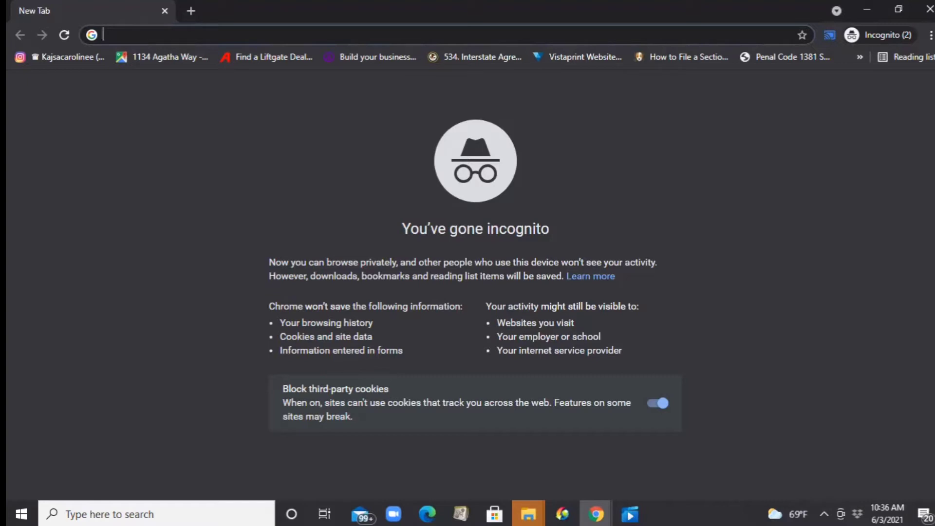
pyautogui.moveTo(640, 50)
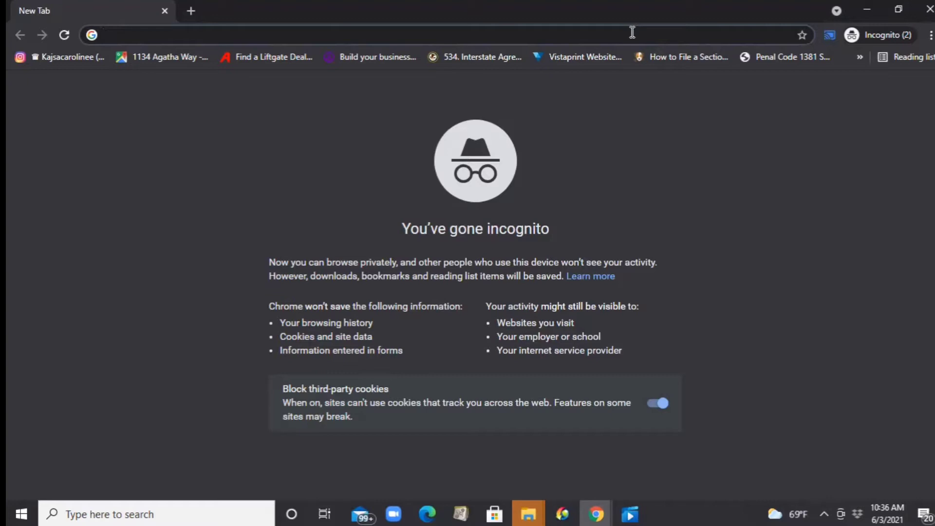
# Step: Go to hireahelper.com to reach the HireAHelper home page with its mover quote form
pyautogui.write('hireahelper.com')
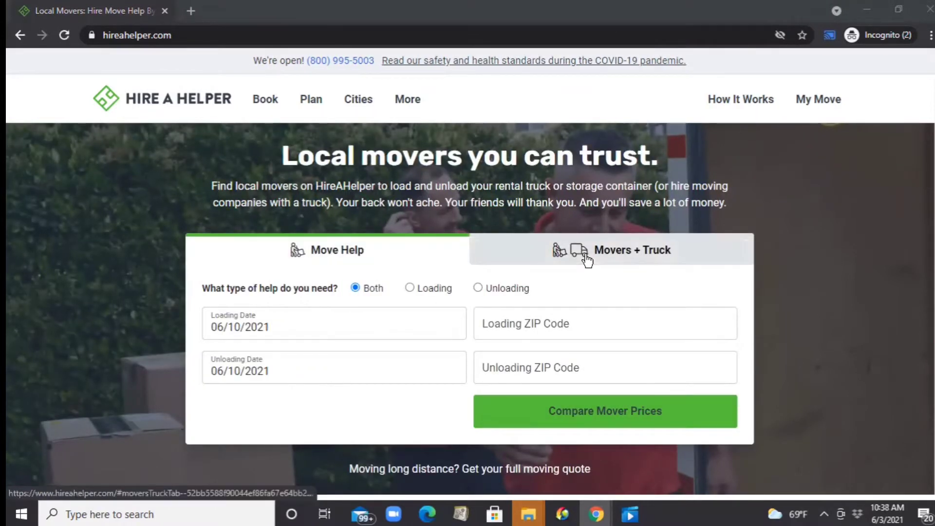
# Step: Switch the quote form to the Movers + Truck option
pyautogui.click(611, 250)
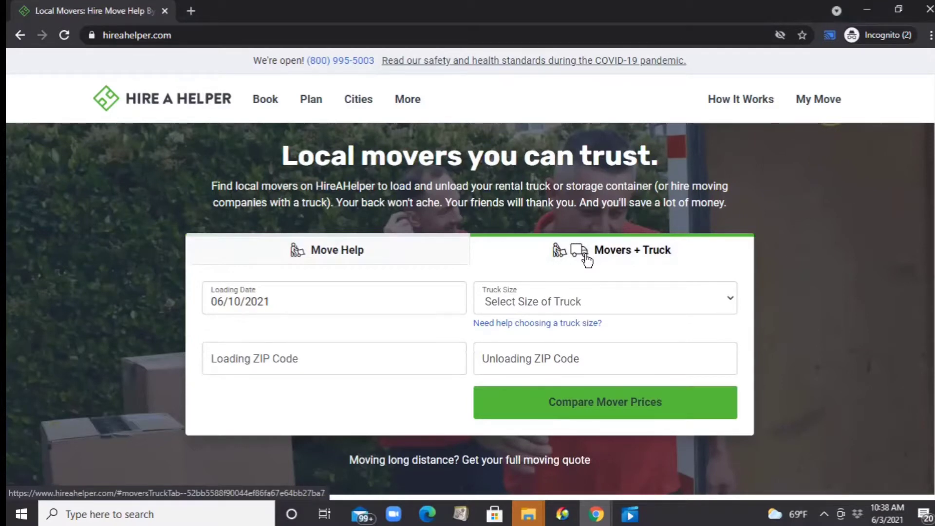
pyautogui.moveTo(268, 196)
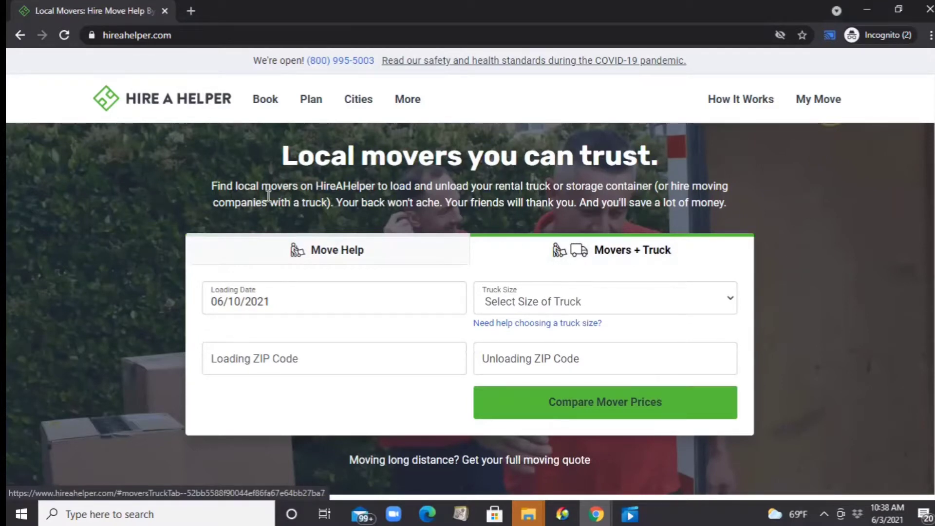
pyautogui.moveTo(741, 99)
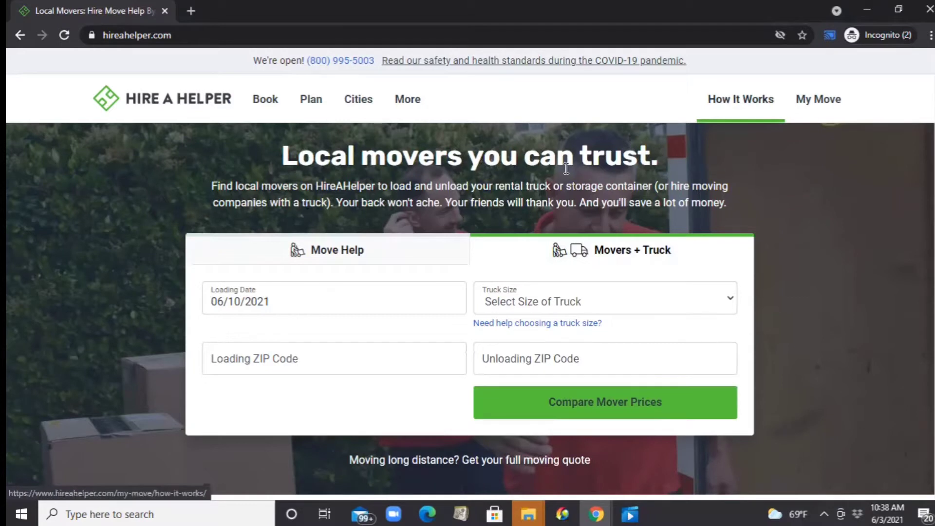
pyautogui.moveTo(758, 100)
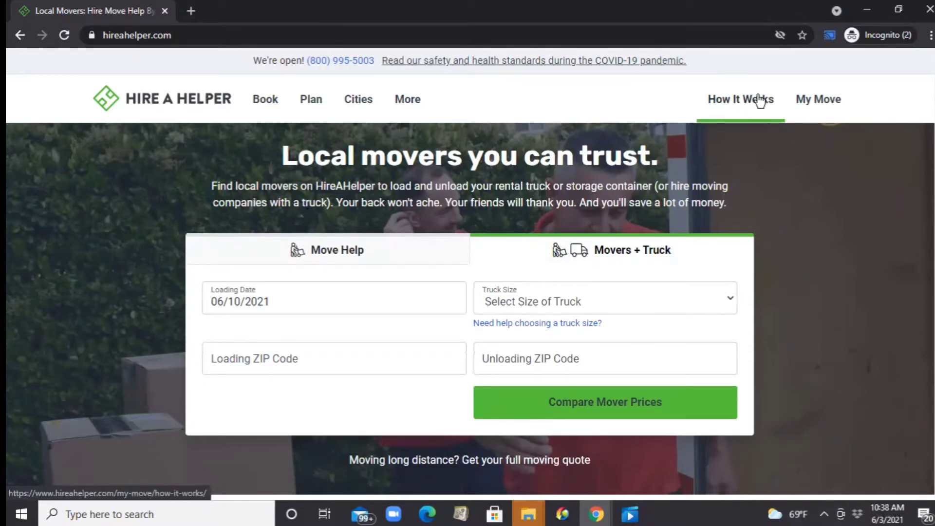
# Step: Read the How It Works page through its four steps down to the site footer
pyautogui.click(741, 100)
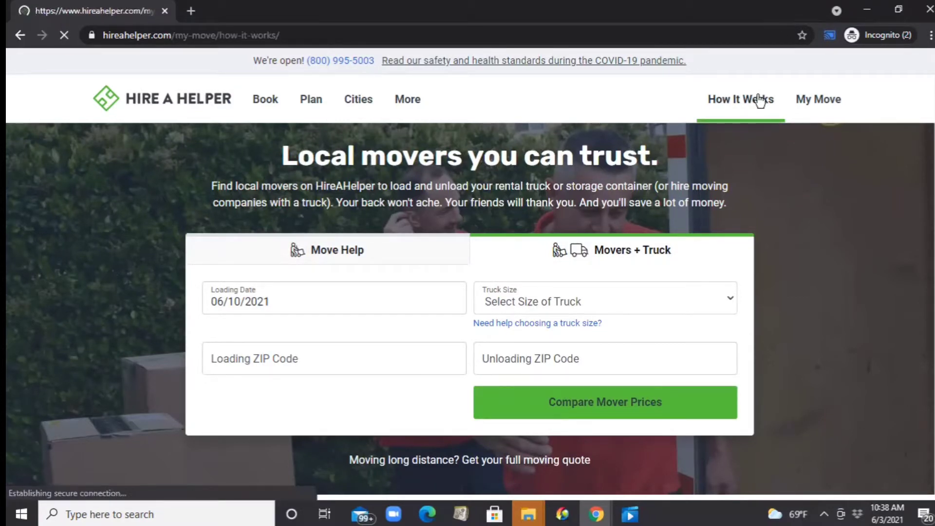
pyautogui.click(740, 100)
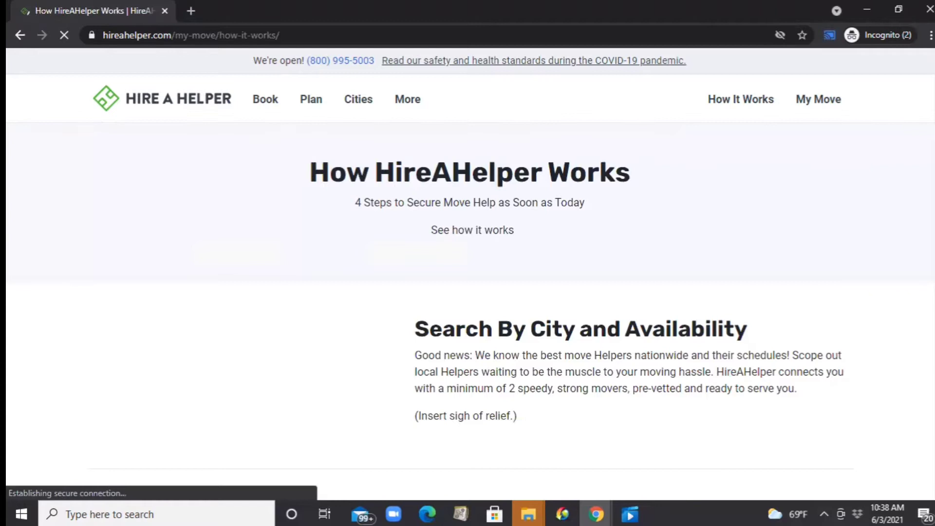
pyautogui.scroll(-3)
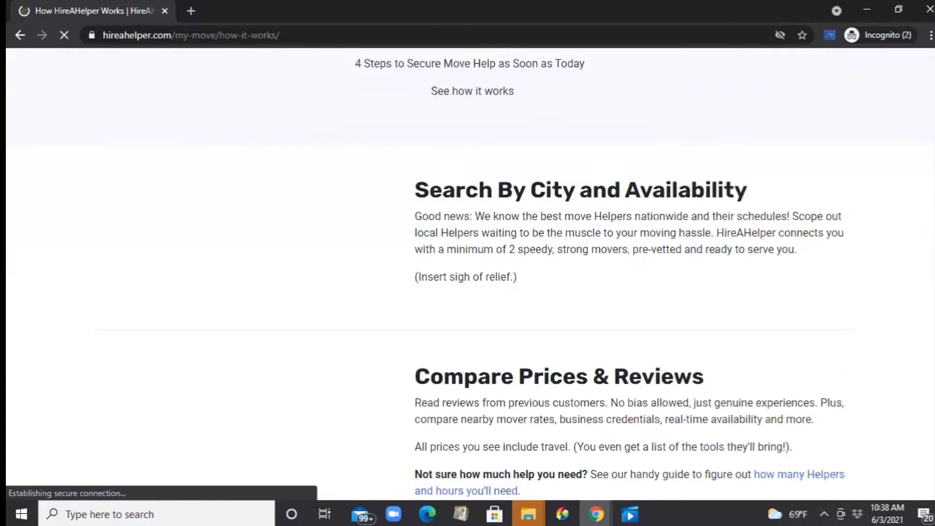
pyautogui.scroll(-3)
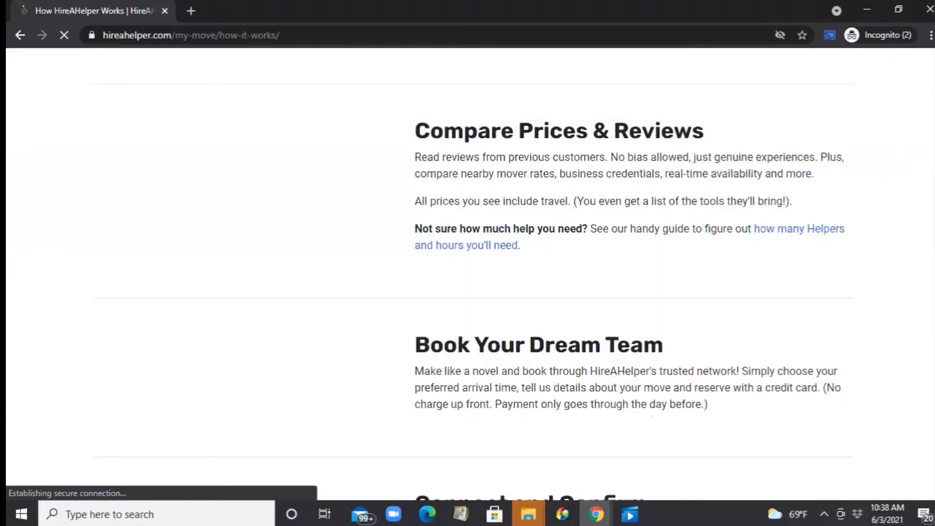
pyautogui.scroll(-3)
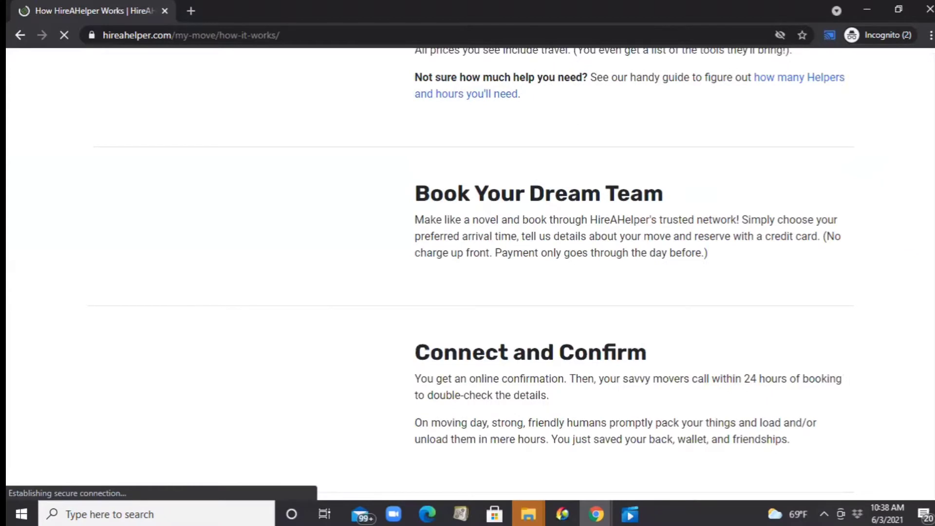
pyautogui.scroll(-3)
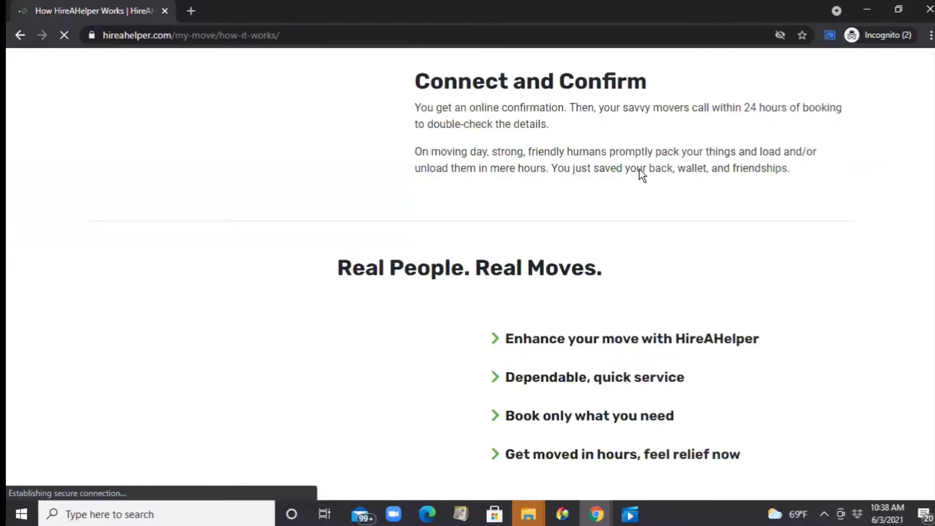
pyautogui.scroll(3)
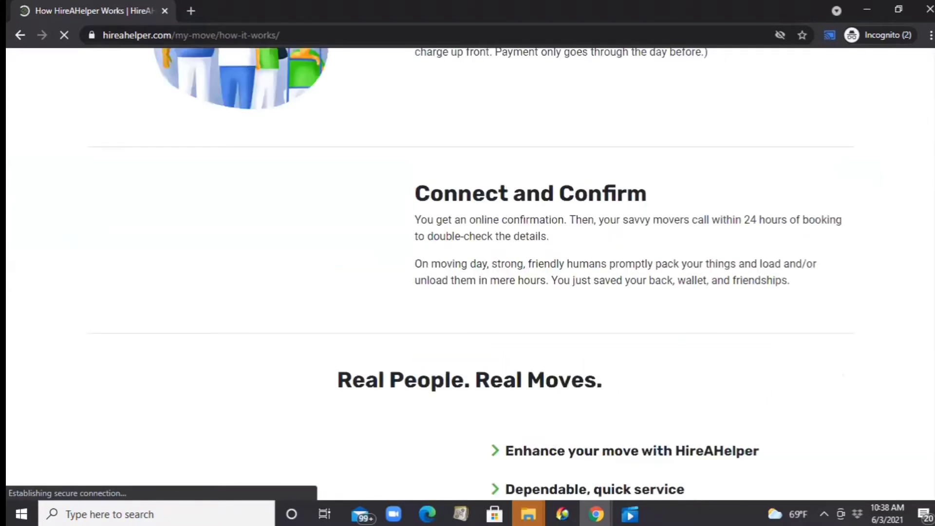
pyautogui.scroll(-3)
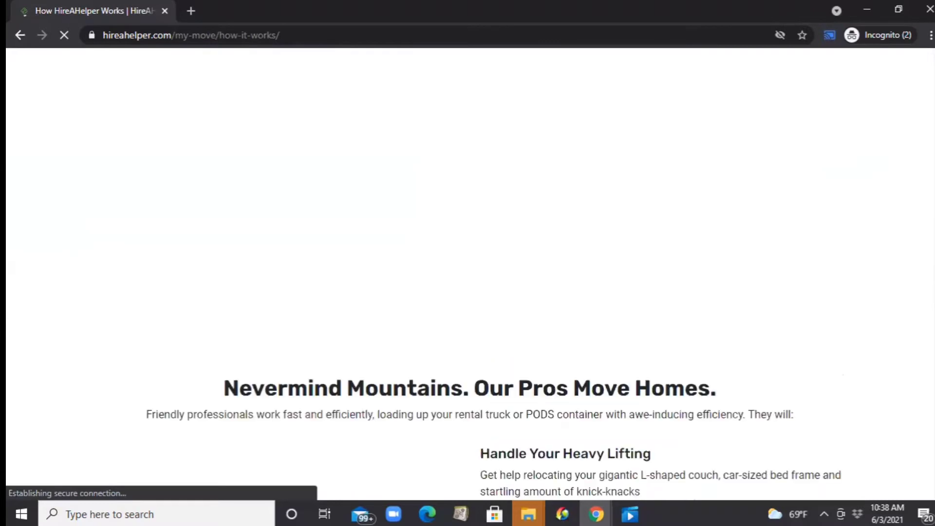
pyautogui.scroll(-3)
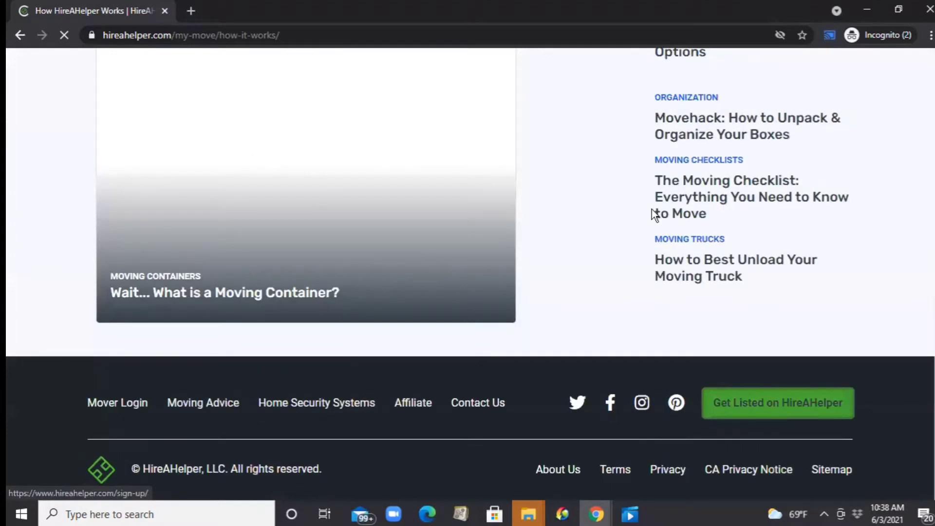
# Step: Read the service-provider sign-up page down to the Zero risk section's 29% charge on all orders
pyautogui.click(777, 402)
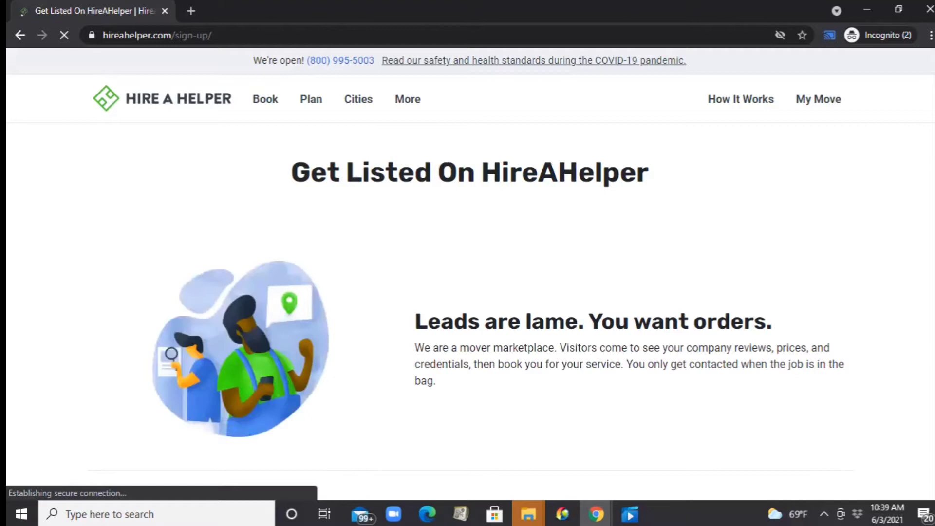
pyautogui.scroll(-3)
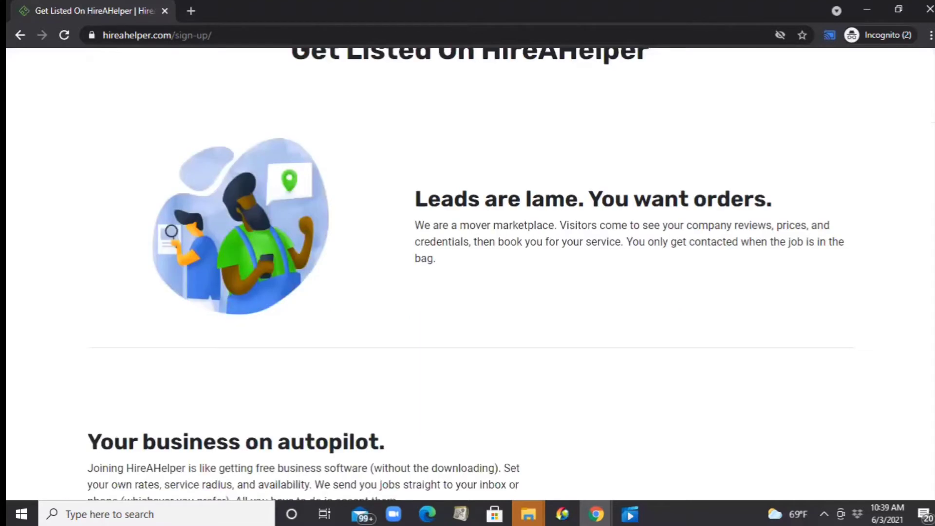
pyautogui.scroll(-3)
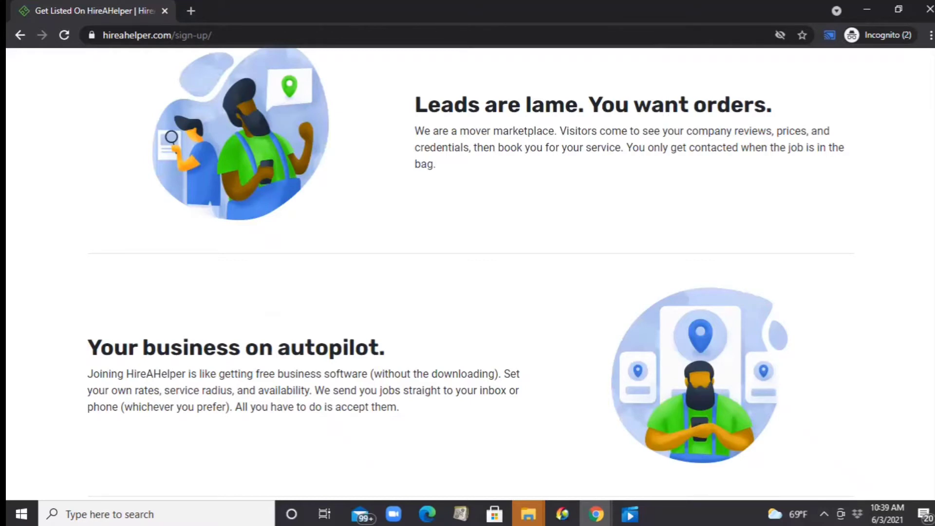
pyautogui.moveTo(571, 135)
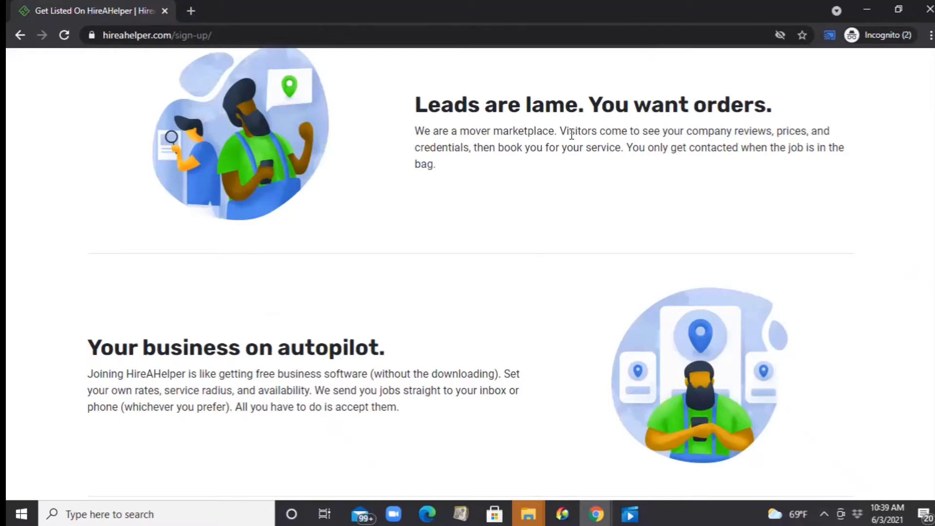
pyautogui.moveTo(572, 137)
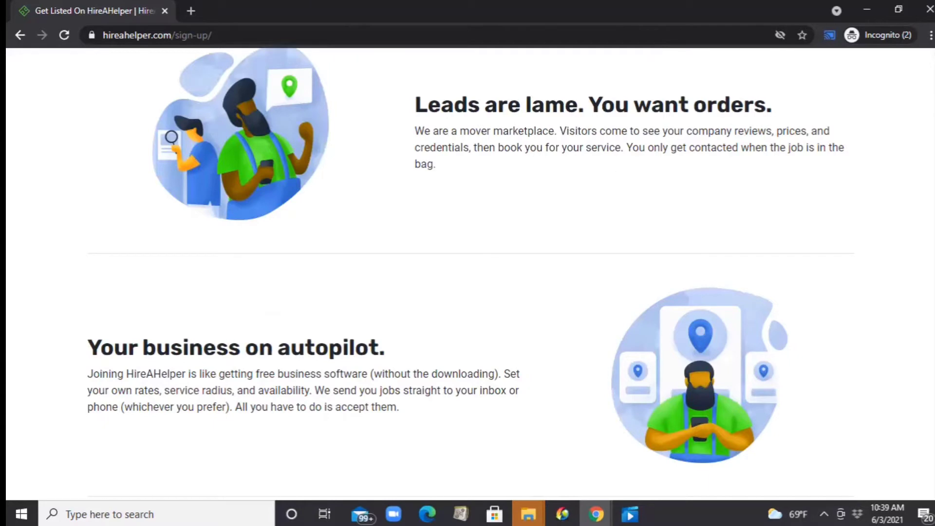
pyautogui.moveTo(772, 130)
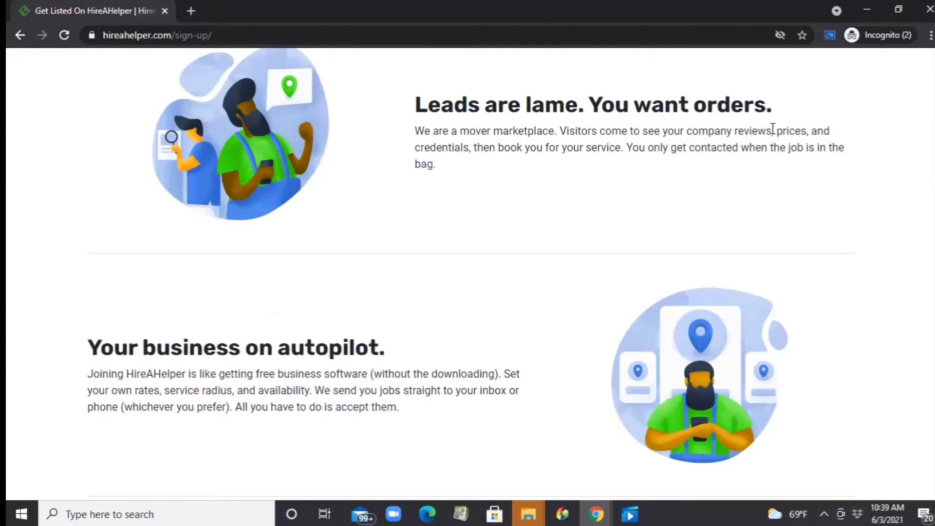
pyautogui.moveTo(370, 119)
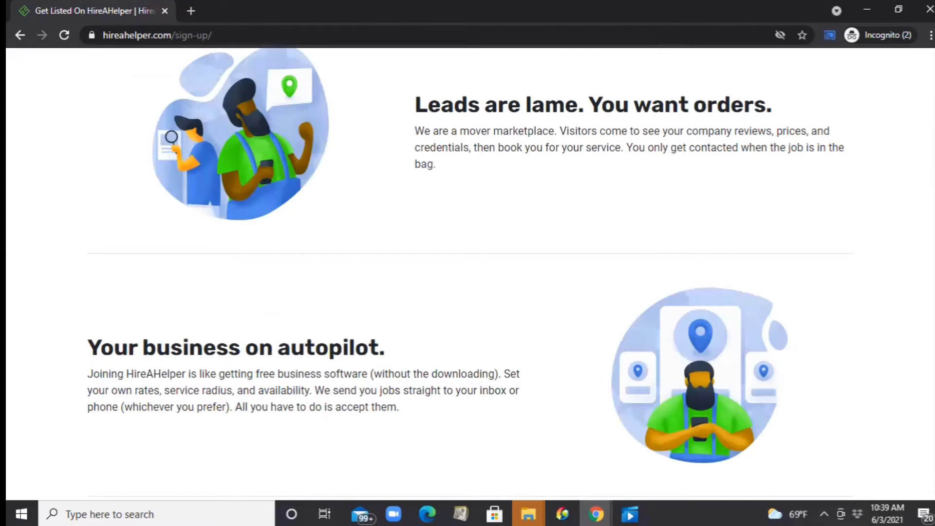
pyautogui.scroll(-3)
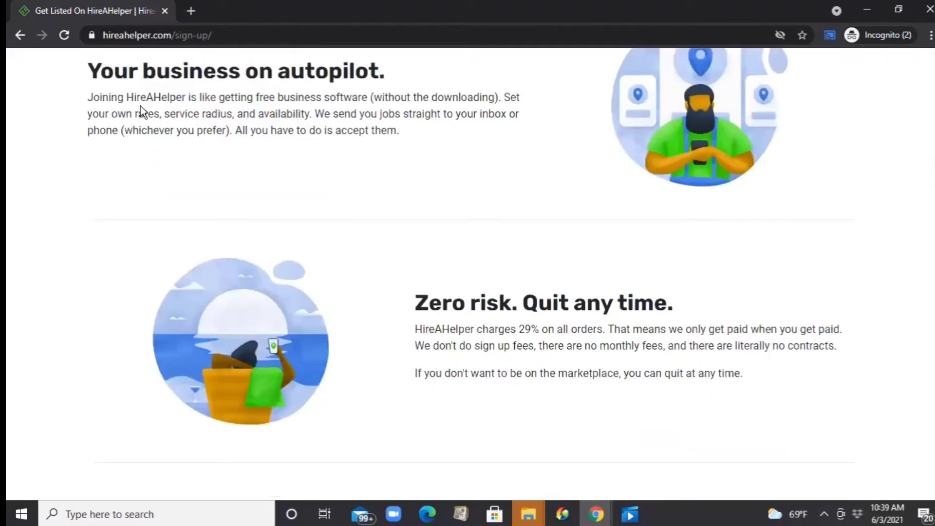
pyautogui.moveTo(338, 158)
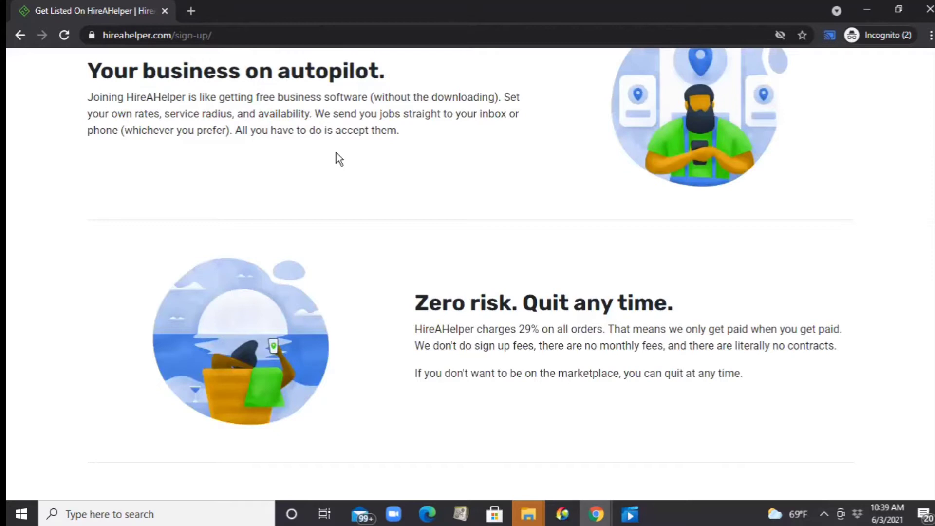
pyautogui.moveTo(411, 128)
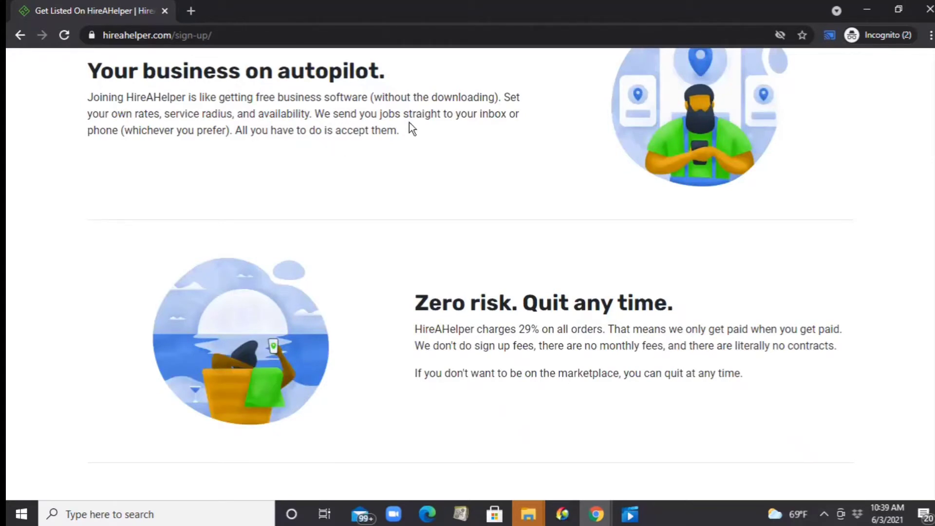
pyautogui.moveTo(509, 141)
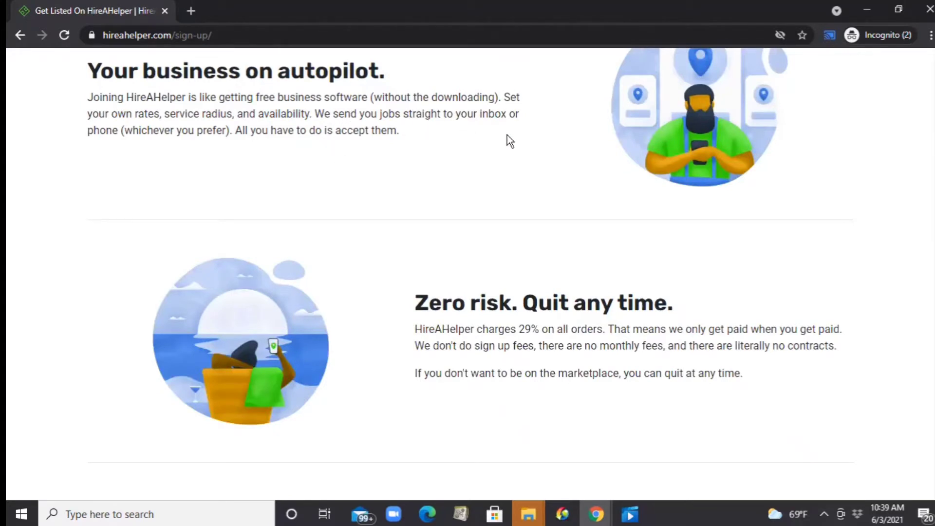
pyautogui.moveTo(510, 141)
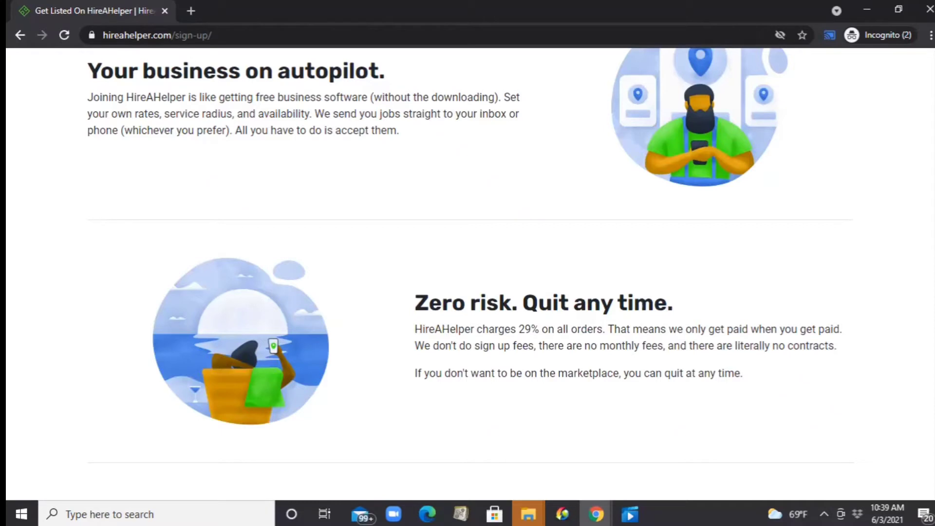
pyautogui.scroll(-3)
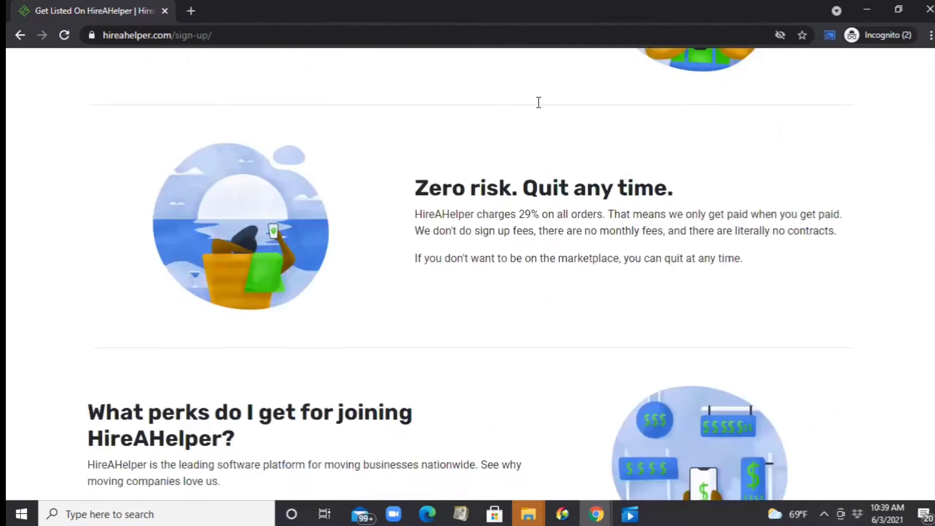
pyautogui.scroll(-3)
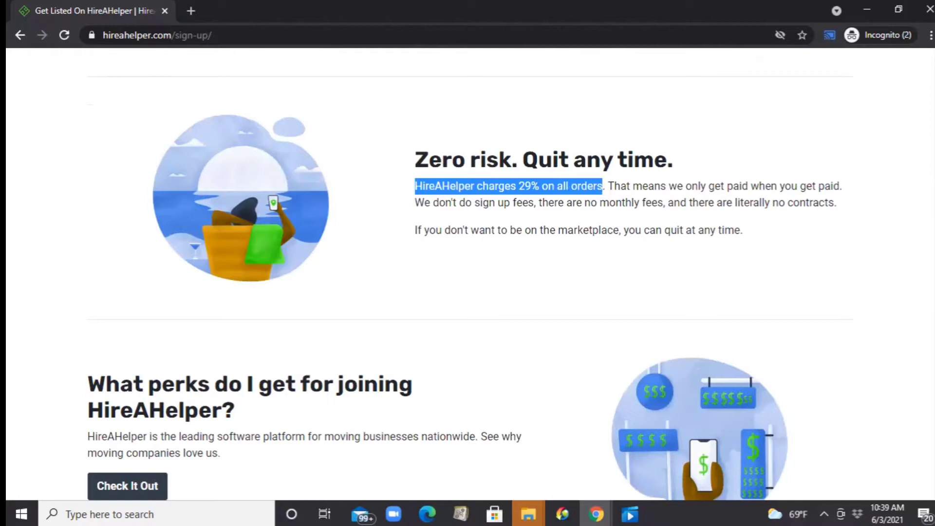
# Step: Enter owner first name Raylyn with last name and email, and continue to the form's second step
pyautogui.scroll(-3)
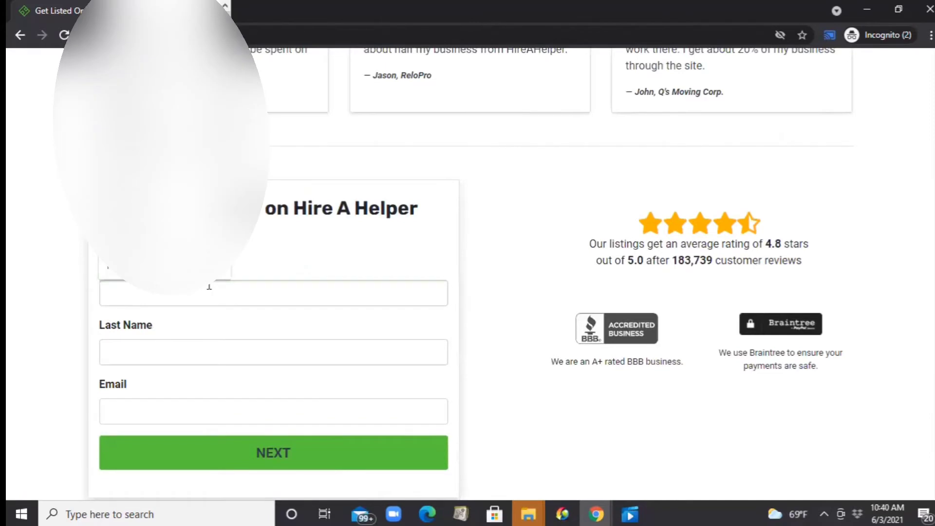
pyautogui.write('Raylyn')
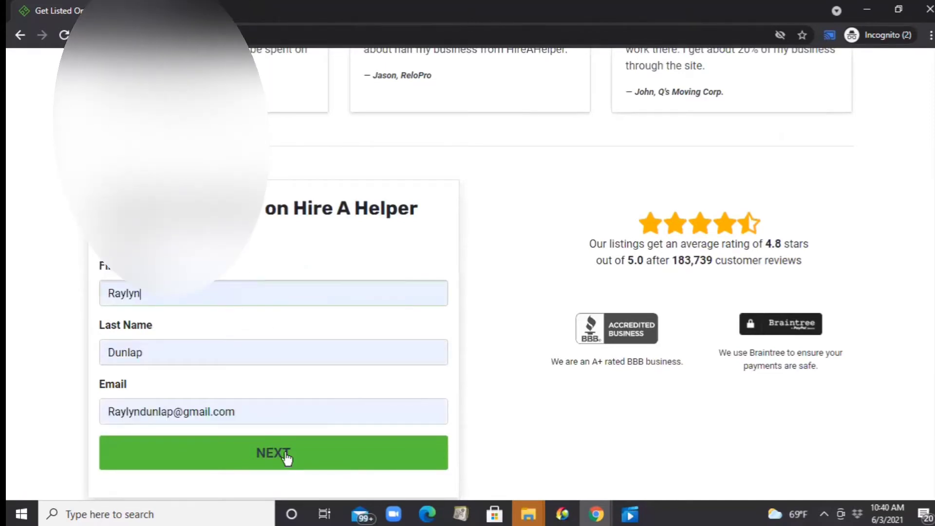
pyautogui.click(273, 453)
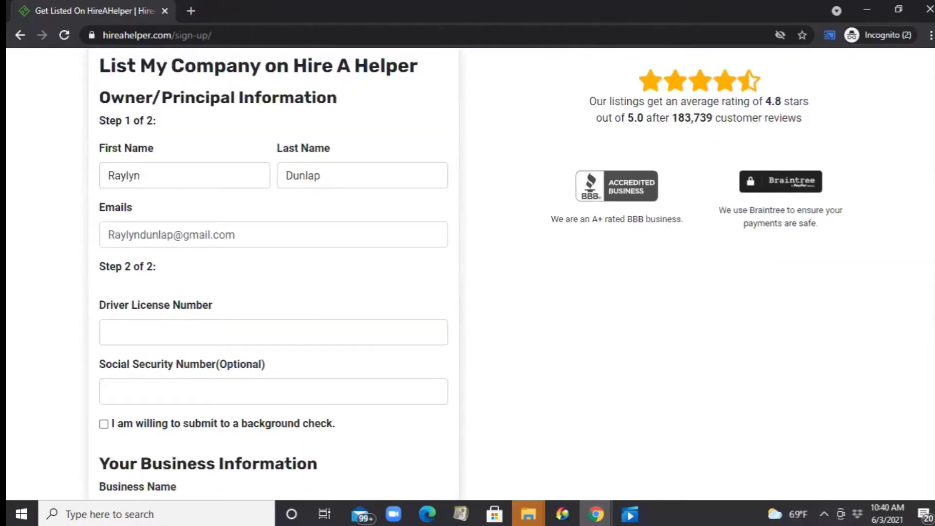
# Step: Read the Your Business Information fields down to the Terms and Agreements box
pyautogui.scroll(-3)
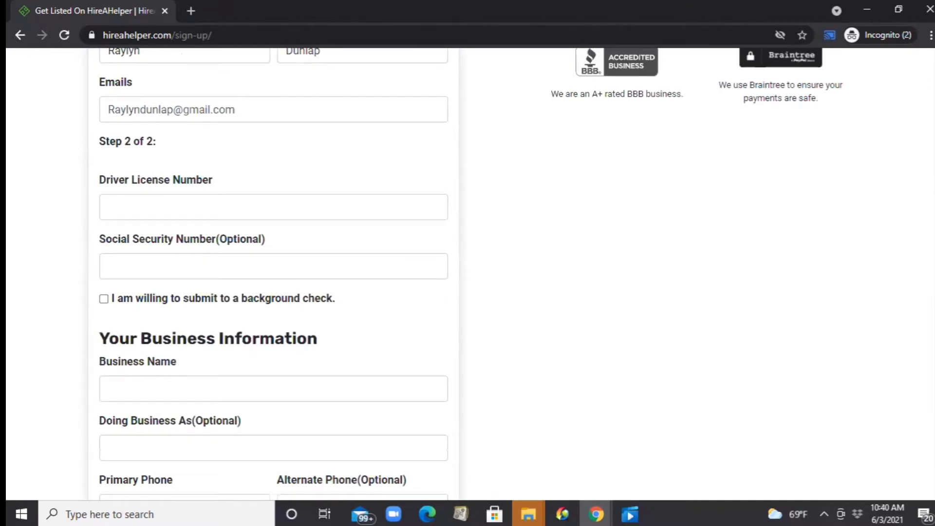
pyautogui.scroll(-3)
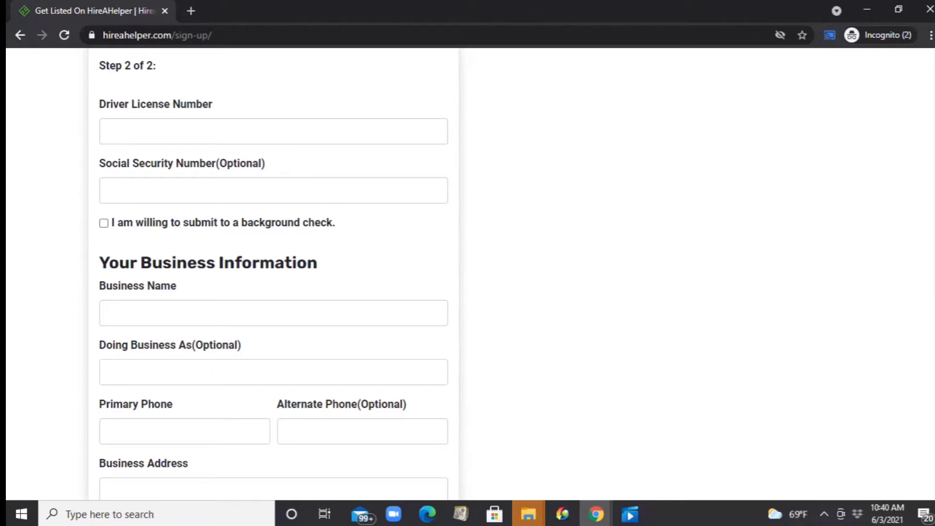
pyautogui.scroll(-3)
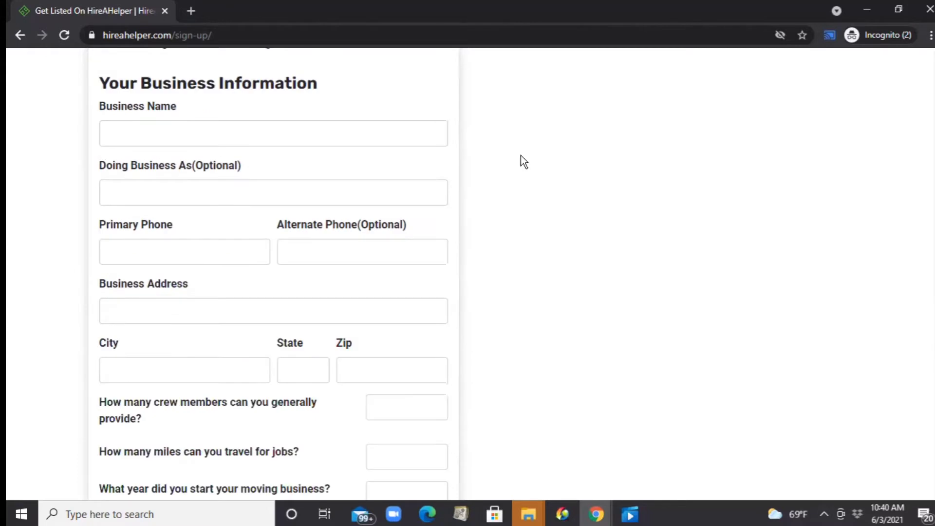
pyautogui.moveTo(269, 233)
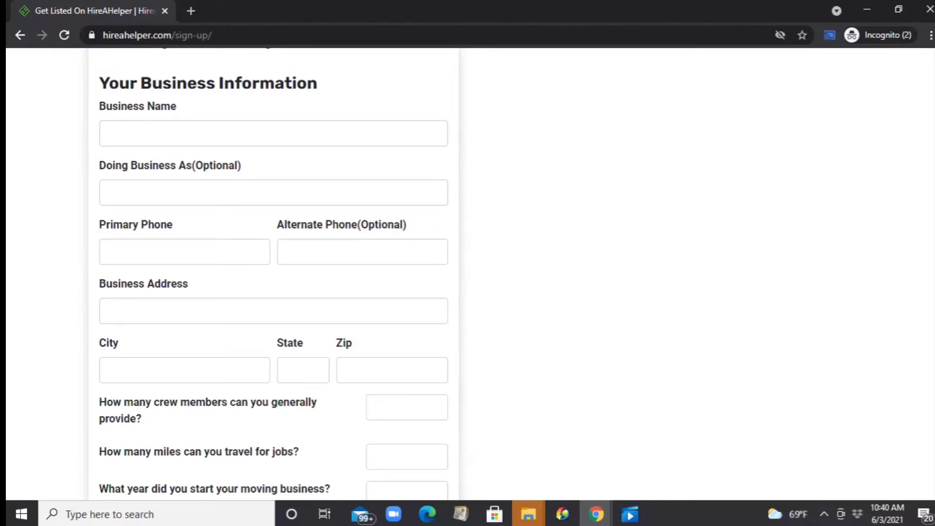
pyautogui.scroll(-3)
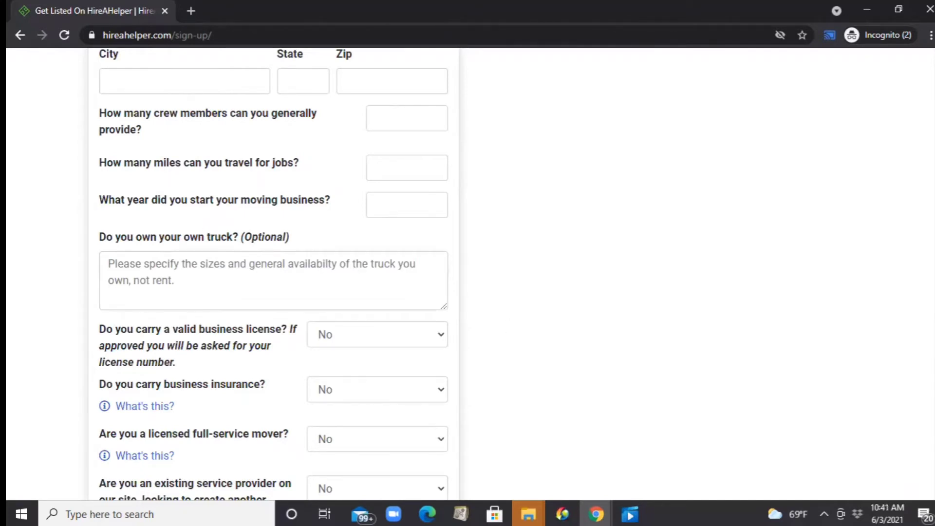
pyautogui.scroll(-3)
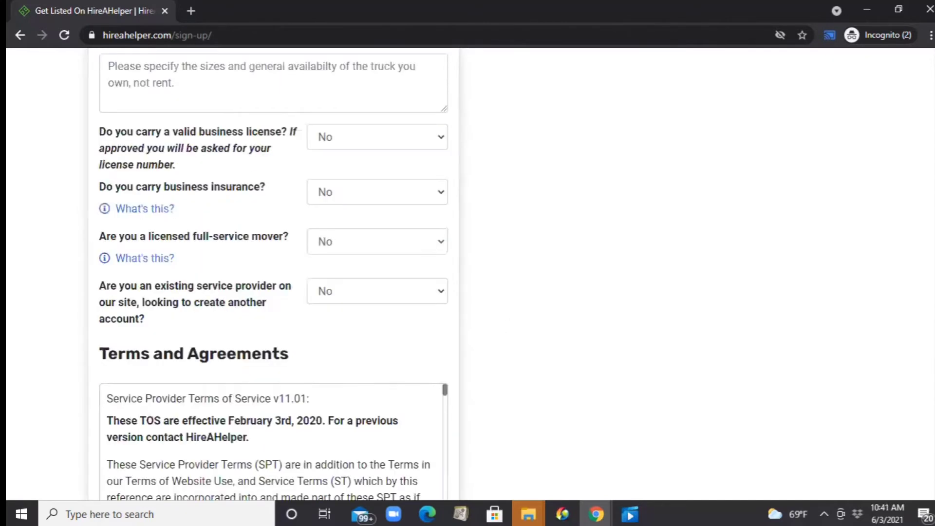
pyautogui.scroll(3)
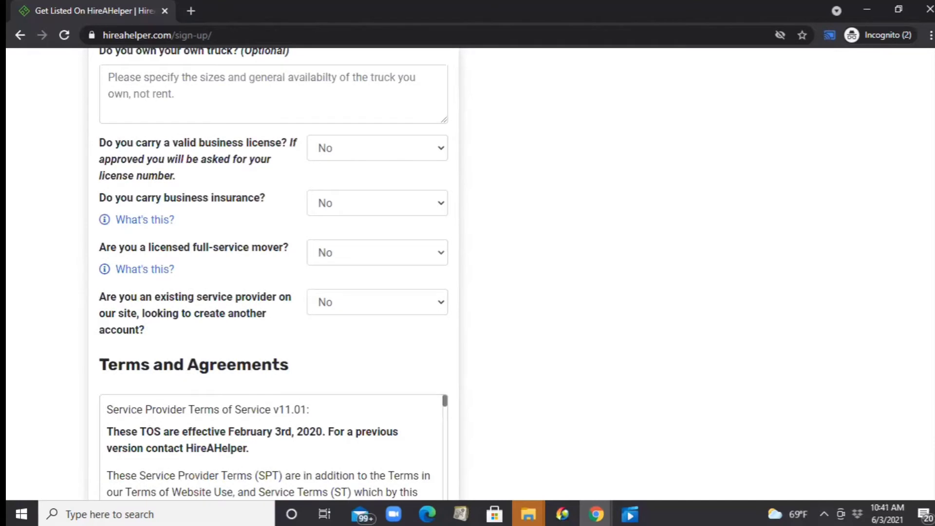
pyautogui.scroll(-3)
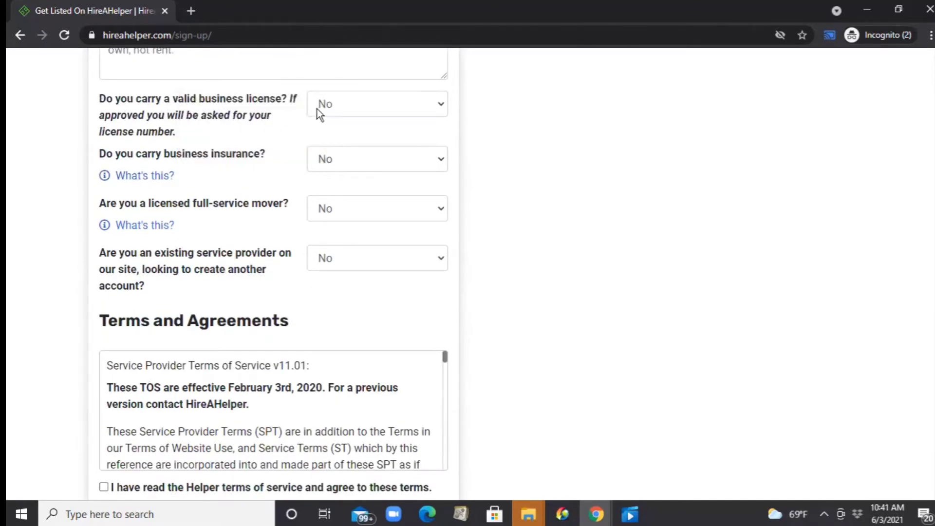
pyautogui.moveTo(339, 167)
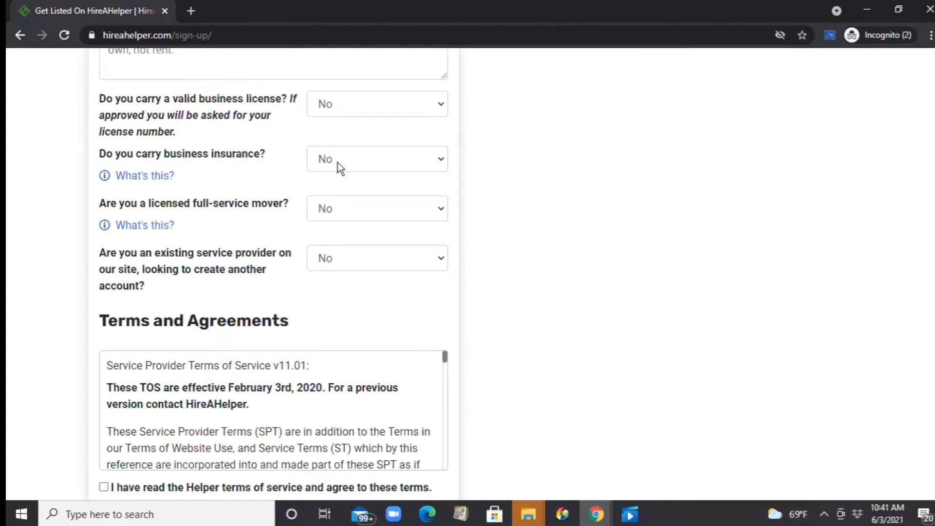
pyautogui.moveTo(256, 228)
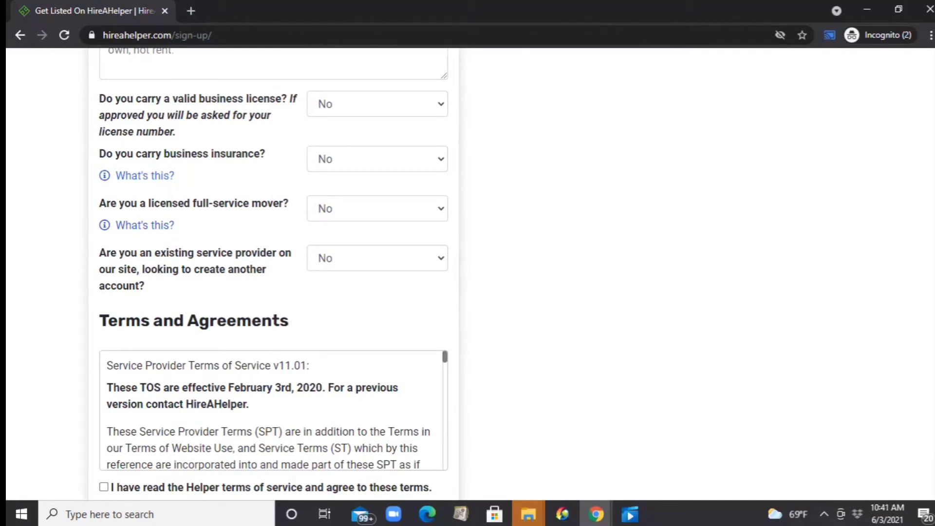
# Step: Scroll through the Terms of Service box, then return up to the perks of joining section
pyautogui.scroll(-3)
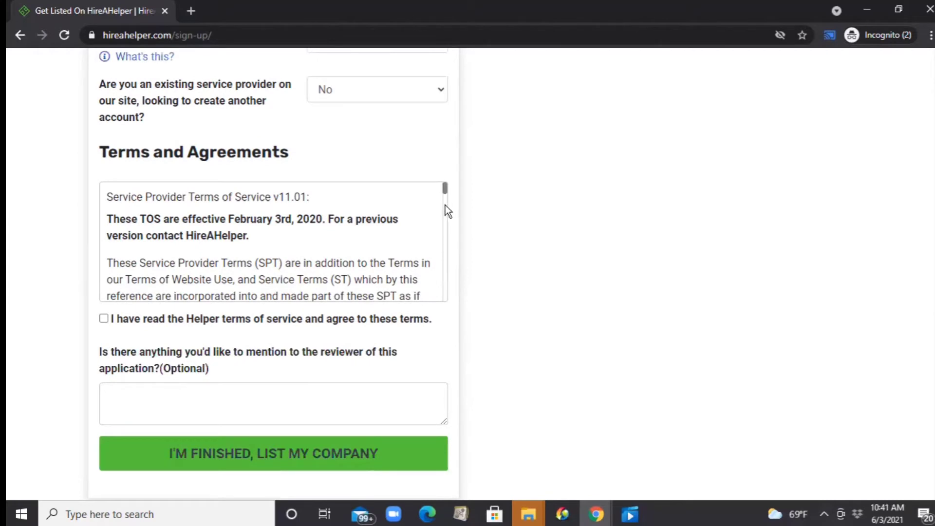
pyautogui.moveTo(446, 201)
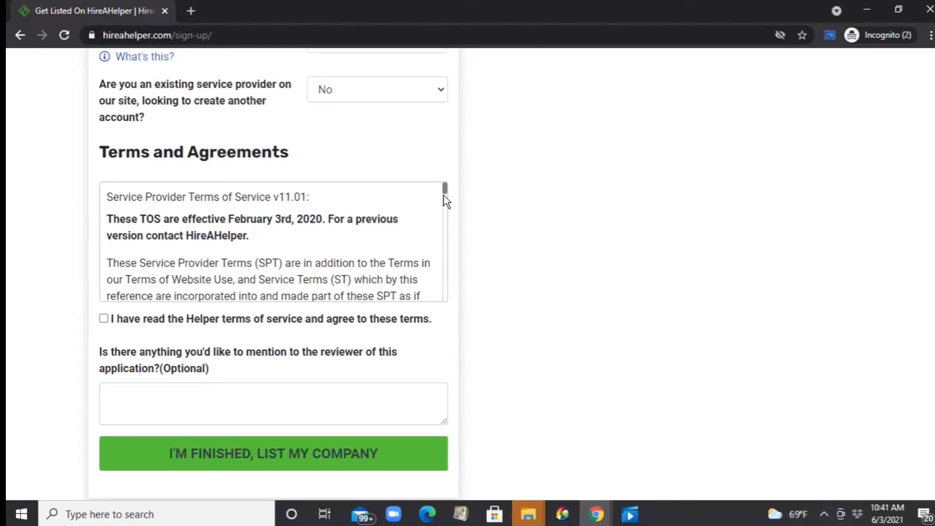
pyautogui.scroll(-3)
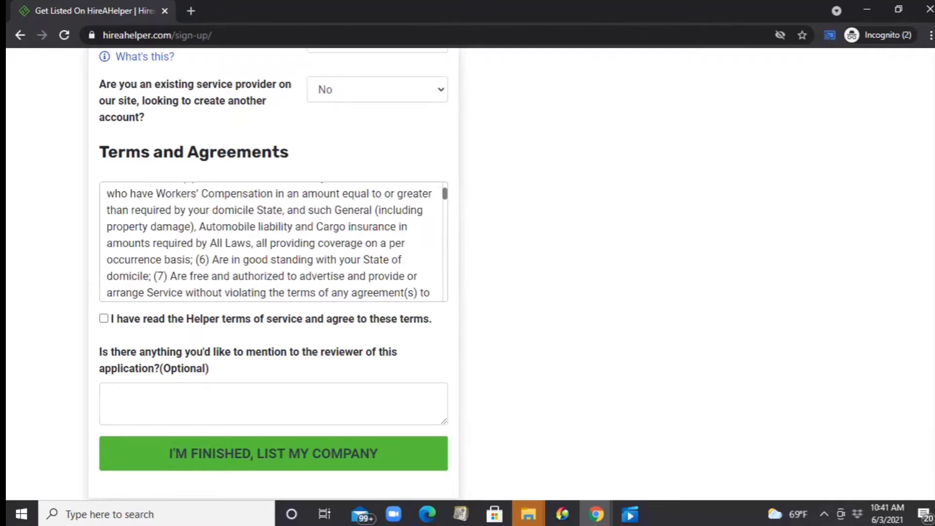
pyautogui.scroll(3)
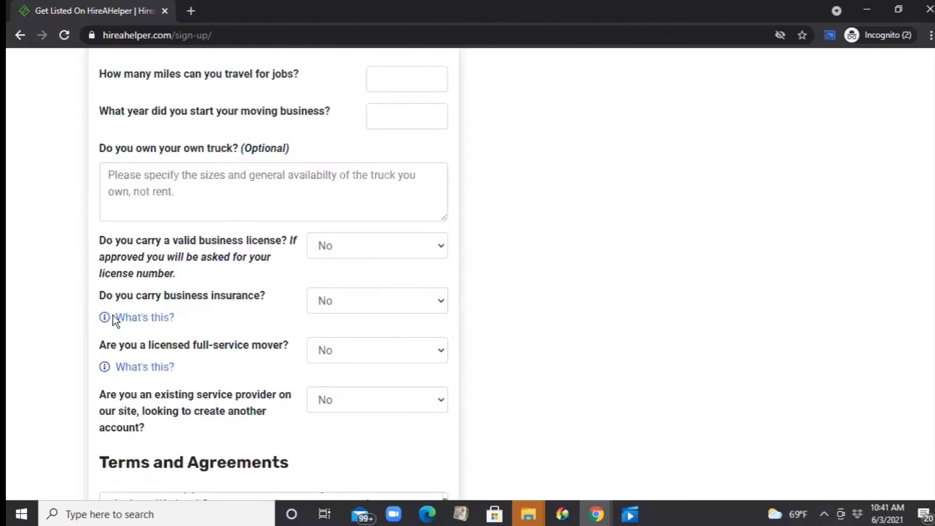
pyautogui.scroll(3)
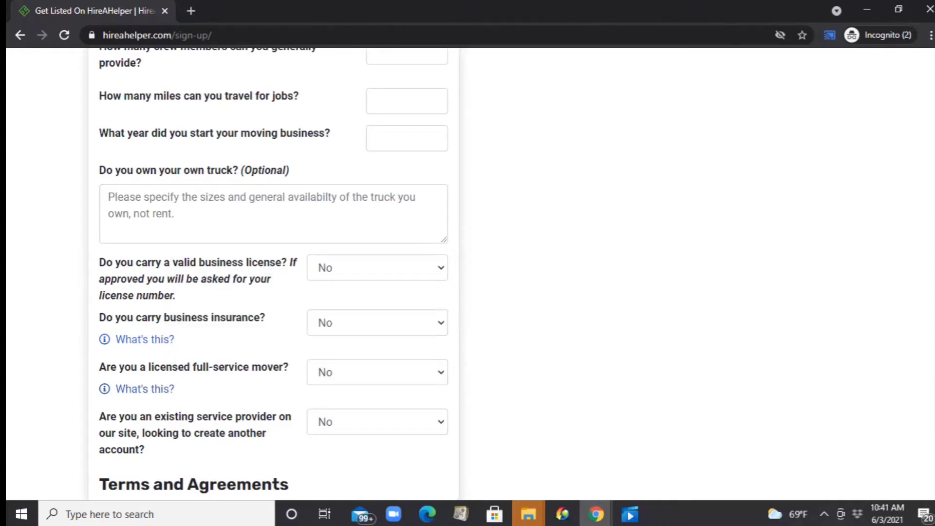
pyautogui.scroll(-3)
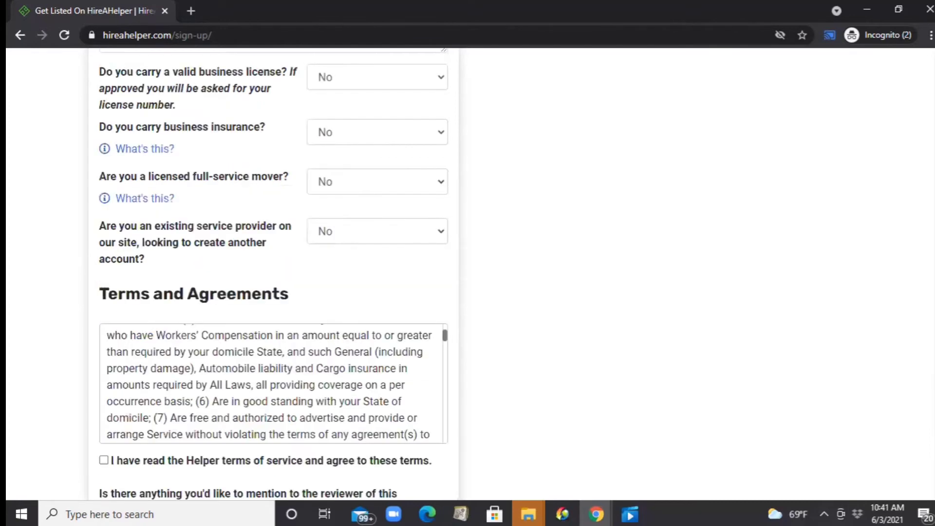
pyautogui.scroll(3)
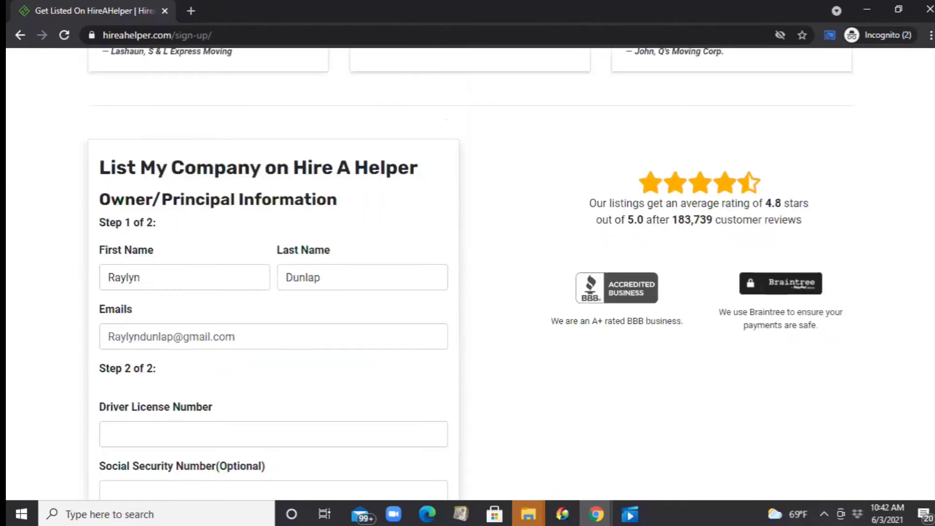
pyautogui.scroll(3)
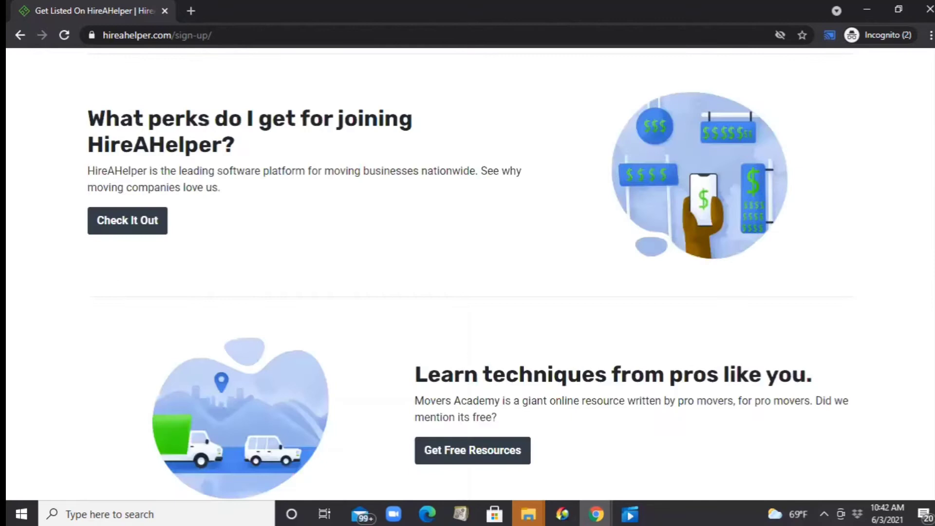
# Step: Go to the local movers booking page and choose labor-only move help
pyautogui.scroll(3)
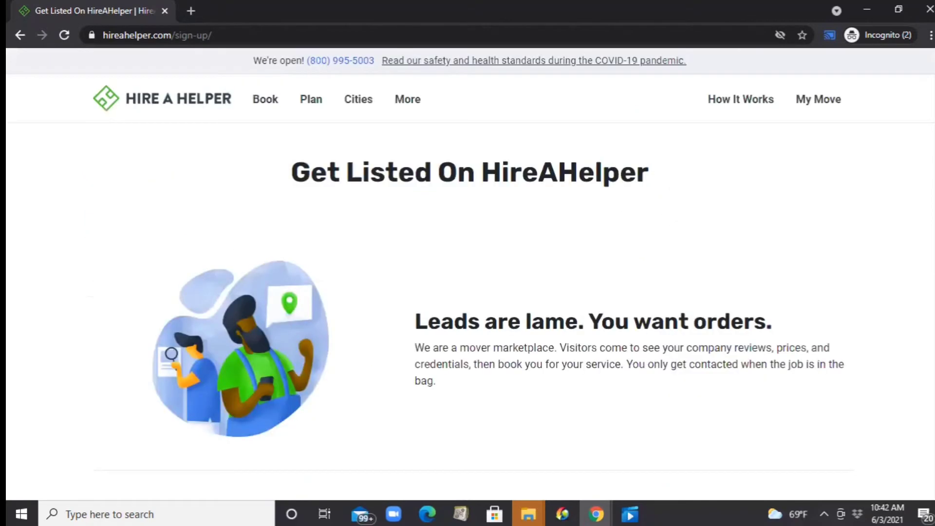
pyautogui.moveTo(261, 107)
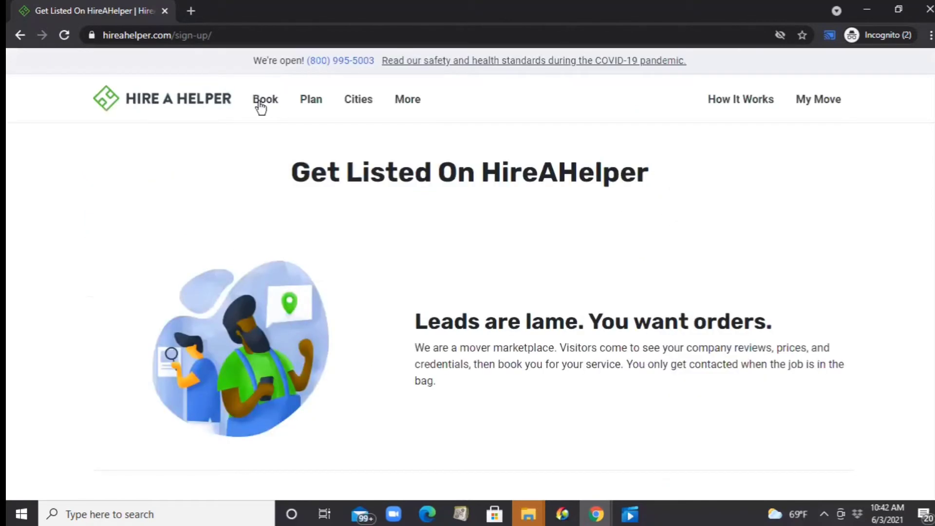
pyautogui.click(265, 99)
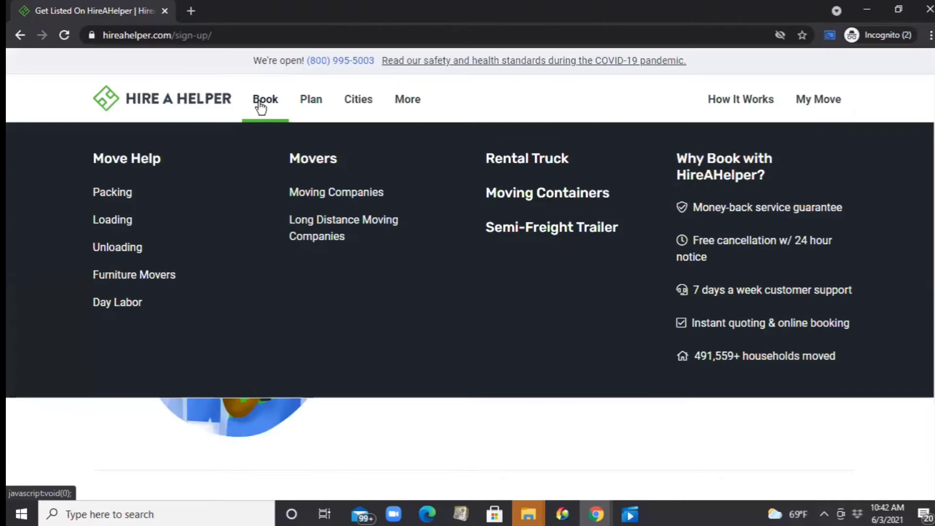
pyautogui.click(336, 192)
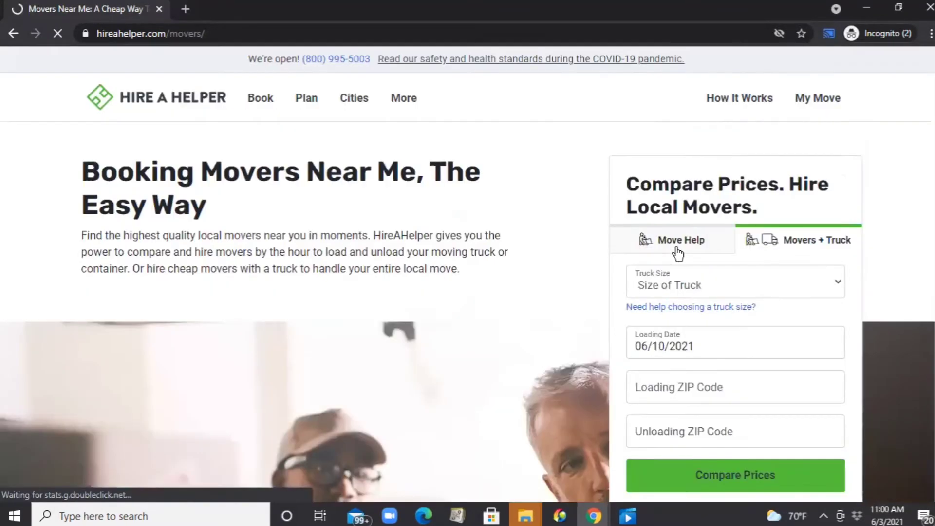
pyautogui.click(680, 239)
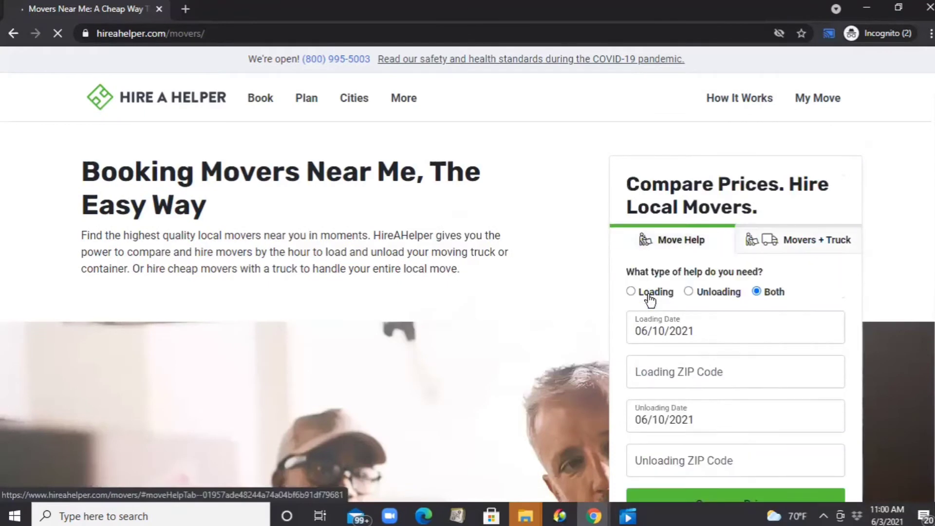
pyautogui.moveTo(765, 301)
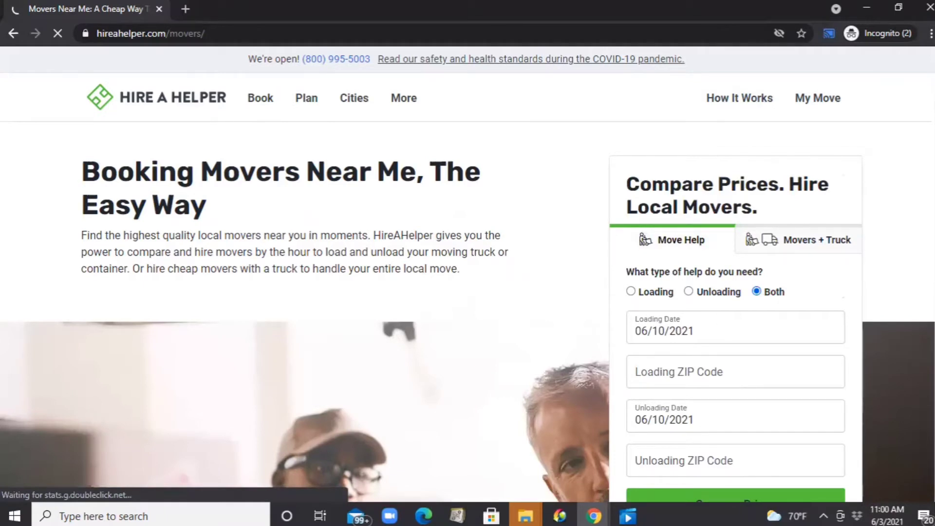
pyautogui.scroll(-3)
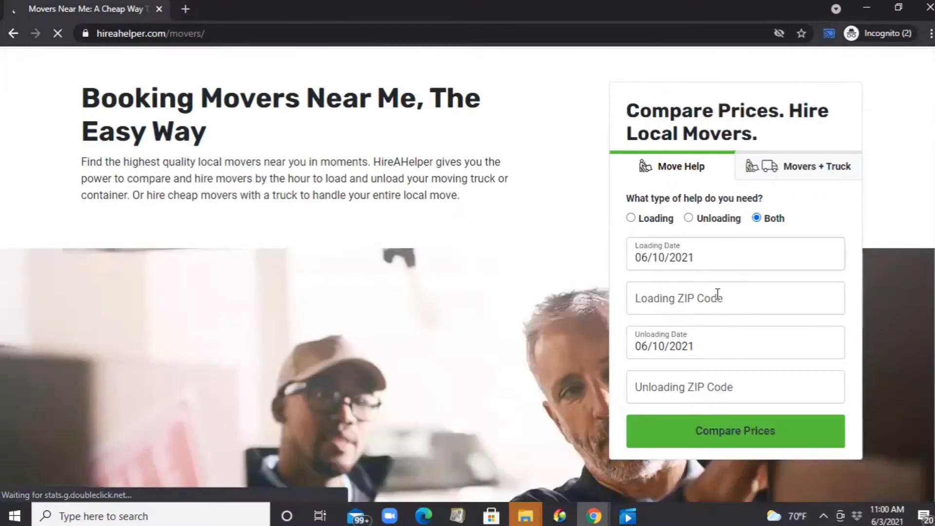
# Step: Compare prices for loading ZIP 95864 and unloading ZIP 95608
pyautogui.click(716, 298)
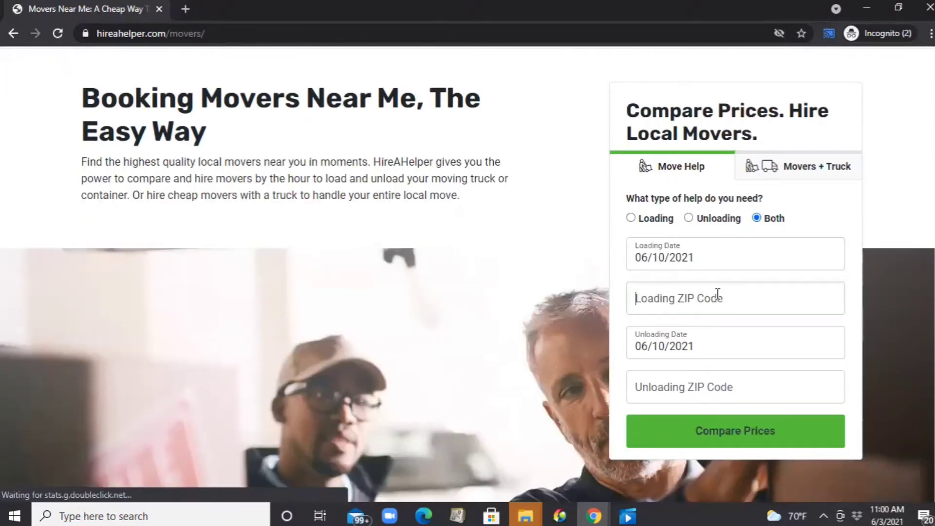
pyautogui.write('95864')
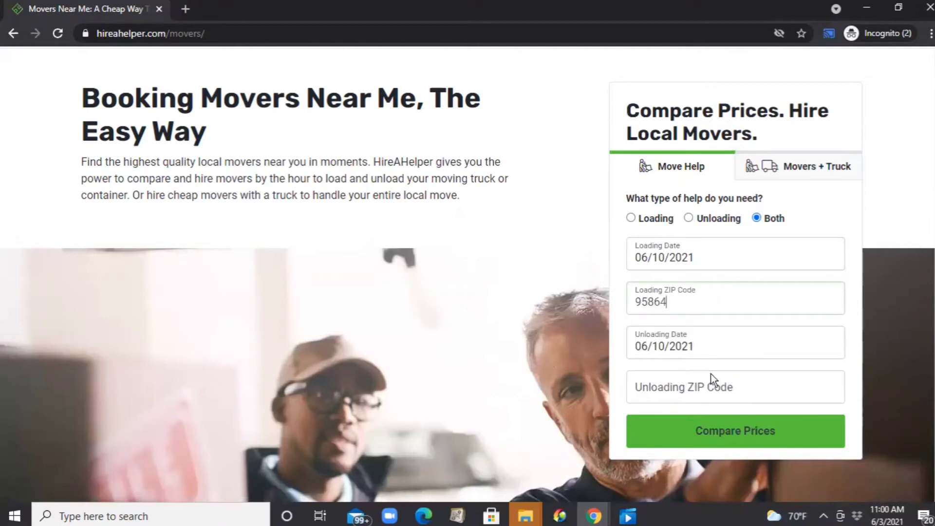
pyautogui.click(715, 387)
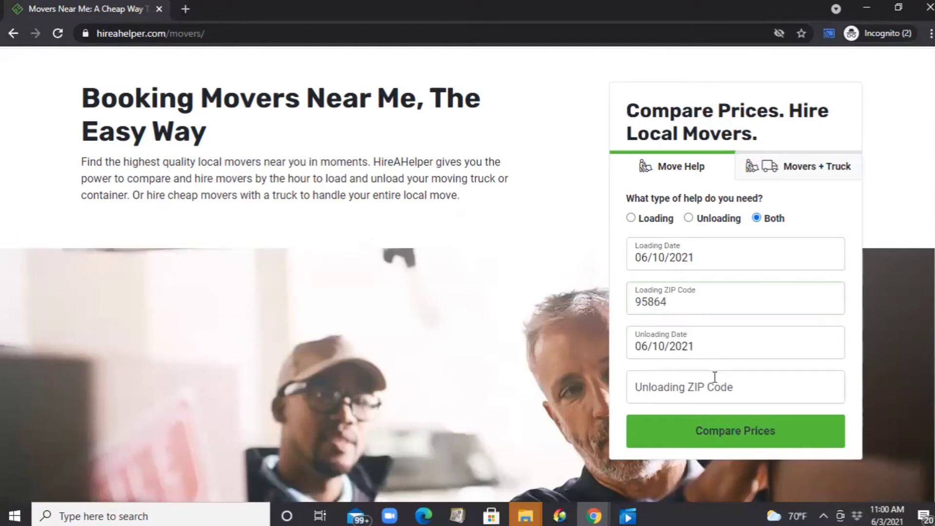
pyautogui.write('96')
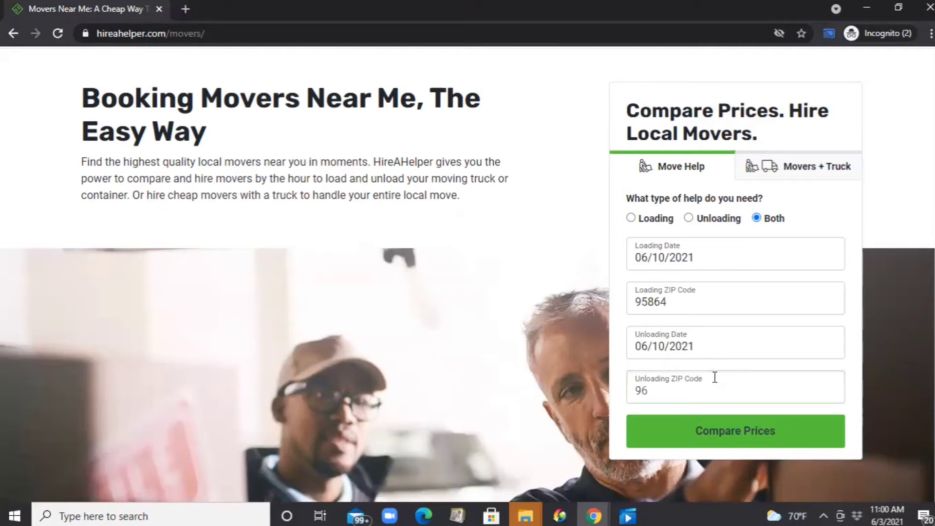
pyautogui.write('608')
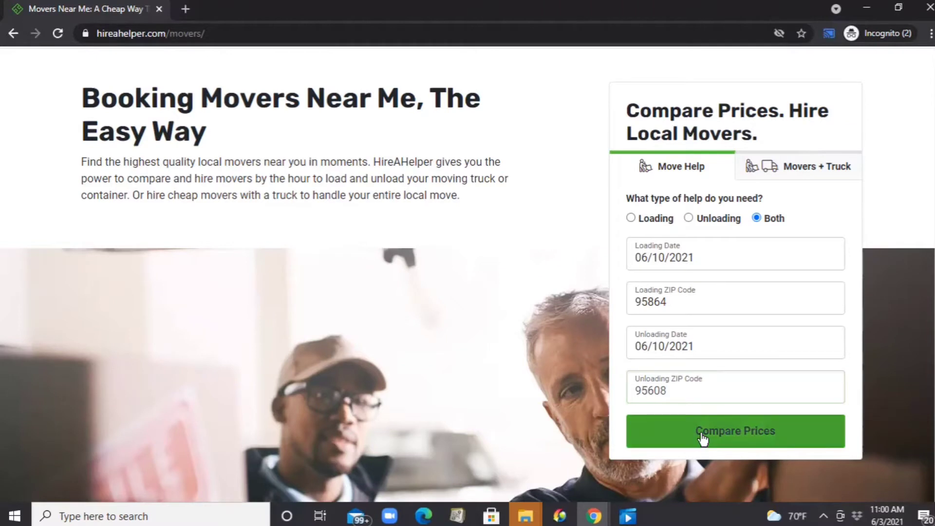
pyautogui.click(735, 431)
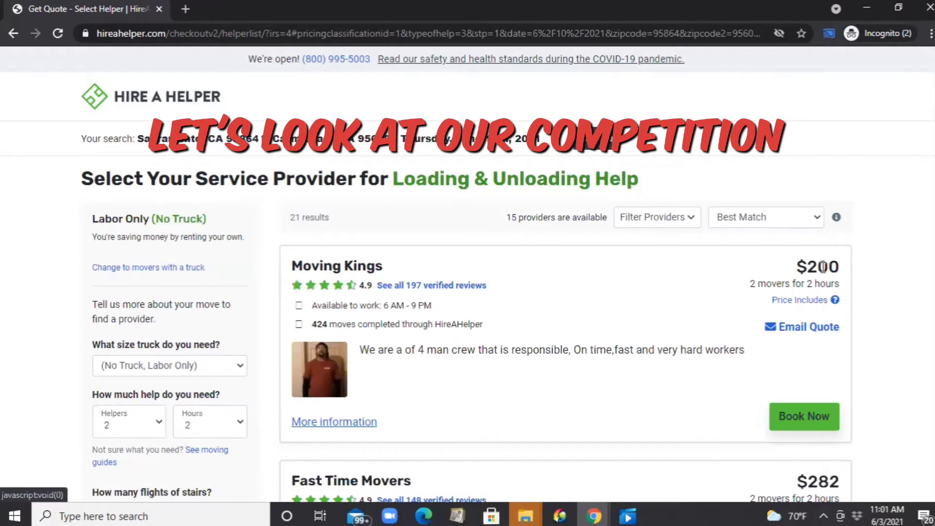
pyautogui.moveTo(851, 293)
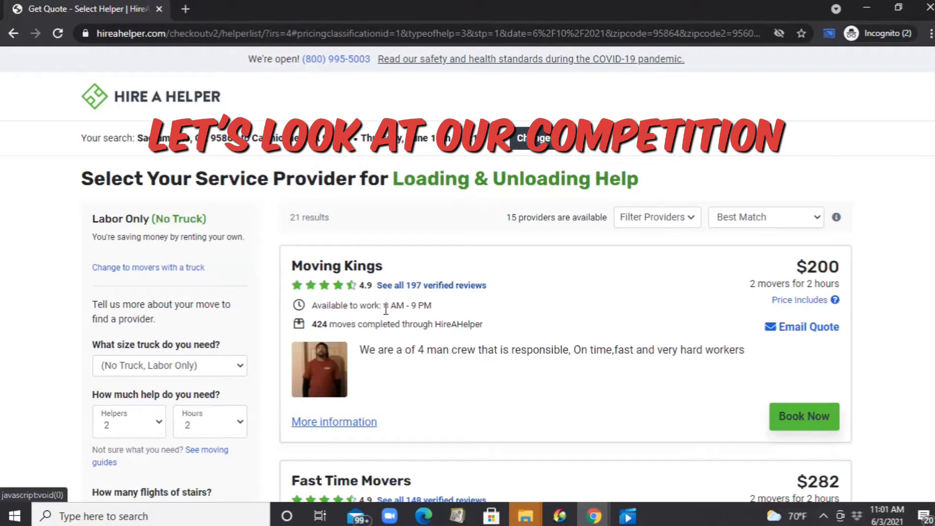
pyautogui.moveTo(435, 309)
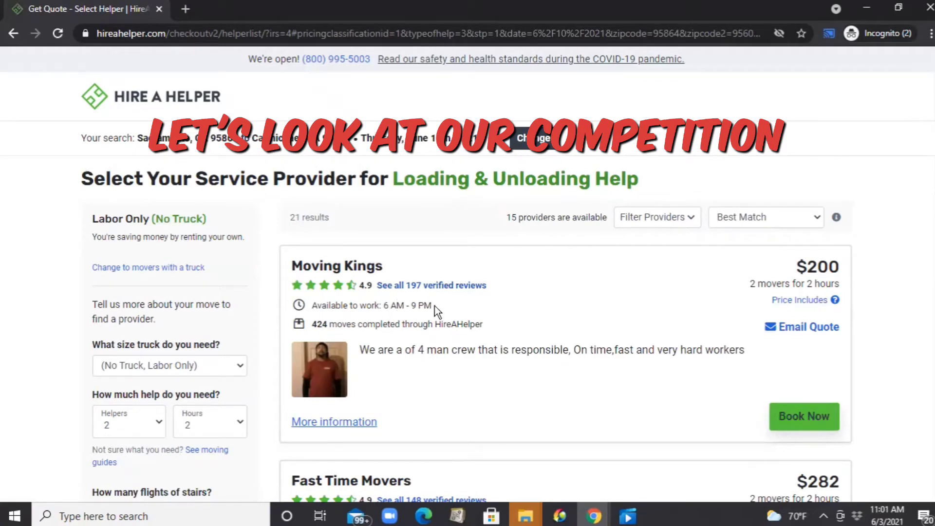
pyautogui.moveTo(387, 327)
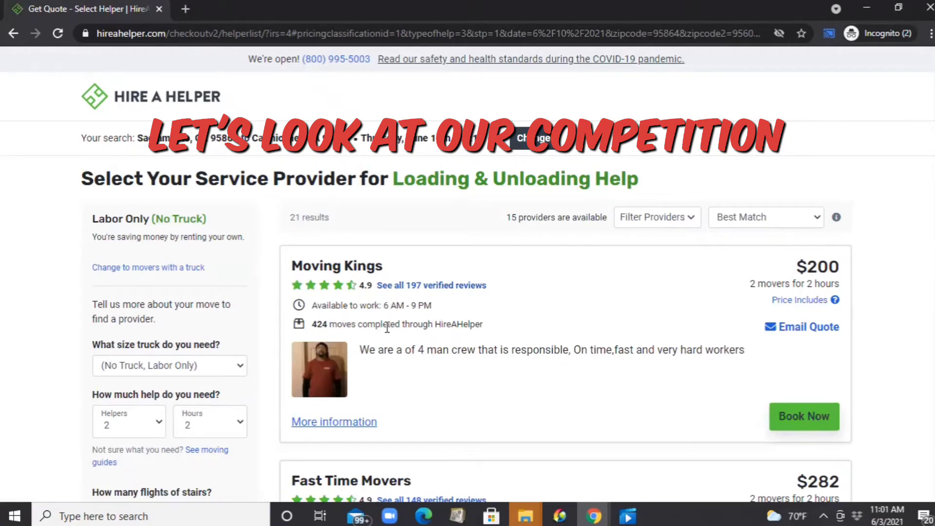
pyautogui.moveTo(893, 233)
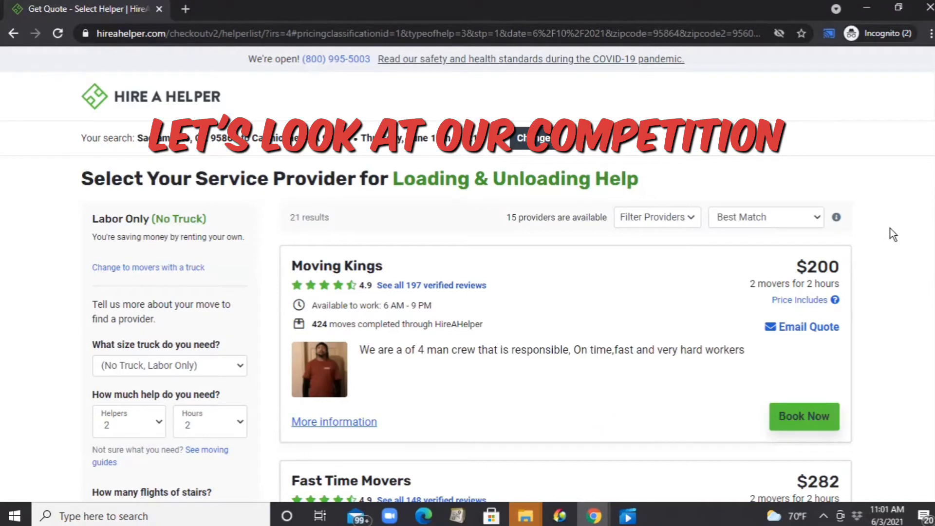
pyautogui.moveTo(398, 363)
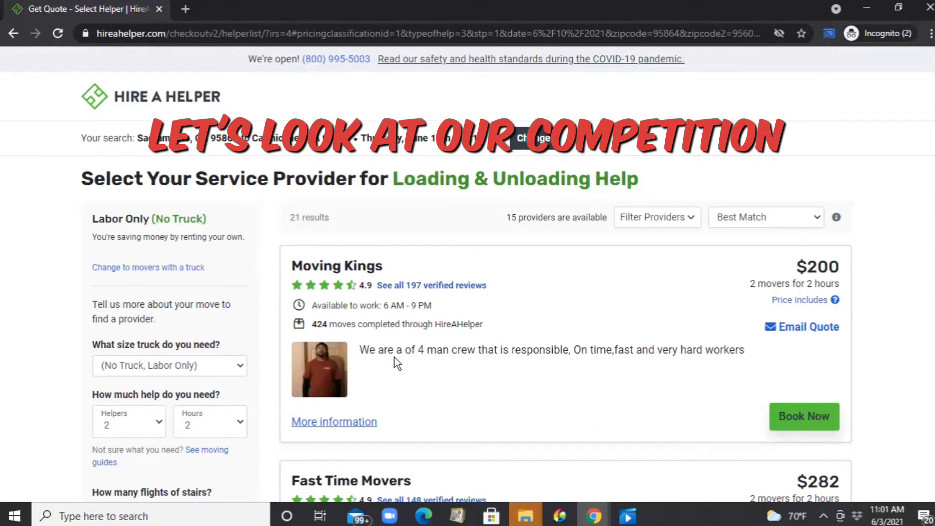
pyautogui.moveTo(492, 355)
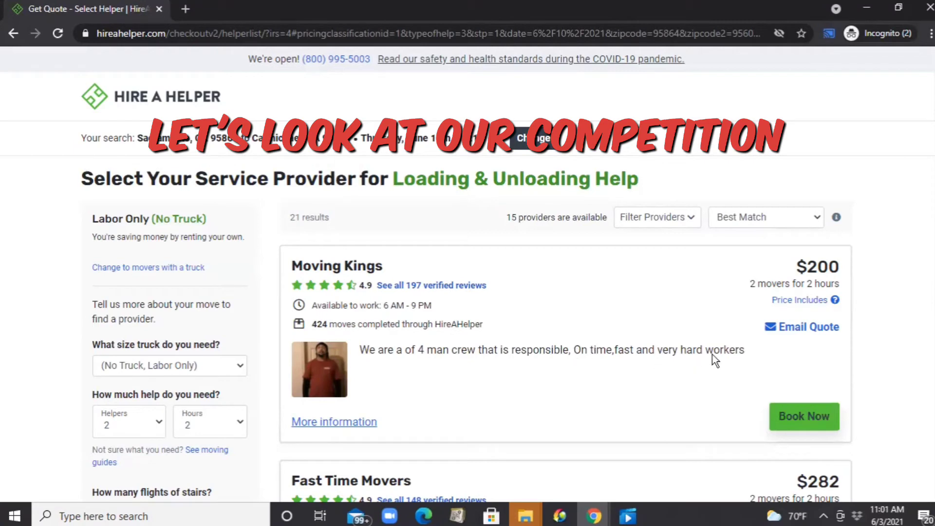
pyautogui.moveTo(368, 356)
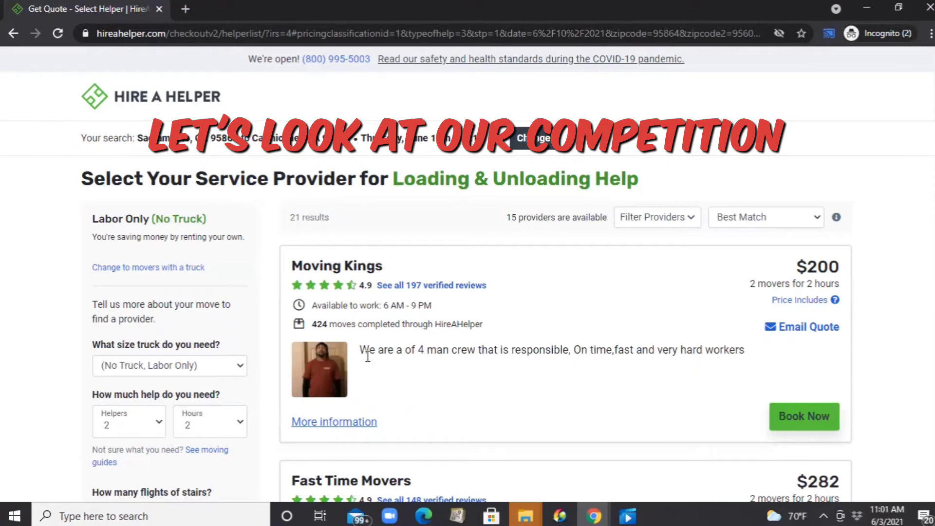
pyautogui.moveTo(492, 351)
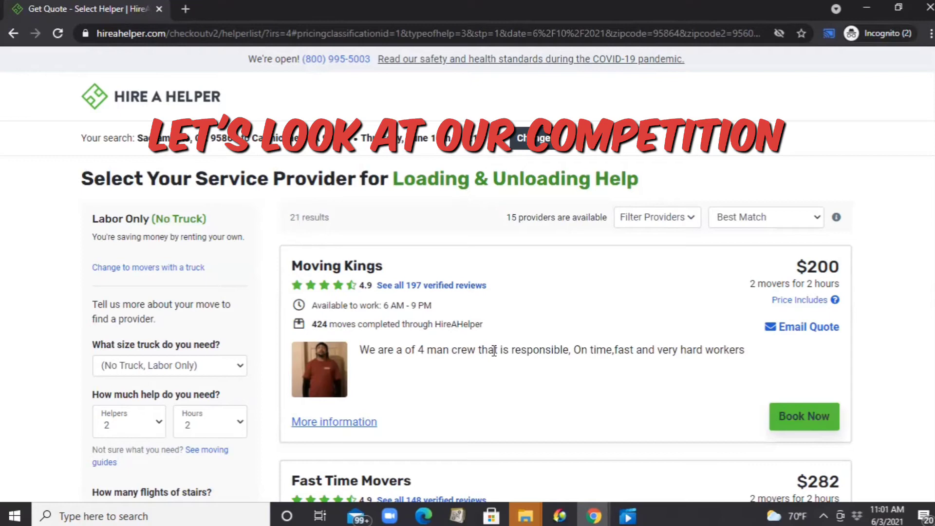
pyautogui.moveTo(875, 179)
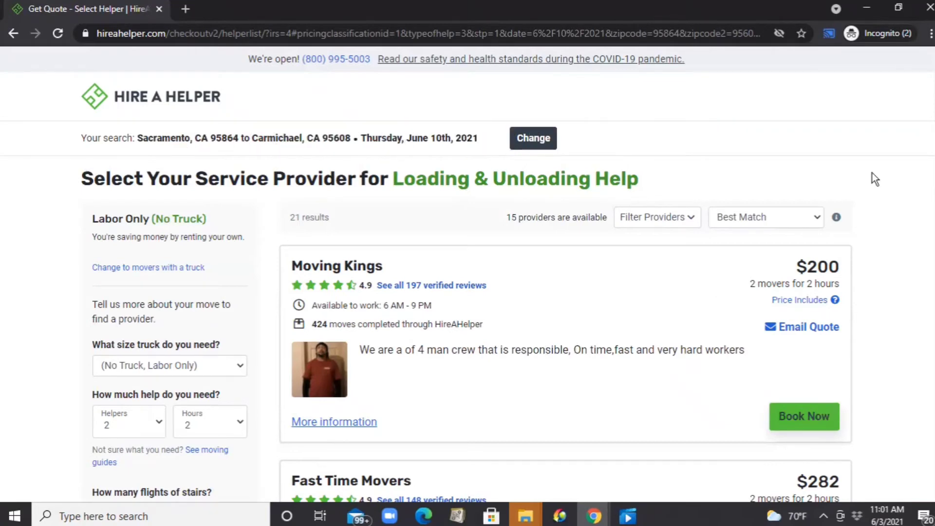
pyautogui.moveTo(822, 303)
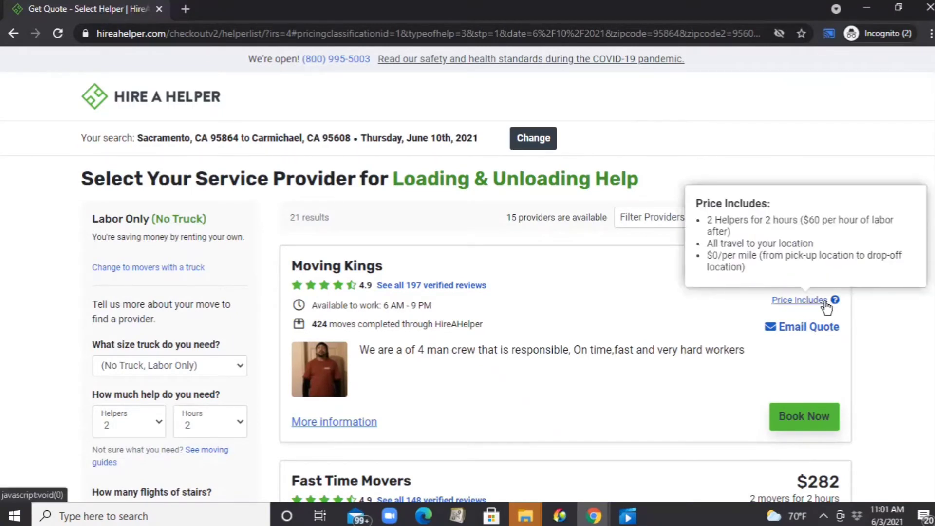
pyautogui.moveTo(827, 237)
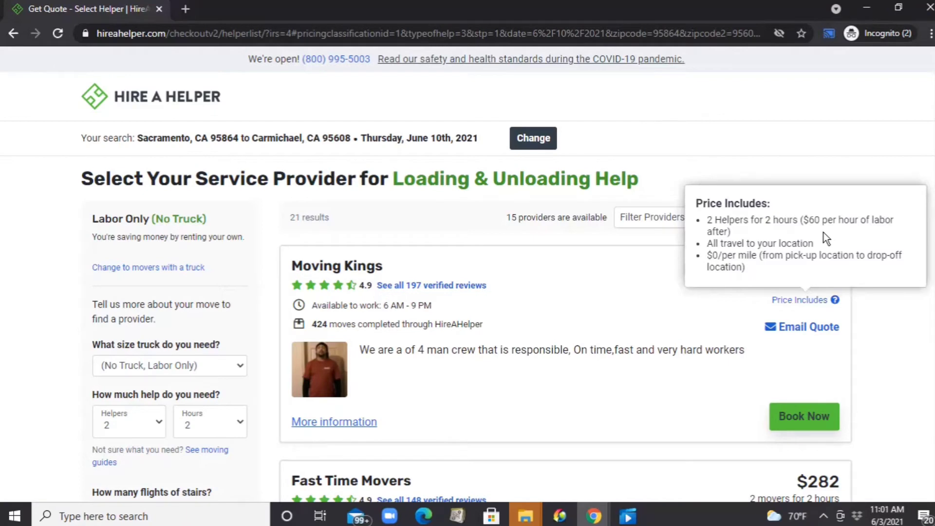
pyautogui.moveTo(769, 256)
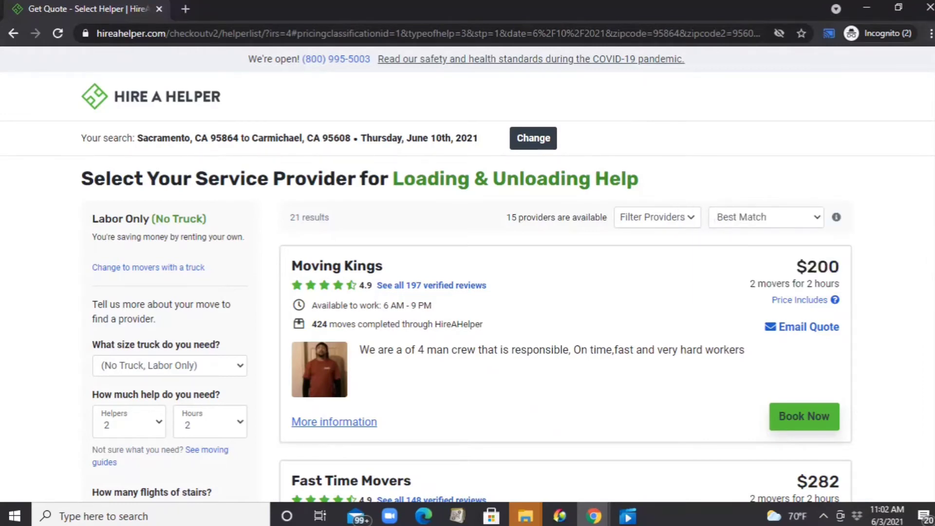
# Step: Browse the provider listings such as Moving Kings at $200 and Fast Time Movers at $282
pyautogui.scroll(-3)
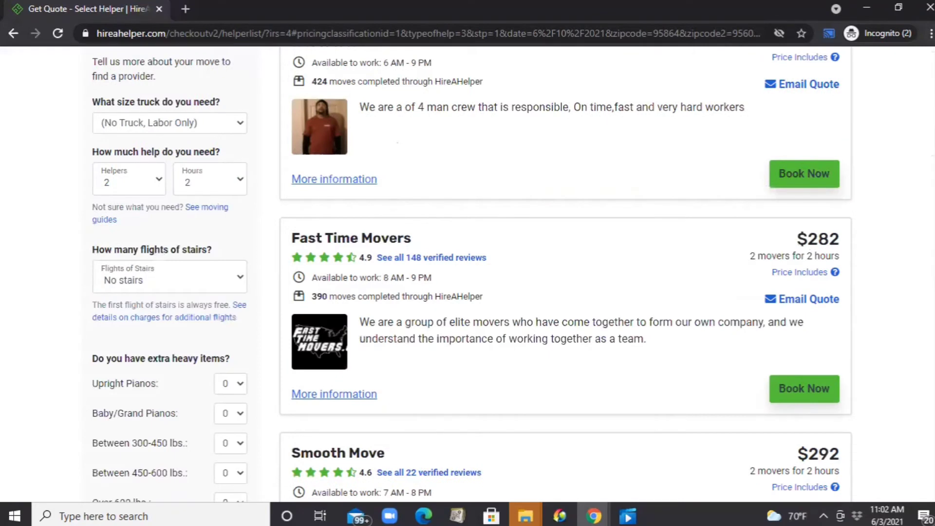
pyautogui.moveTo(837, 281)
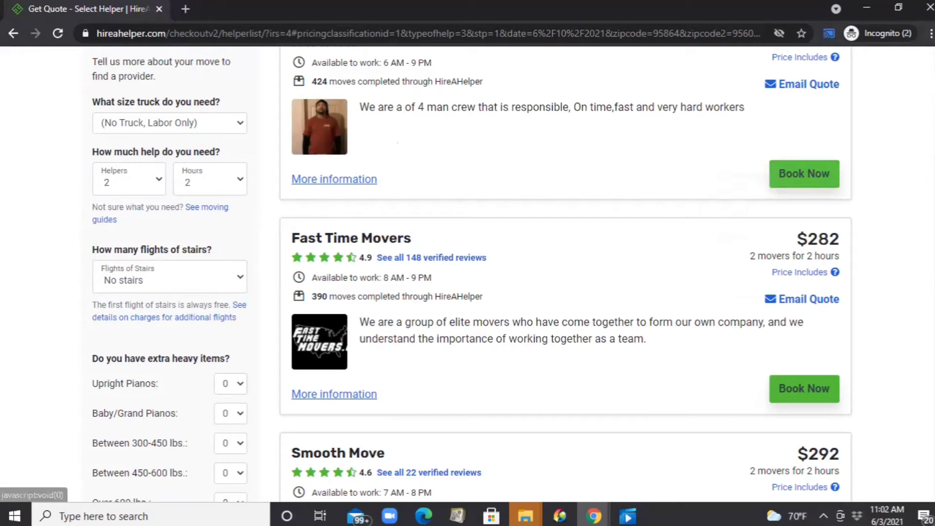
pyautogui.scroll(-3)
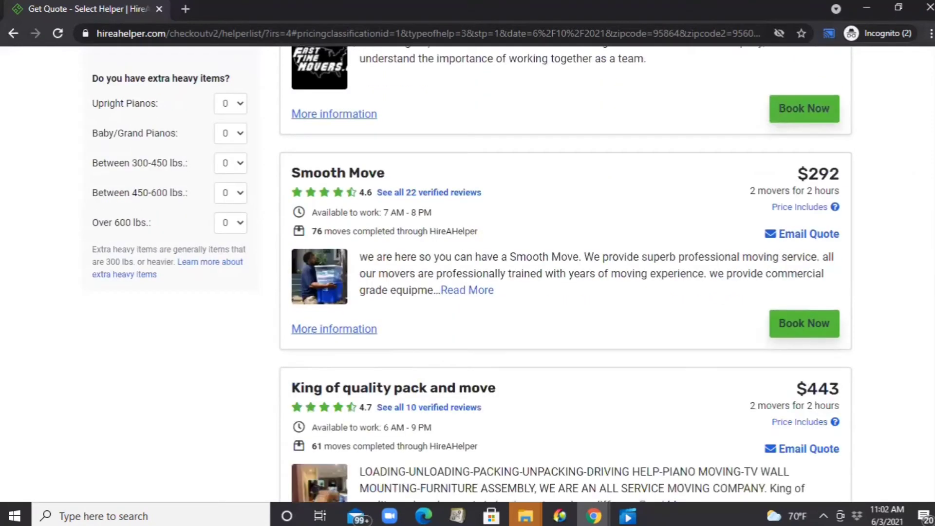
pyautogui.scroll(3)
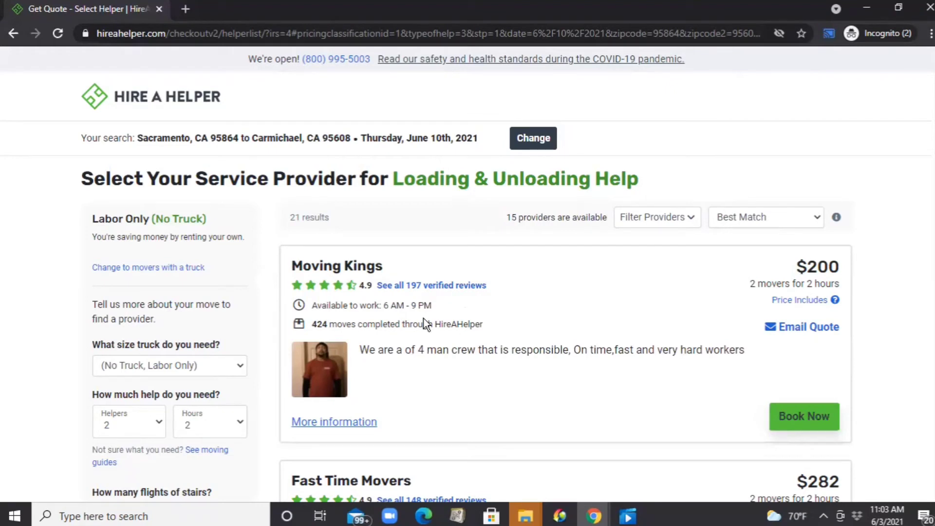
pyautogui.moveTo(519, 368)
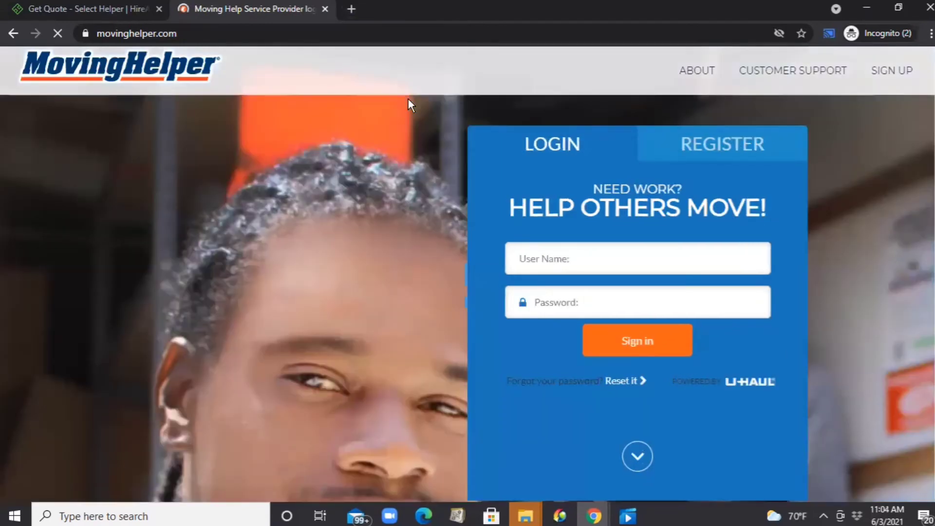
pyautogui.moveTo(624, 208)
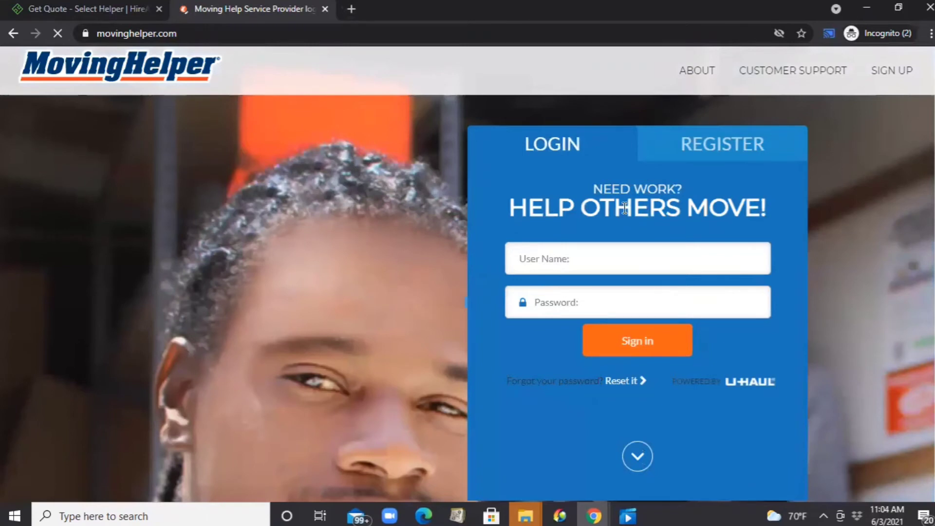
pyautogui.moveTo(671, 180)
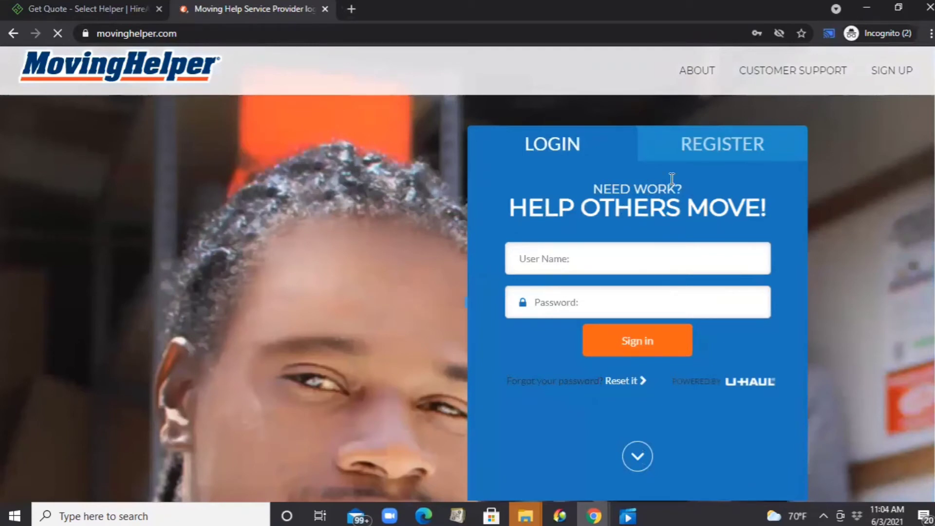
# Step: On the provider registration form, review the Terms of Service, agree and register
pyautogui.click(722, 144)
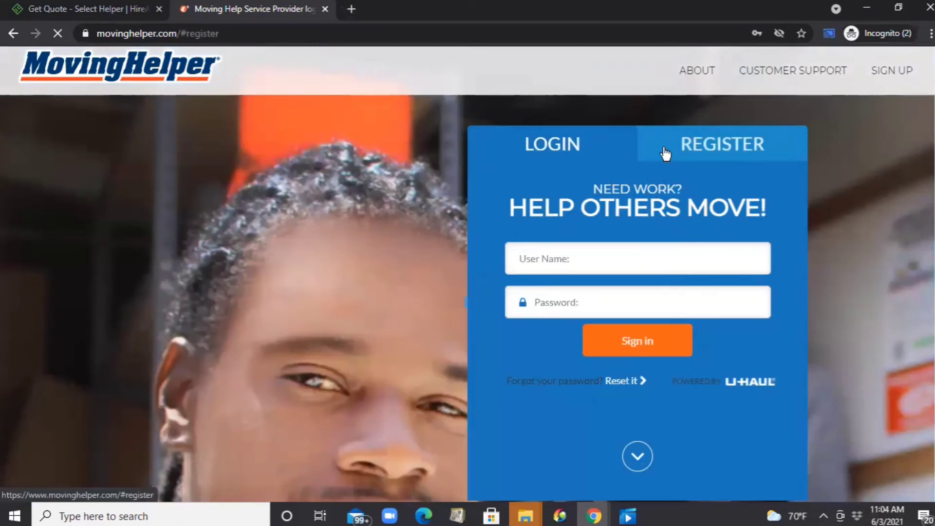
pyautogui.click(722, 145)
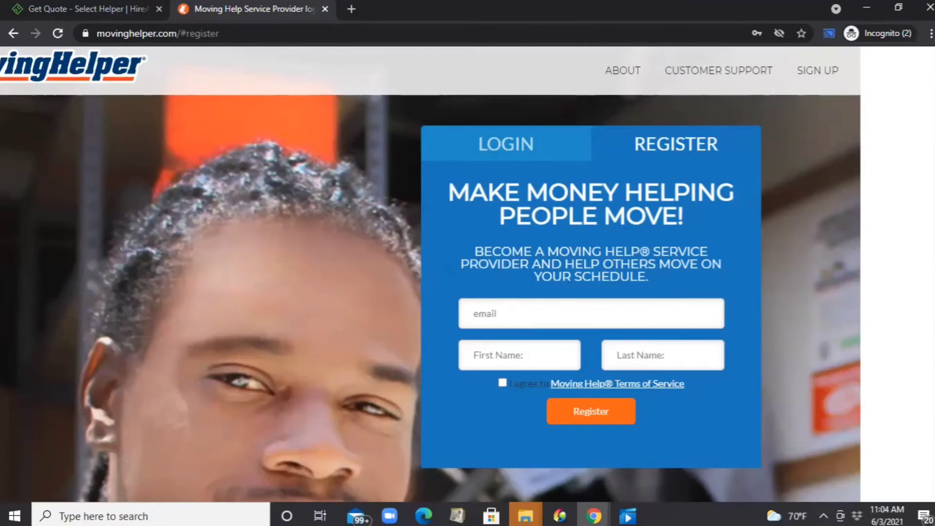
pyautogui.click(590, 313)
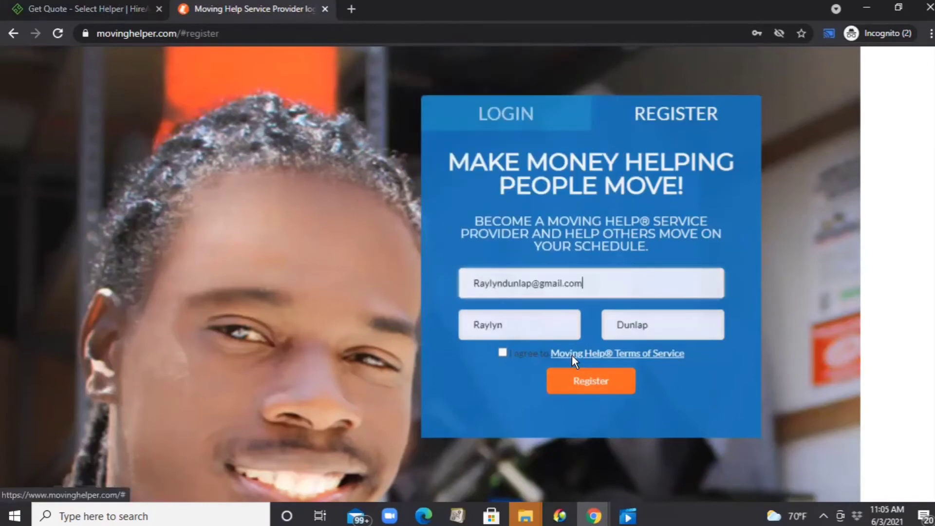
pyautogui.click(617, 352)
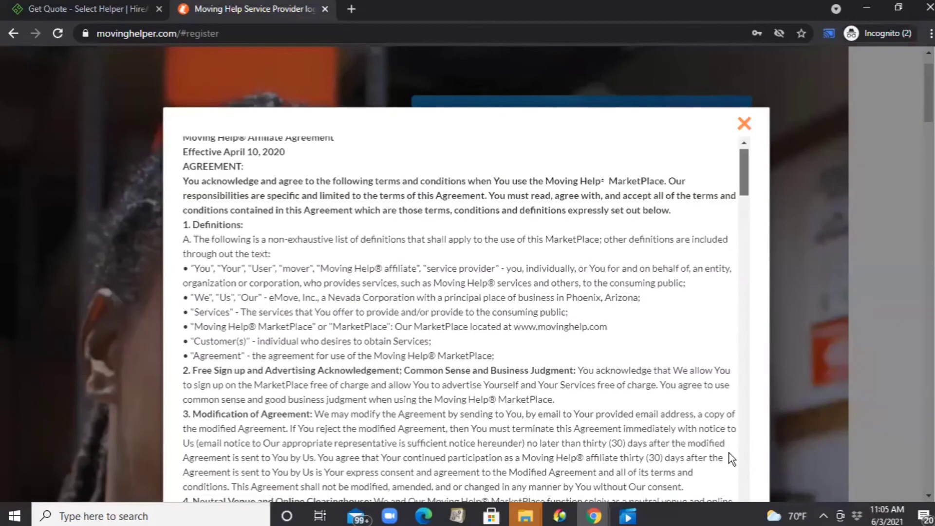
pyautogui.scroll(-3)
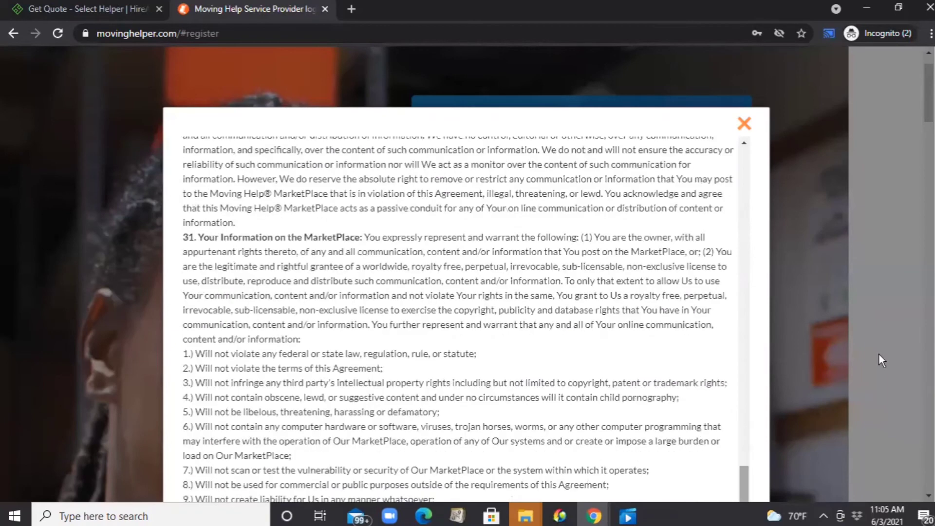
pyautogui.moveTo(617, 293)
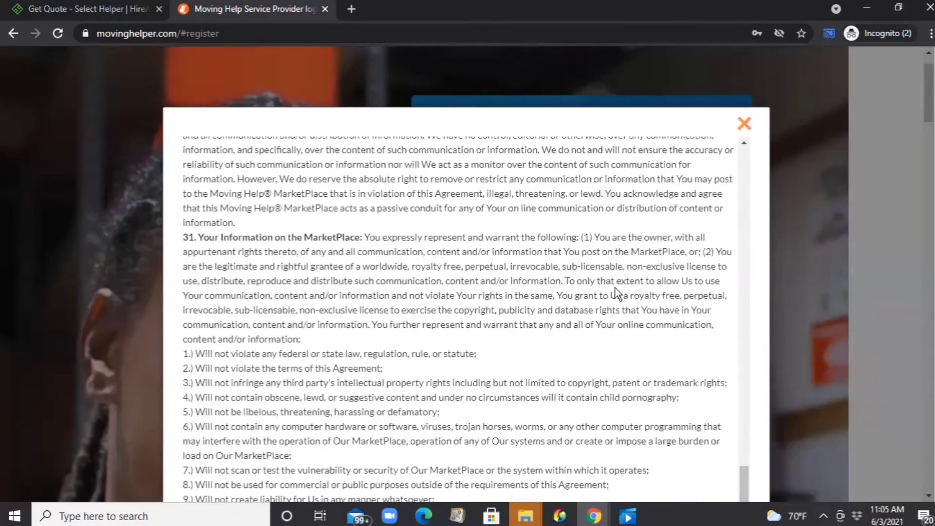
pyautogui.click(744, 124)
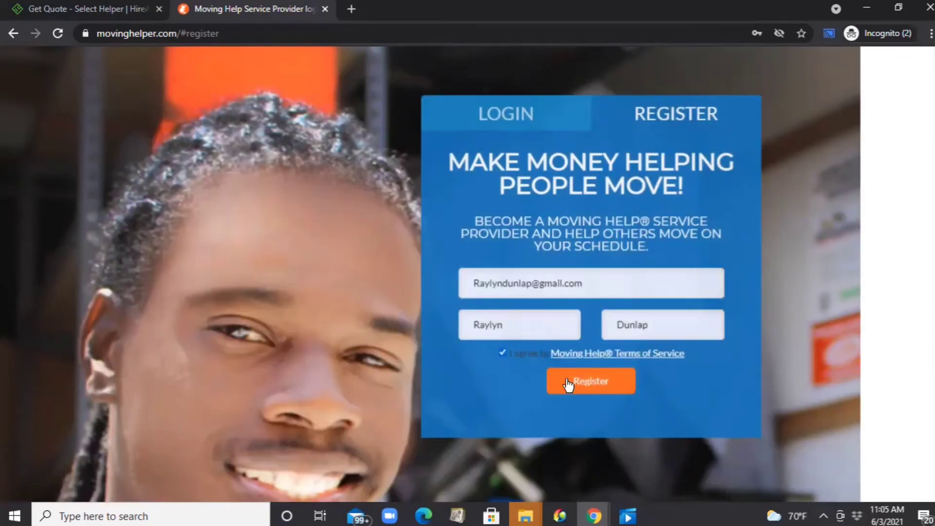
pyautogui.click(591, 381)
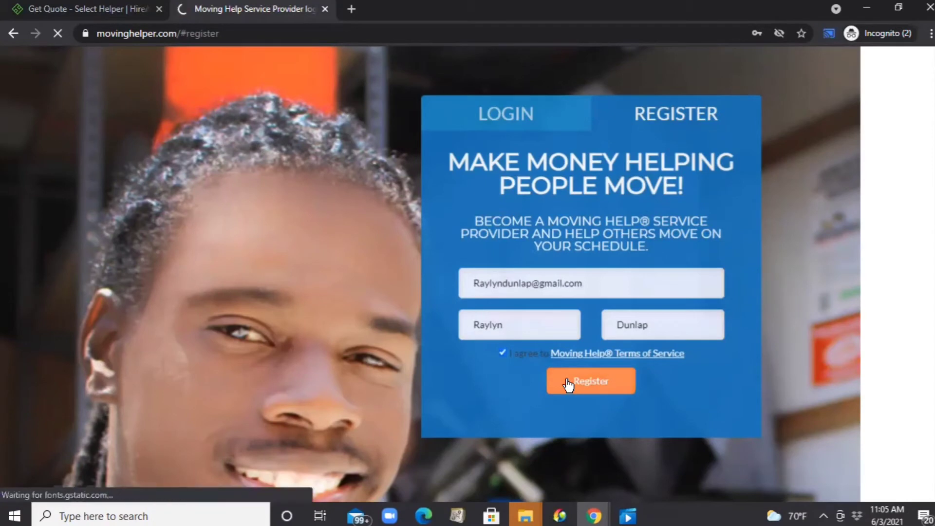
# Step: Review the 'Tell Us About Yourself' form down to the Next button and back to the name fields
pyautogui.click(590, 381)
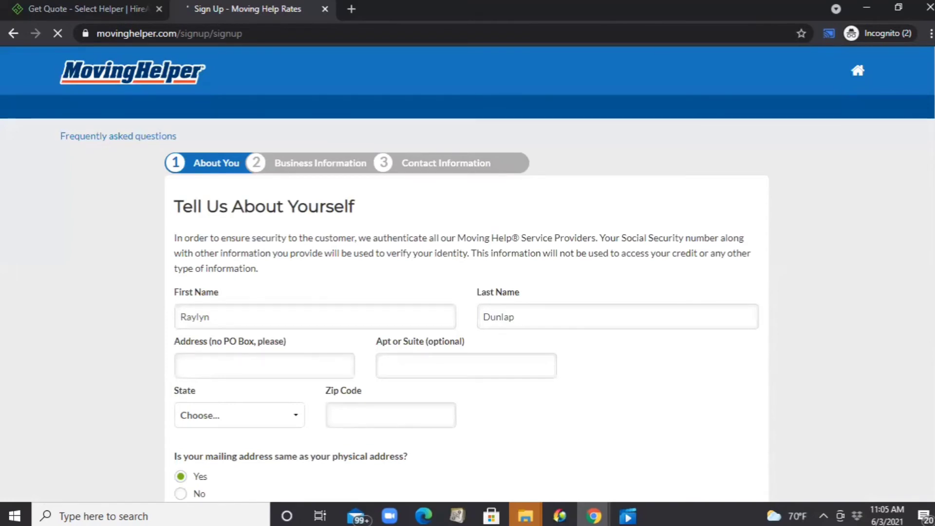
pyautogui.scroll(-3)
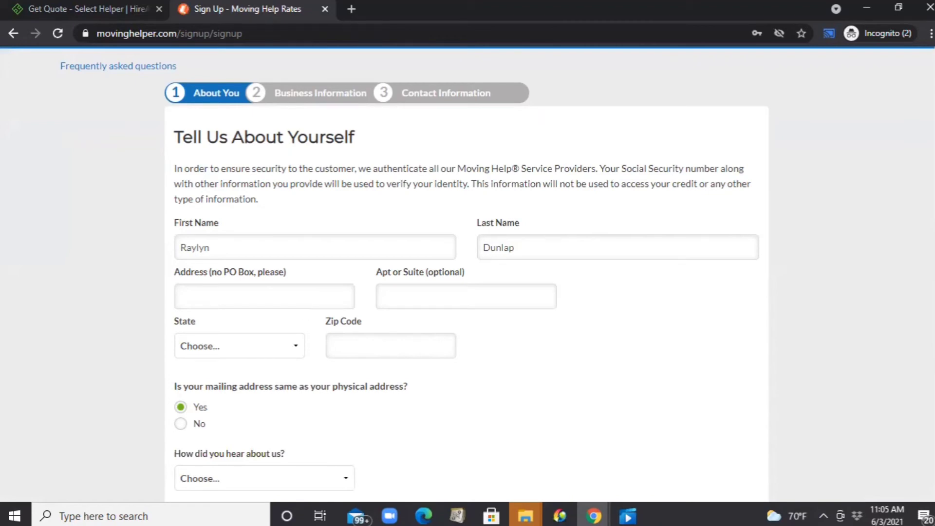
pyautogui.scroll(-3)
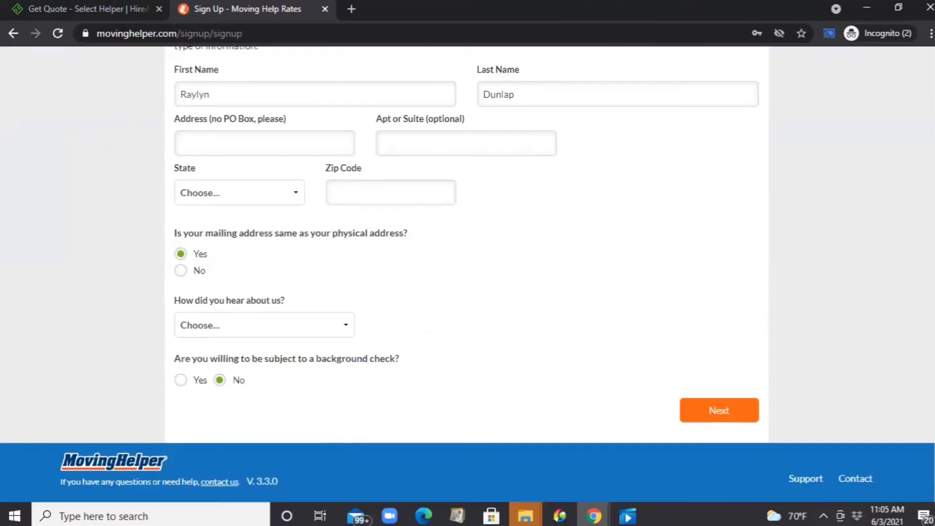
pyautogui.scroll(3)
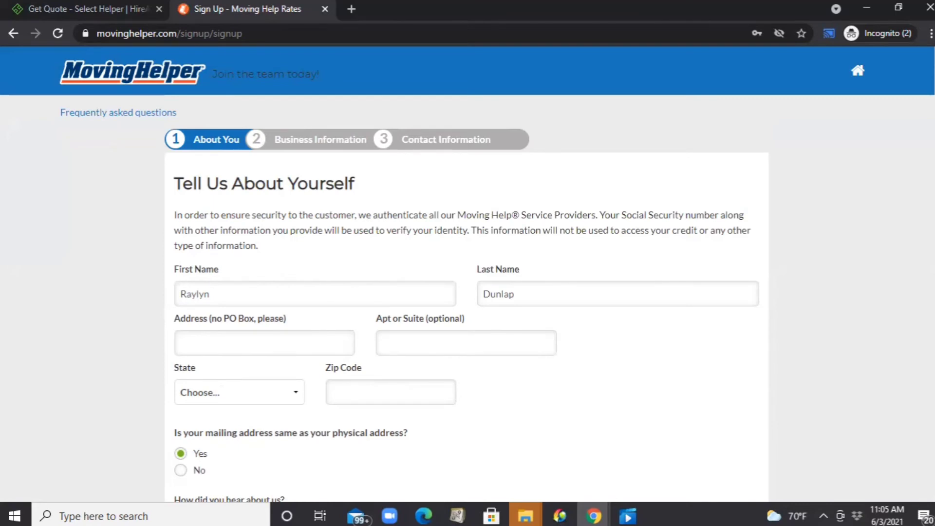
pyautogui.scroll(-3)
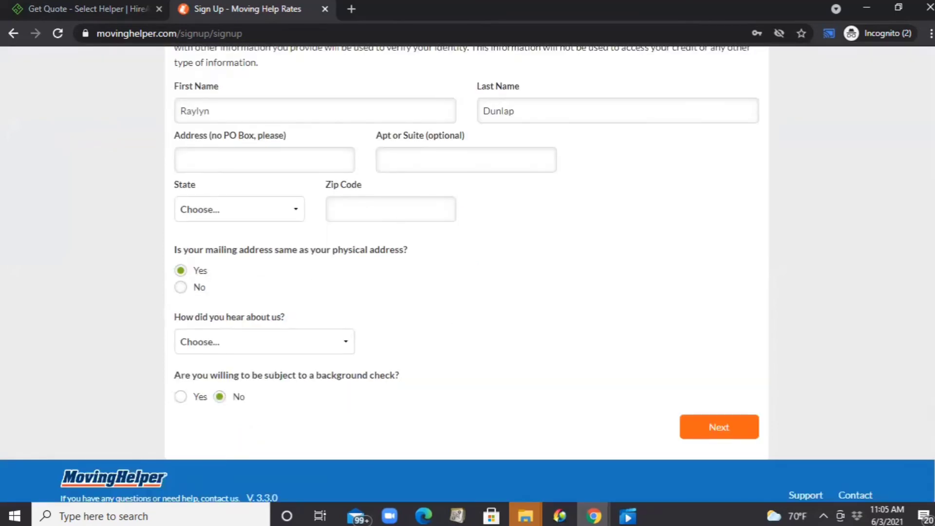
pyautogui.scroll(3)
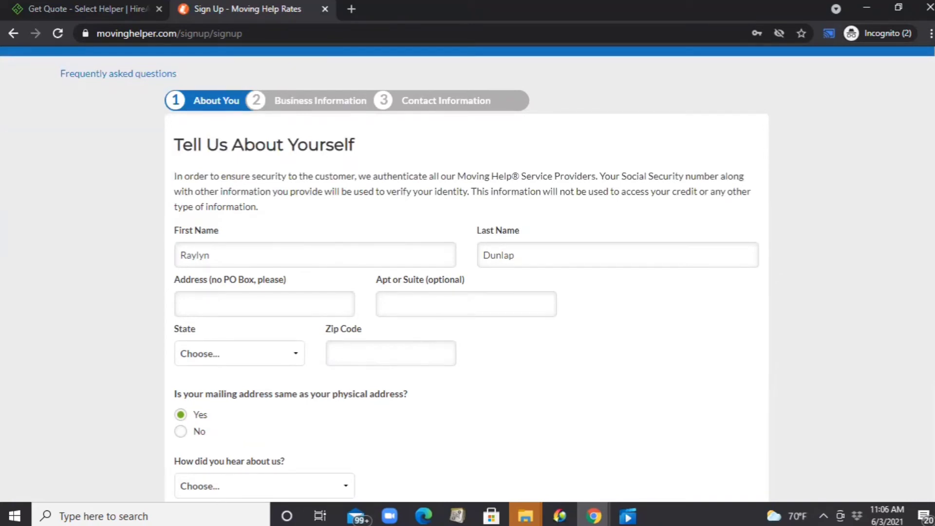
pyautogui.moveTo(468, 105)
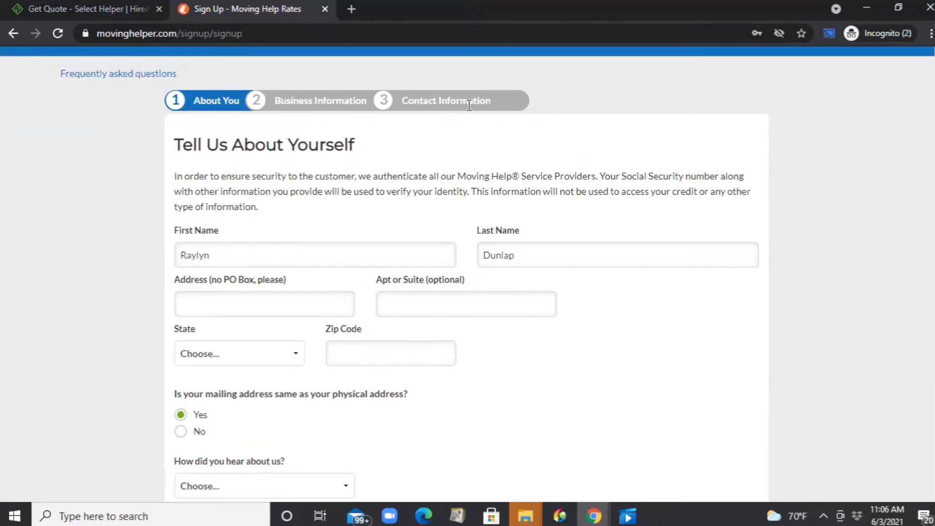
pyautogui.scroll(3)
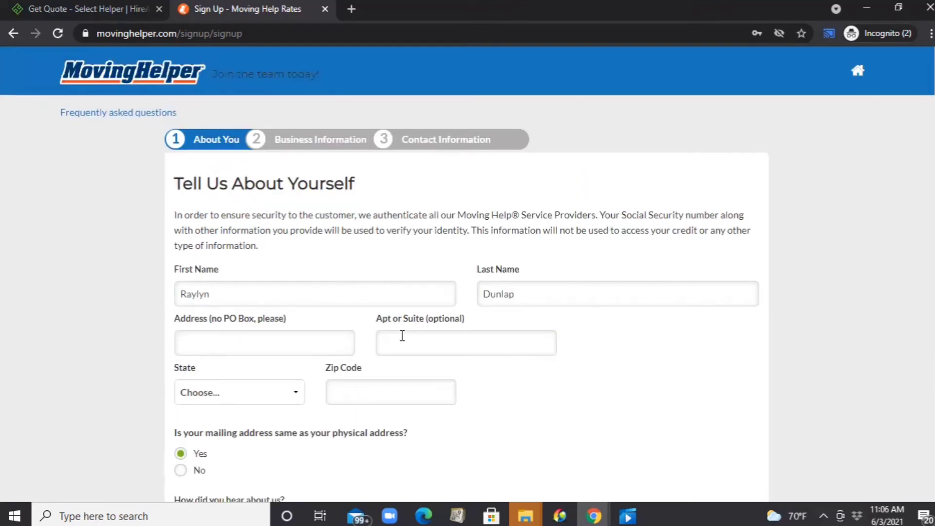
pyautogui.moveTo(181, 47)
pyautogui.write('www.moving')
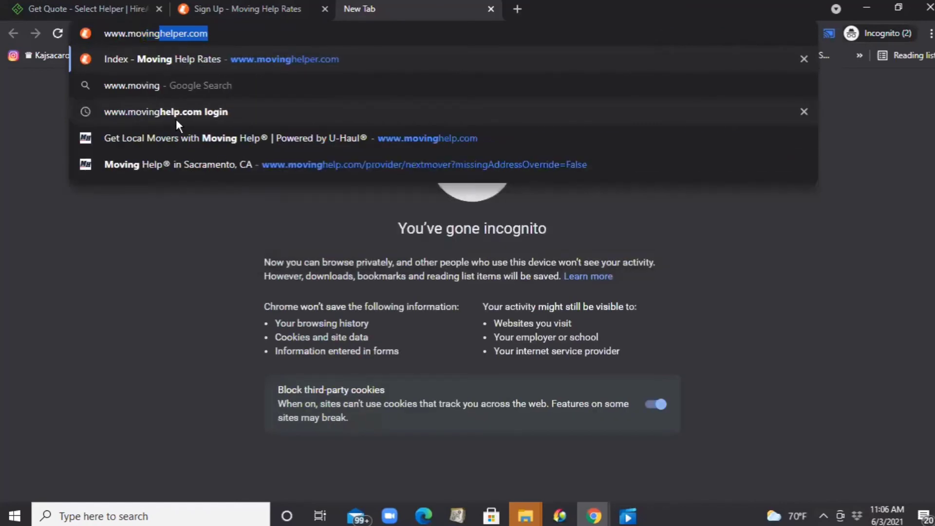
# Step: Load movinghelp.com and bring the Moving Help Services Offered section into view
pyautogui.click(166, 111)
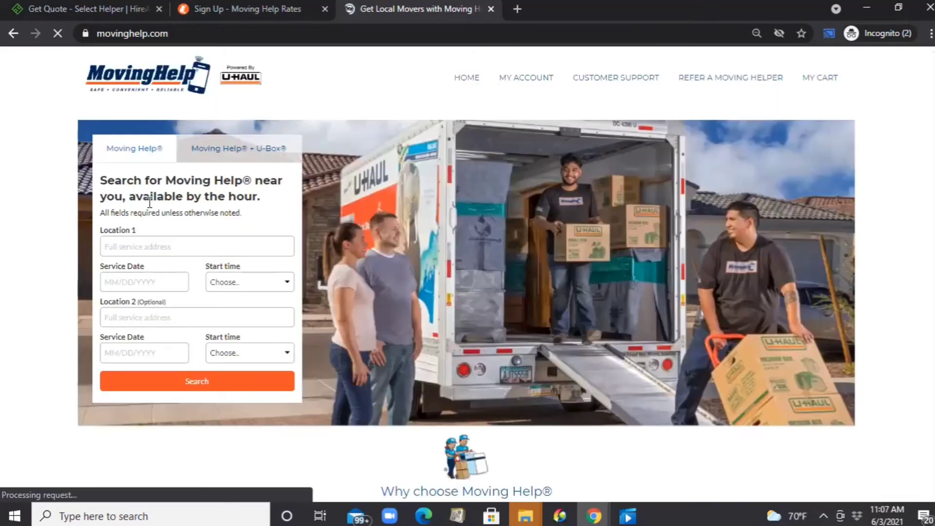
pyautogui.moveTo(269, 211)
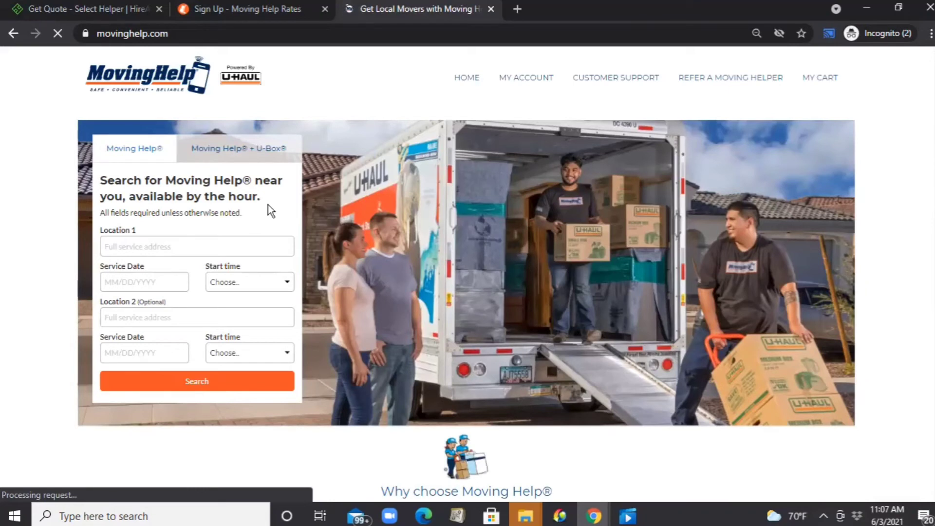
pyautogui.moveTo(564, 277)
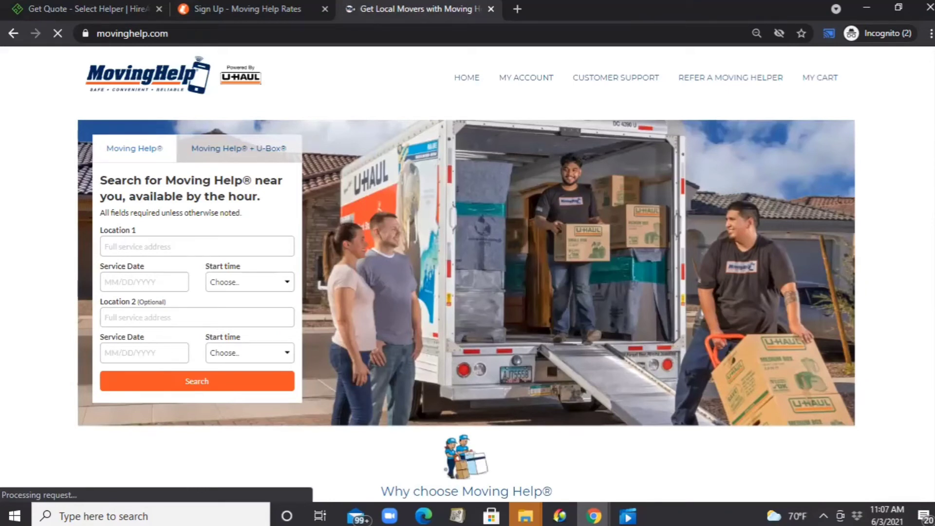
pyautogui.scroll(-3)
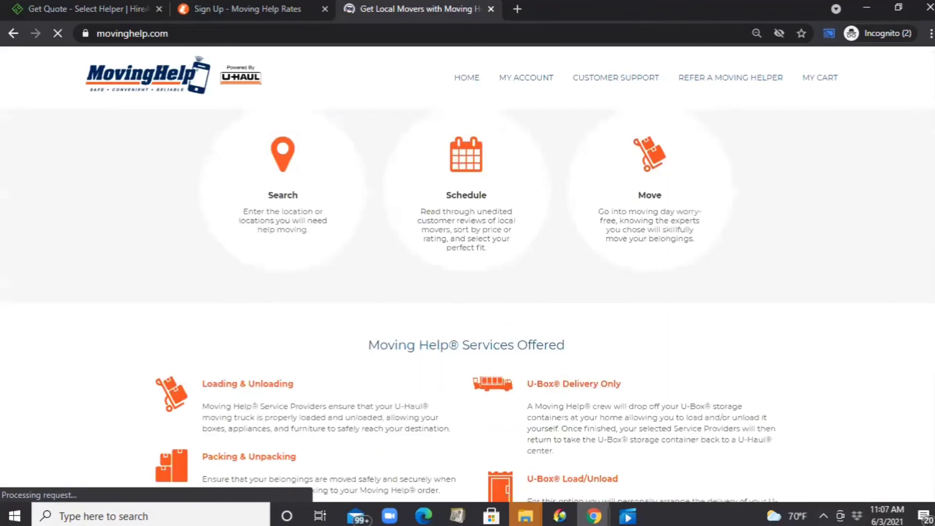
pyautogui.scroll(-3)
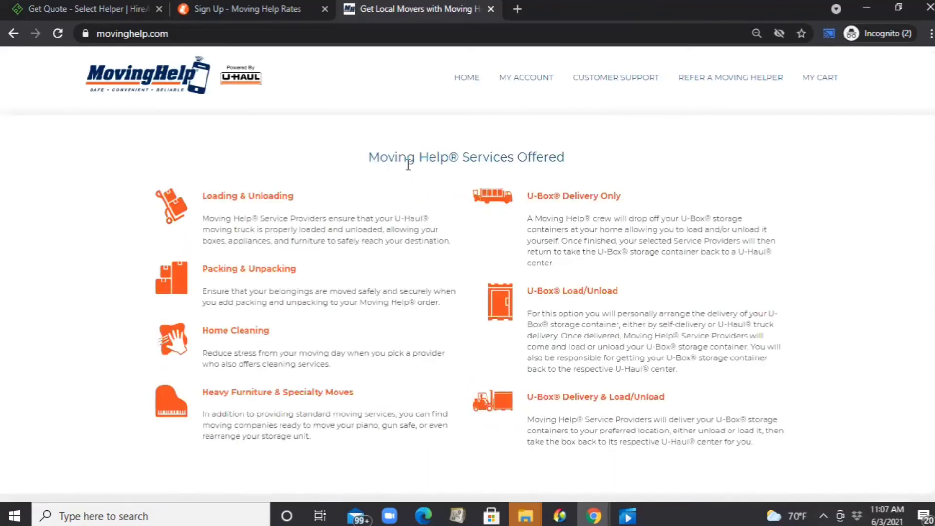
pyautogui.moveTo(620, 233)
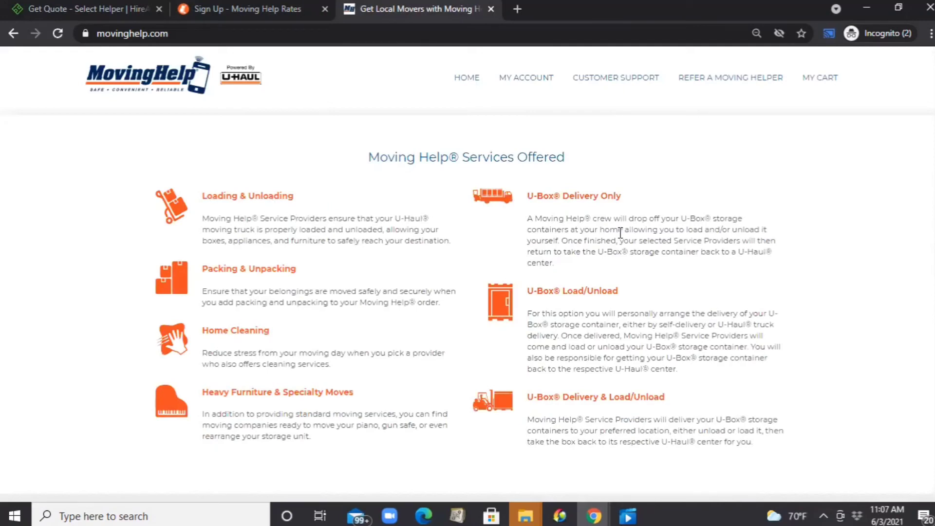
pyautogui.moveTo(312, 362)
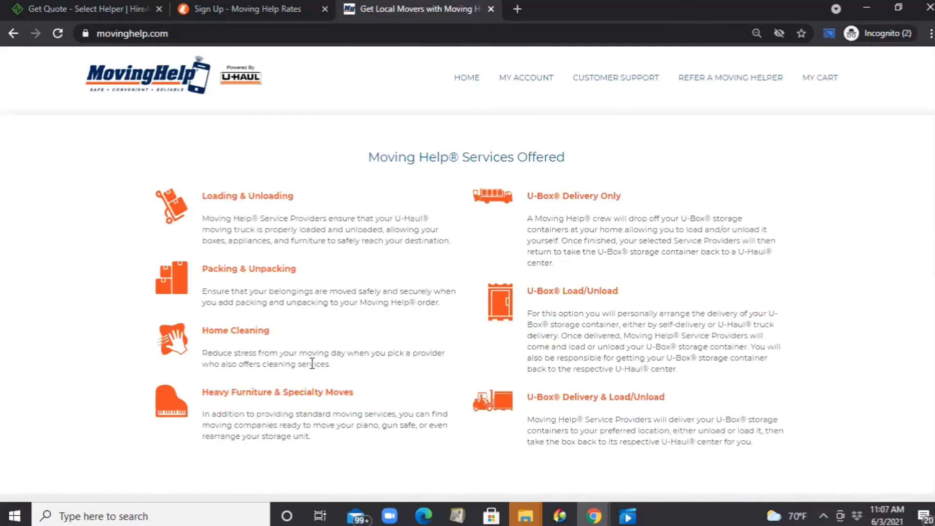
pyautogui.moveTo(677, 406)
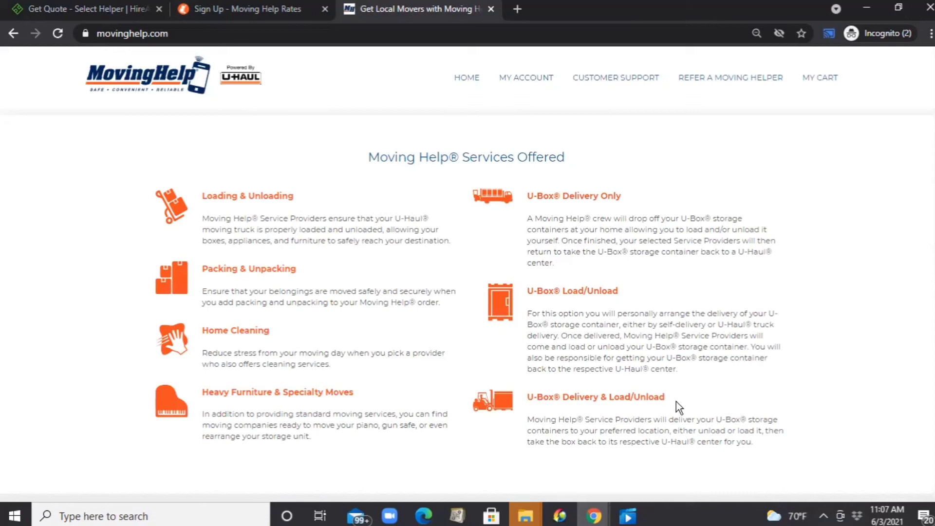
pyautogui.moveTo(550, 219)
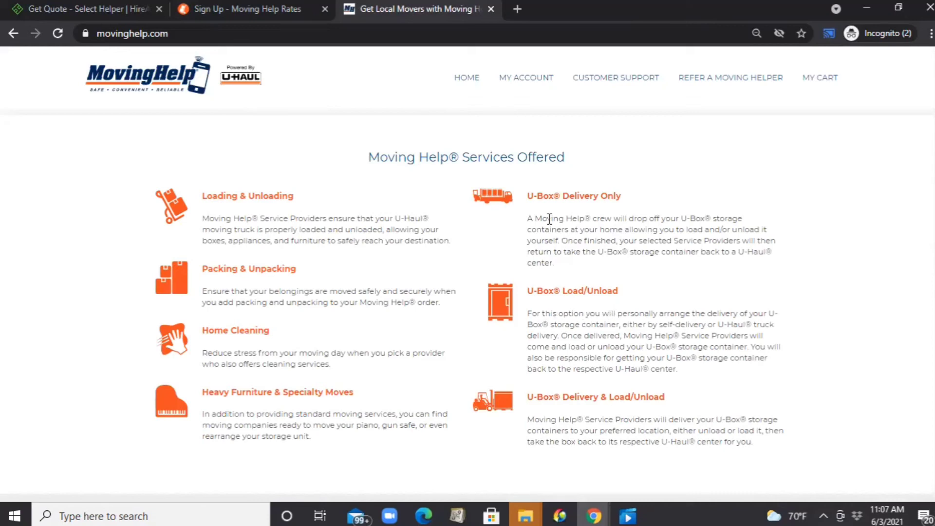
pyautogui.moveTo(558, 357)
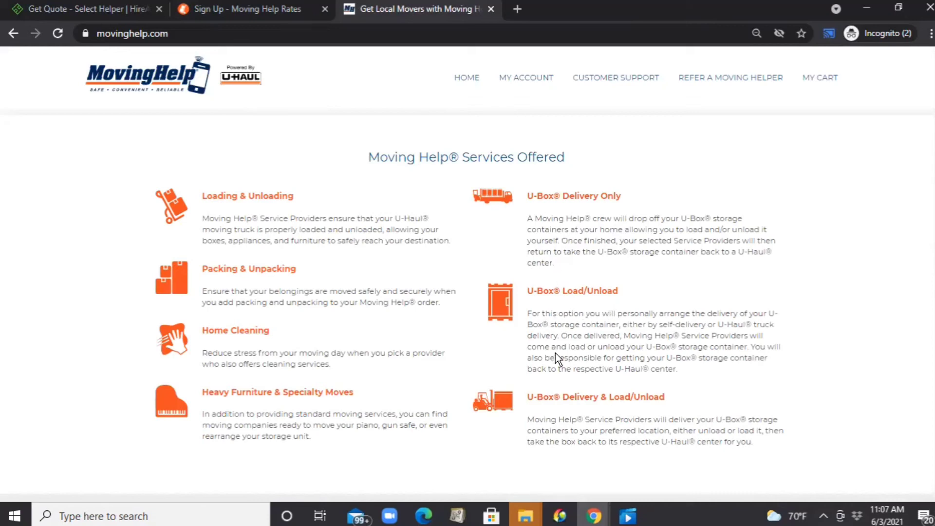
pyautogui.moveTo(591, 218)
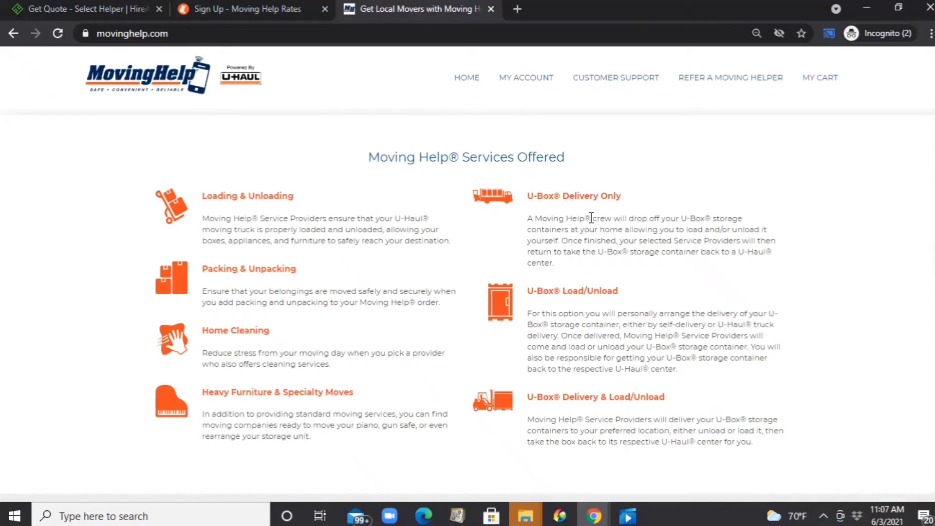
pyautogui.moveTo(443, 204)
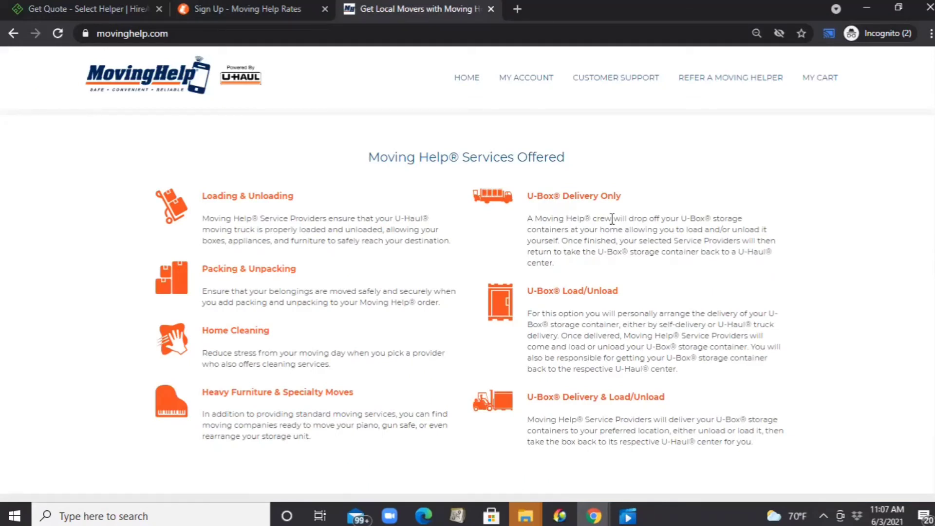
pyautogui.moveTo(504, 205)
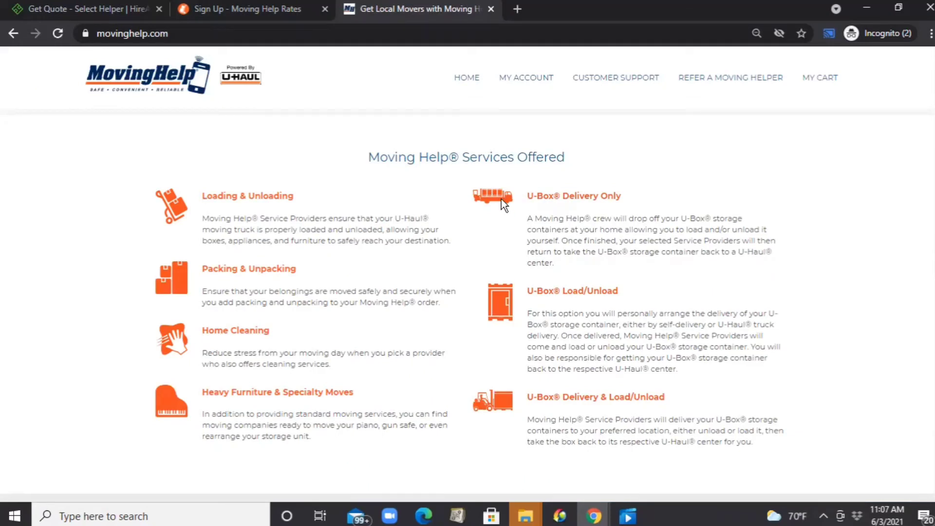
pyautogui.moveTo(503, 204)
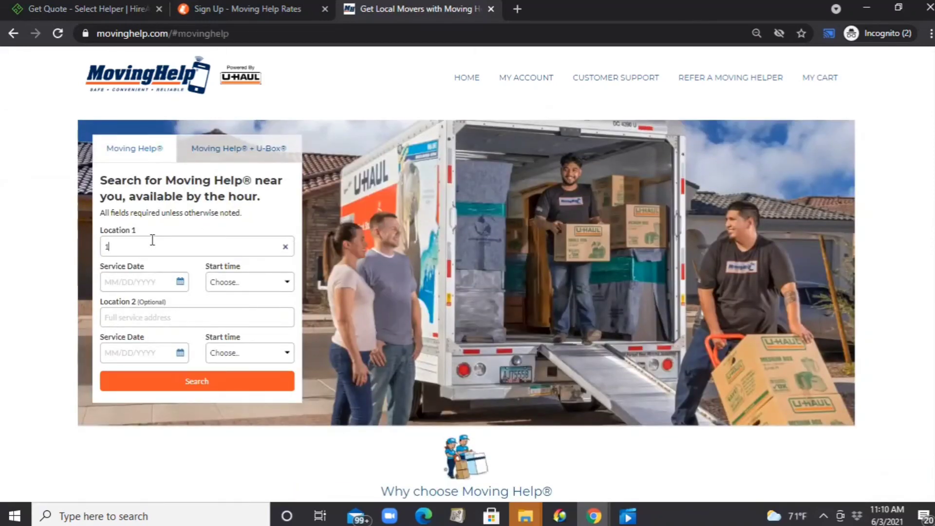
# Step: Search for afternoon moving help at the suggested Lake Orion, MI address on June 10
pyautogui.write('4')
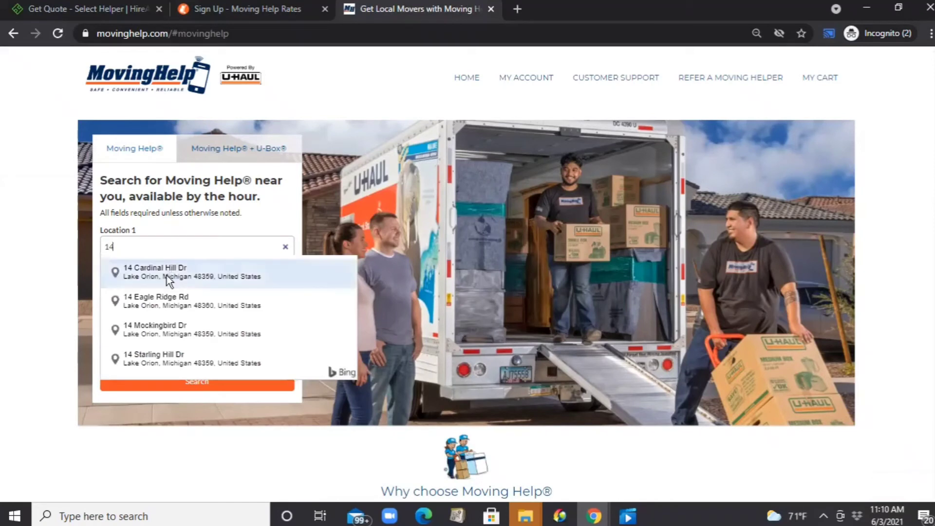
pyautogui.click(154, 272)
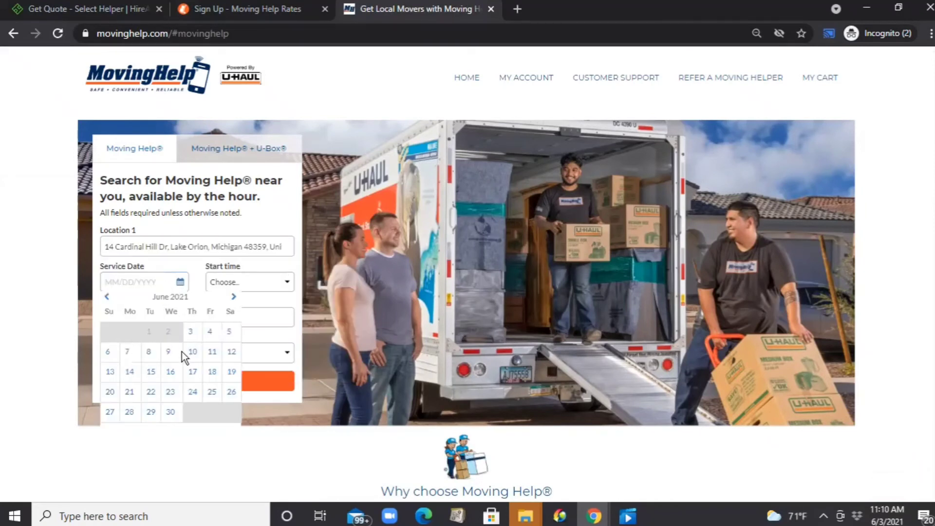
pyautogui.click(192, 351)
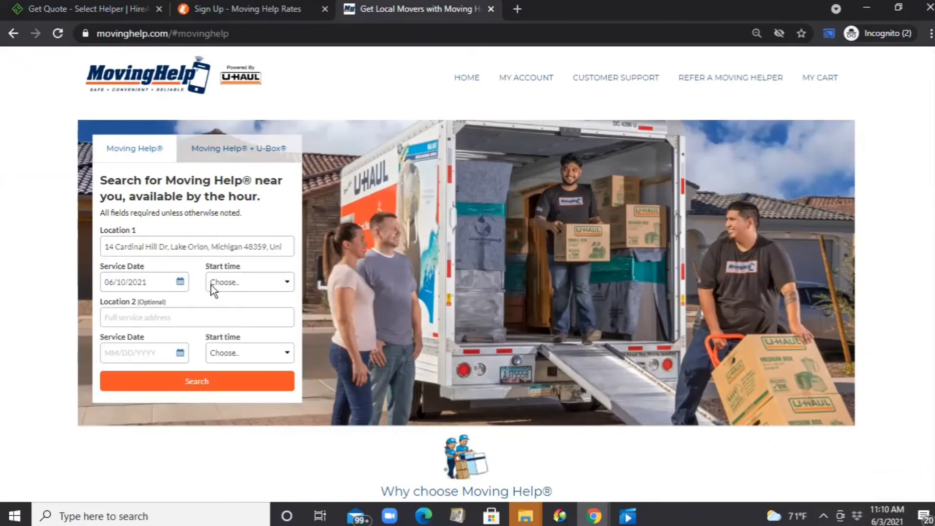
pyautogui.click(248, 281)
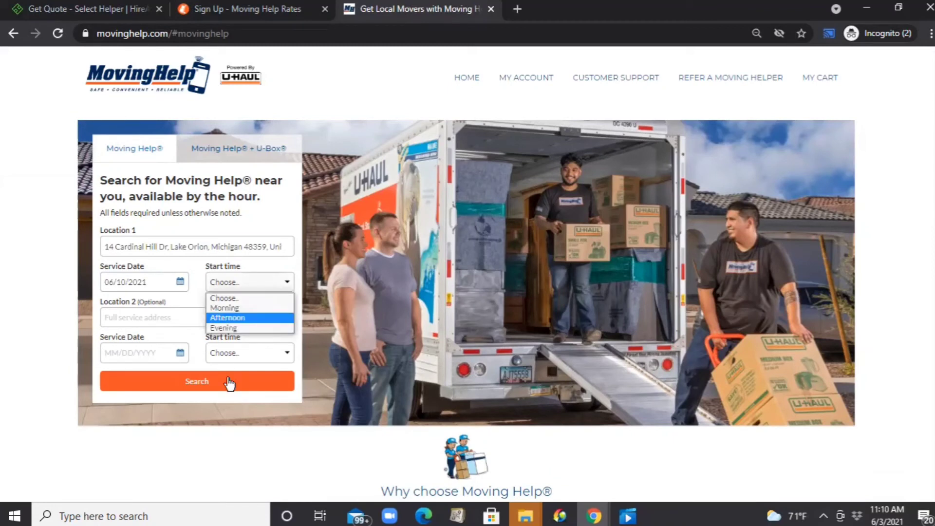
pyautogui.click(227, 318)
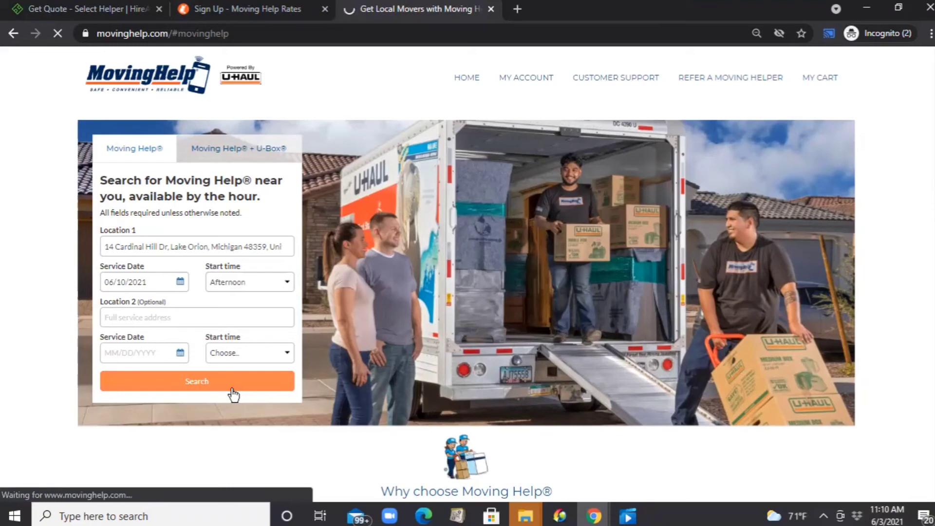
pyautogui.click(196, 381)
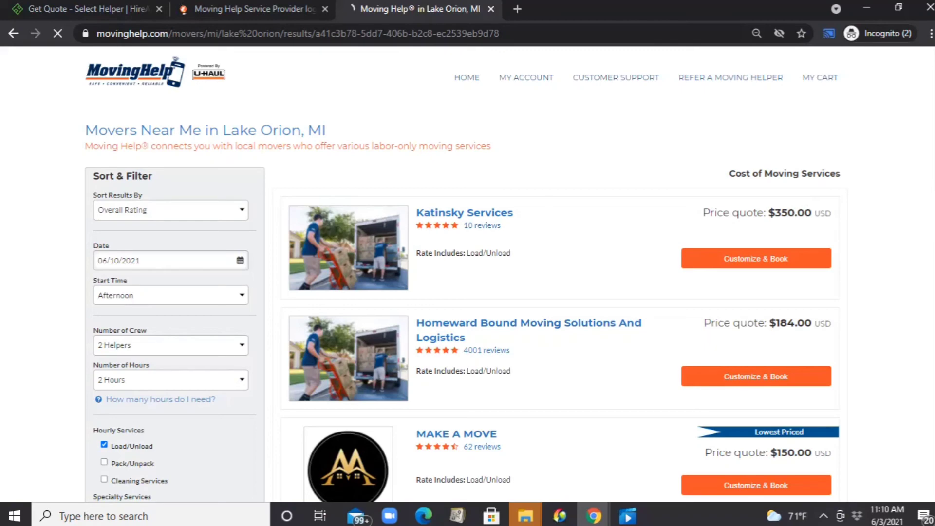
pyautogui.scroll(-3)
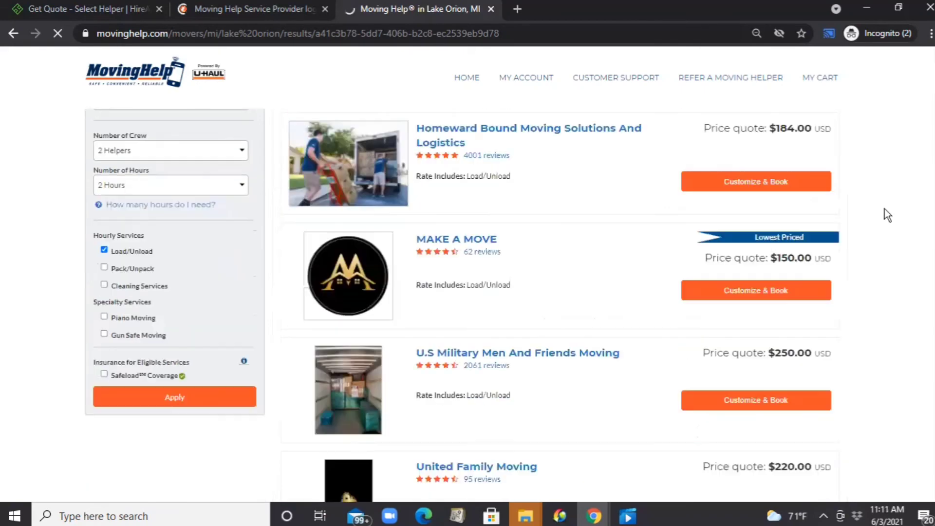
pyautogui.scroll(-3)
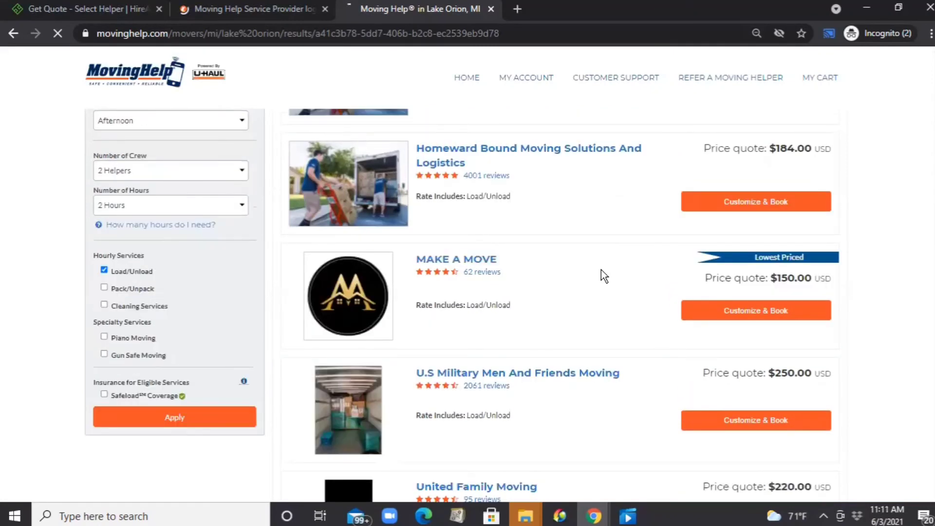
pyautogui.scroll(3)
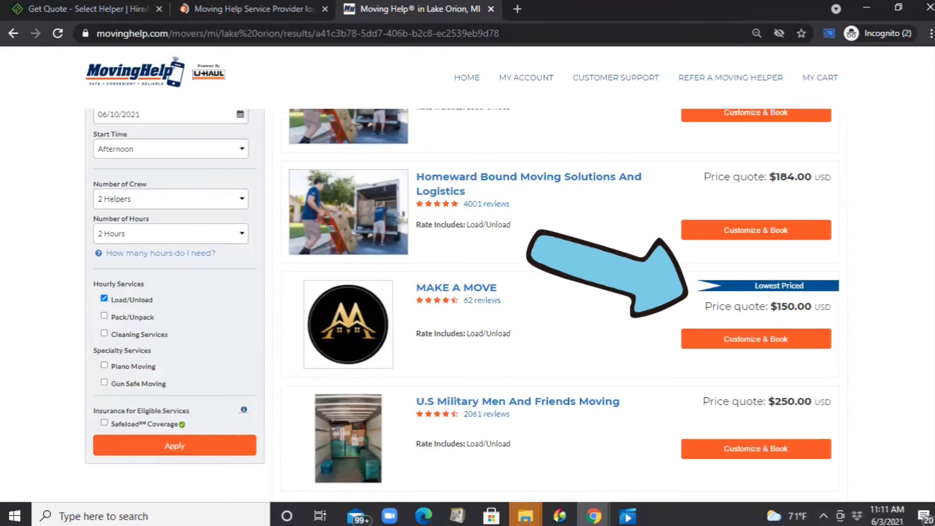
pyautogui.scroll(3)
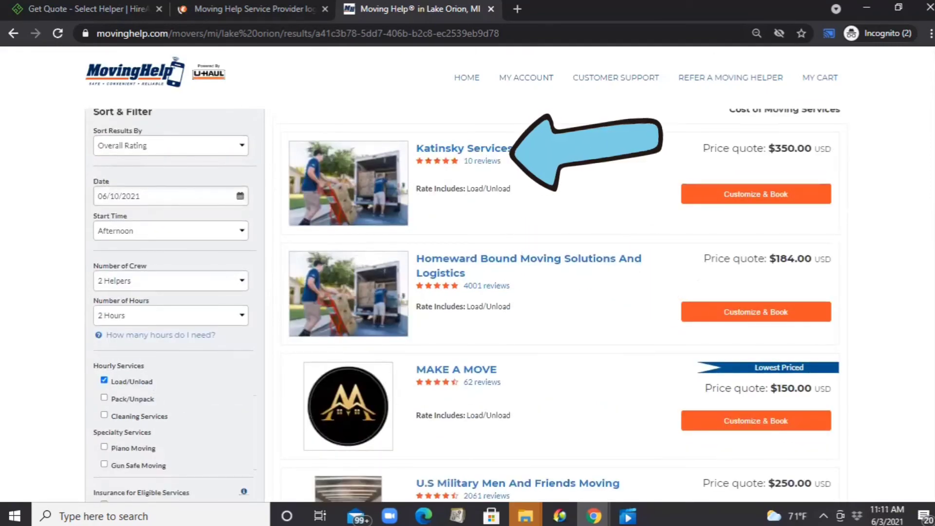
pyautogui.scroll(-3)
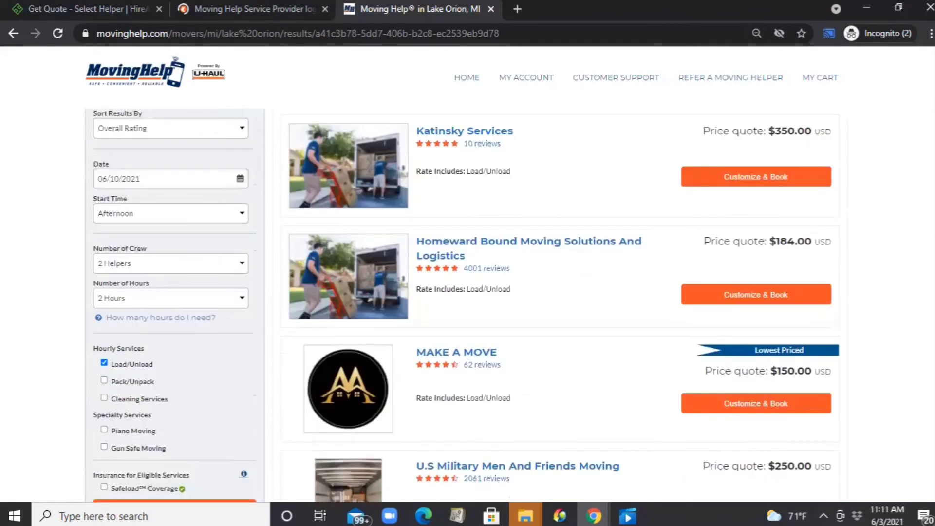
pyautogui.scroll(-3)
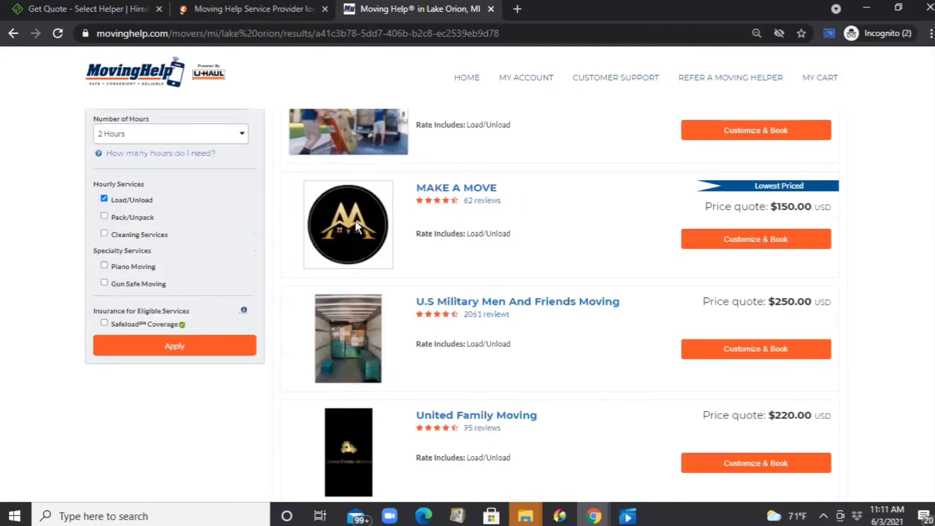
pyautogui.moveTo(483, 202)
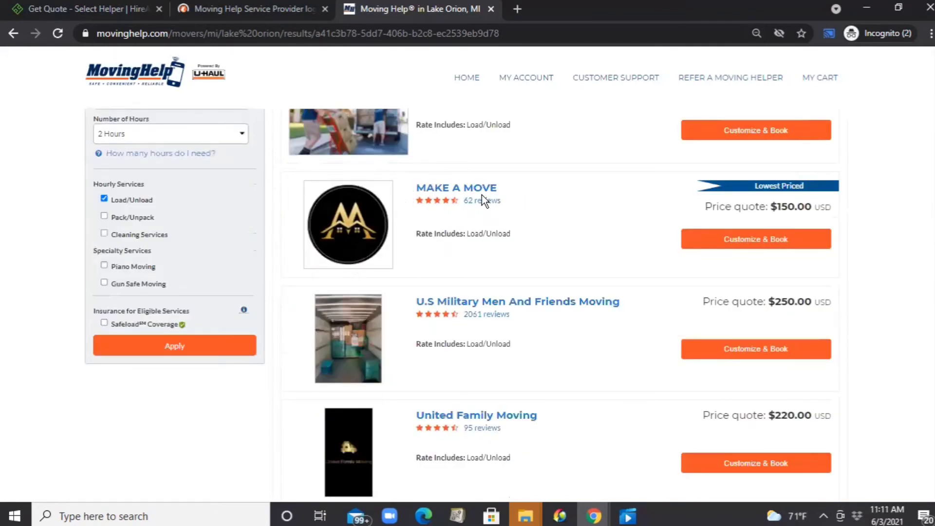
pyautogui.moveTo(469, 183)
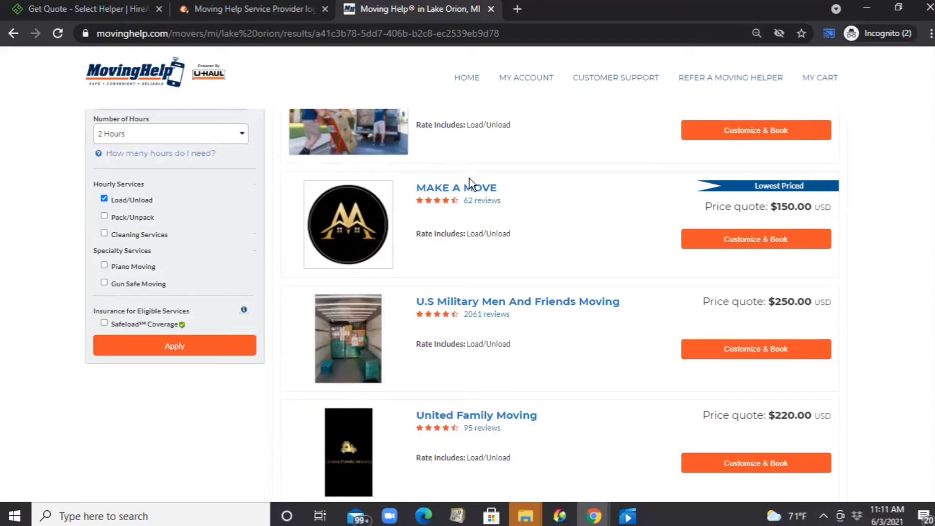
pyautogui.moveTo(700, 219)
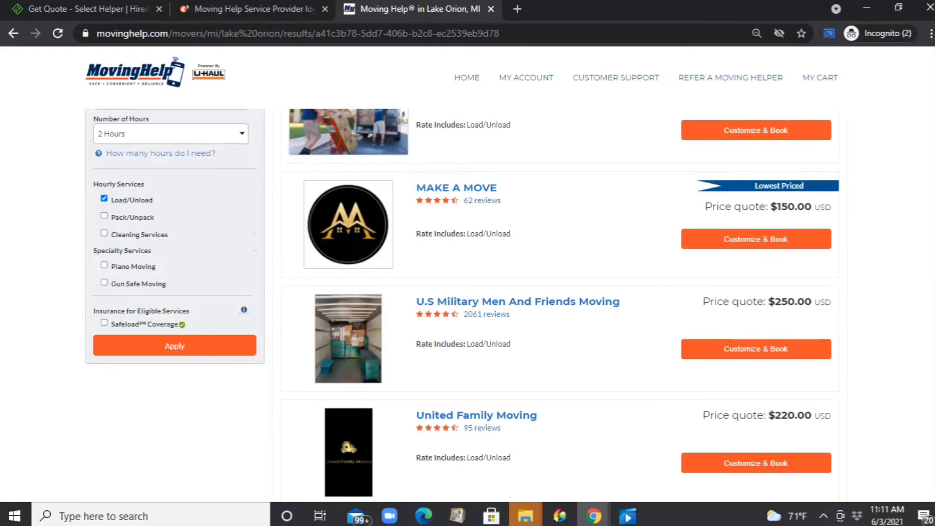
pyautogui.scroll(-3)
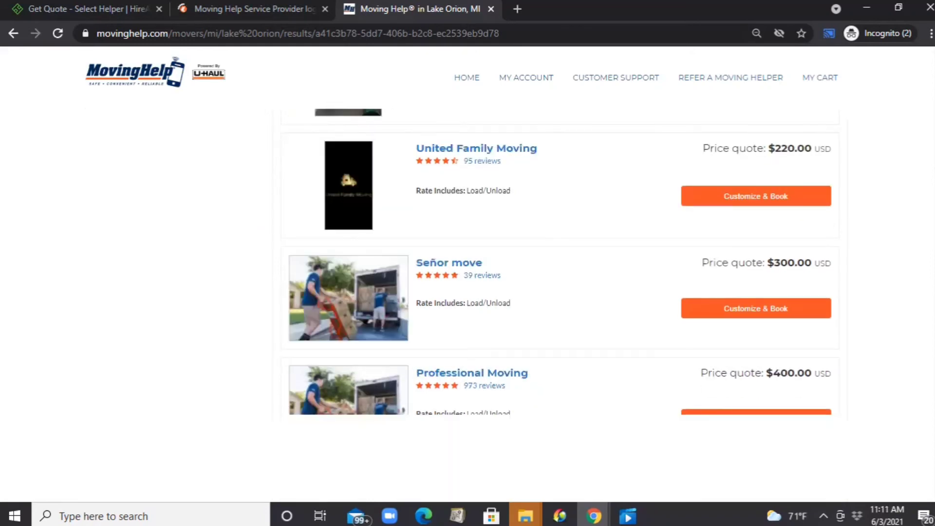
pyautogui.scroll(-3)
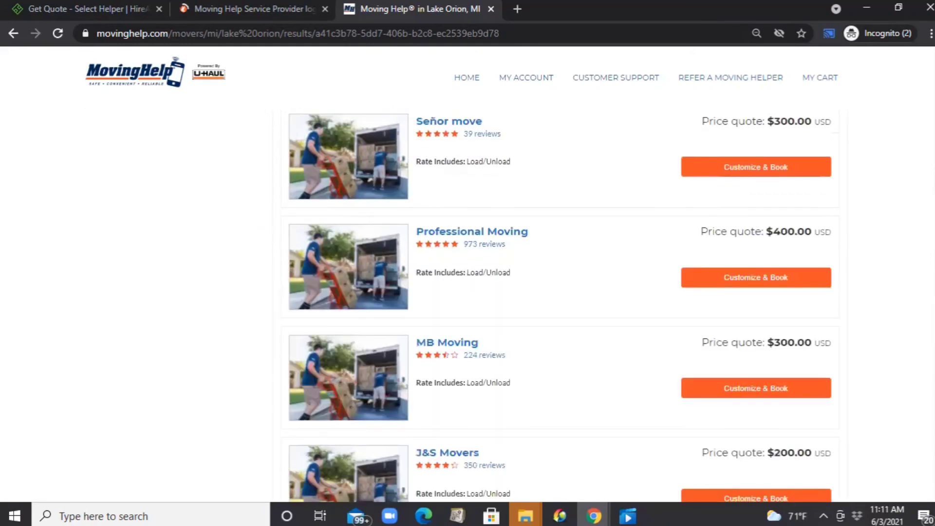
pyautogui.scroll(-3)
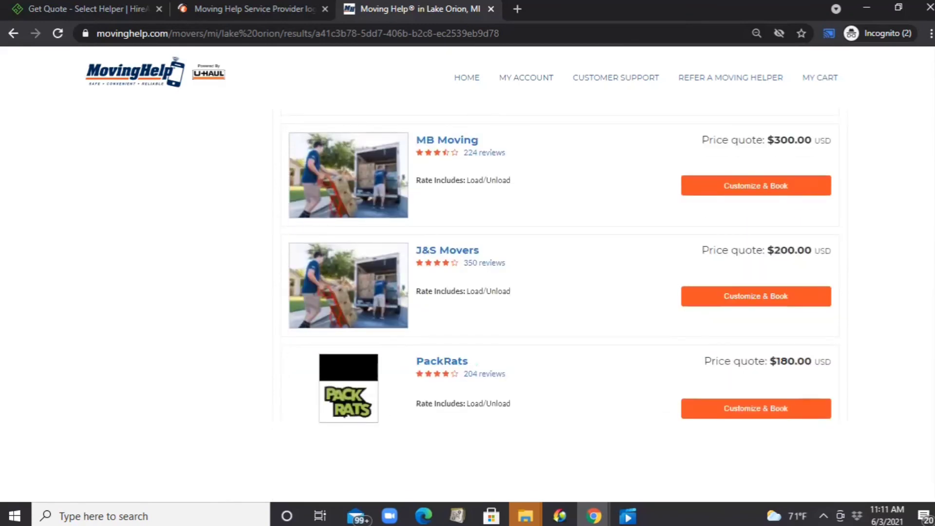
pyautogui.scroll(-3)
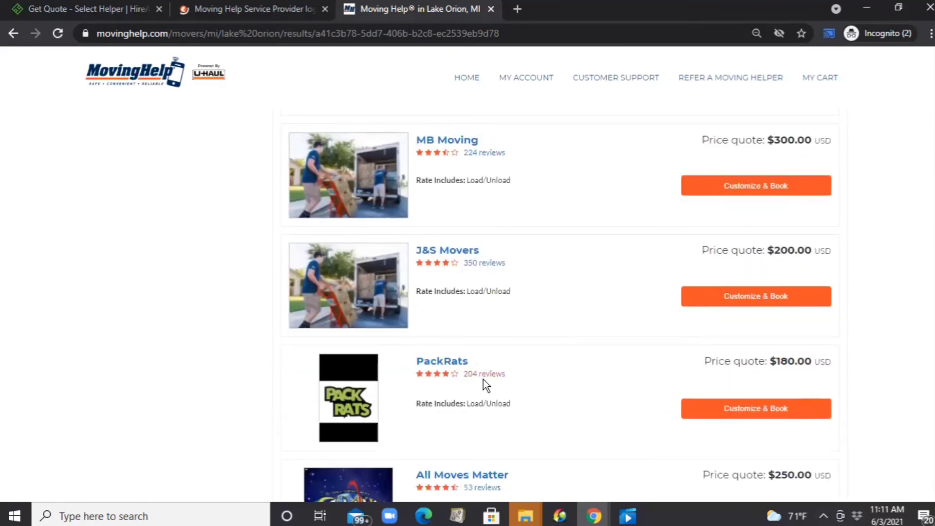
pyautogui.moveTo(637, 370)
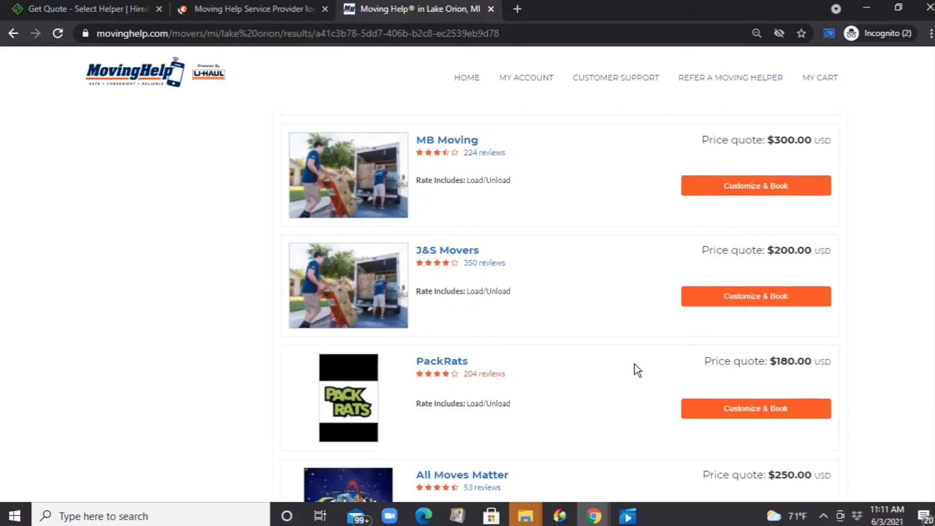
pyautogui.scroll(-3)
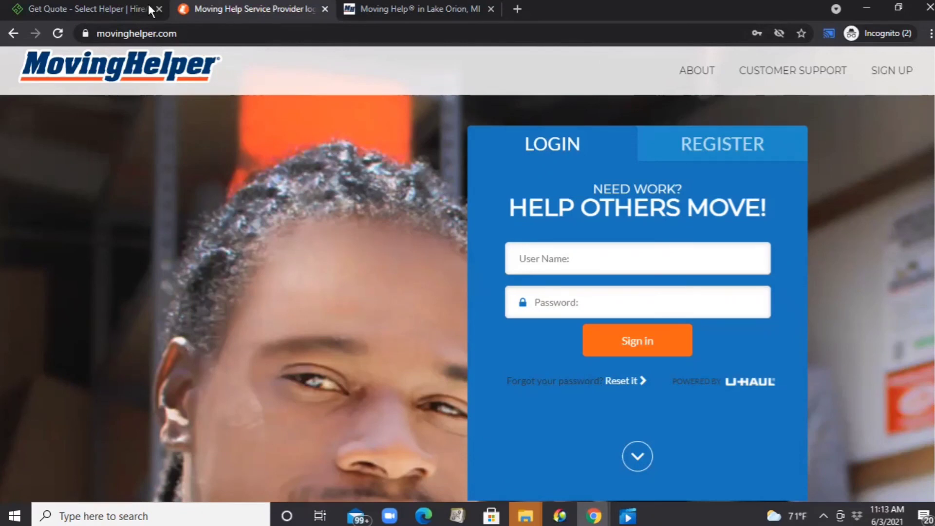
pyautogui.moveTo(565, 11)
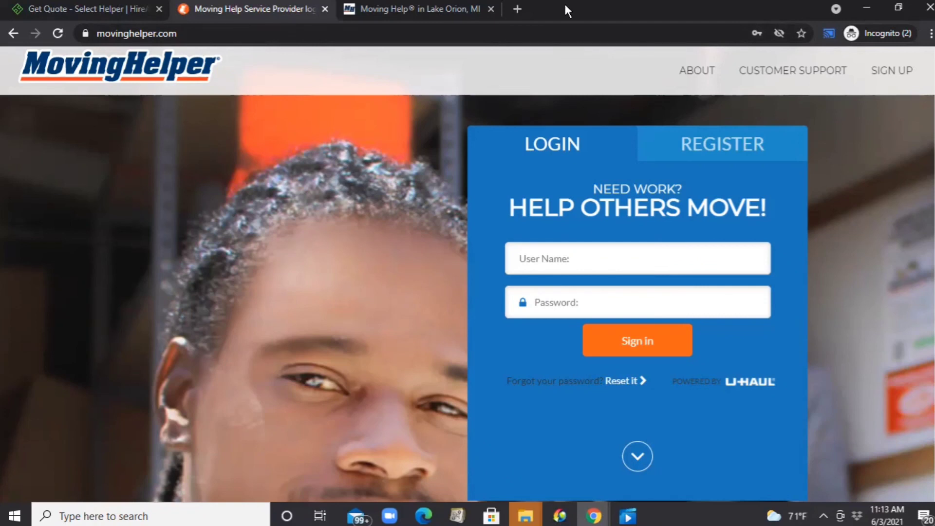
pyautogui.moveTo(659, 210)
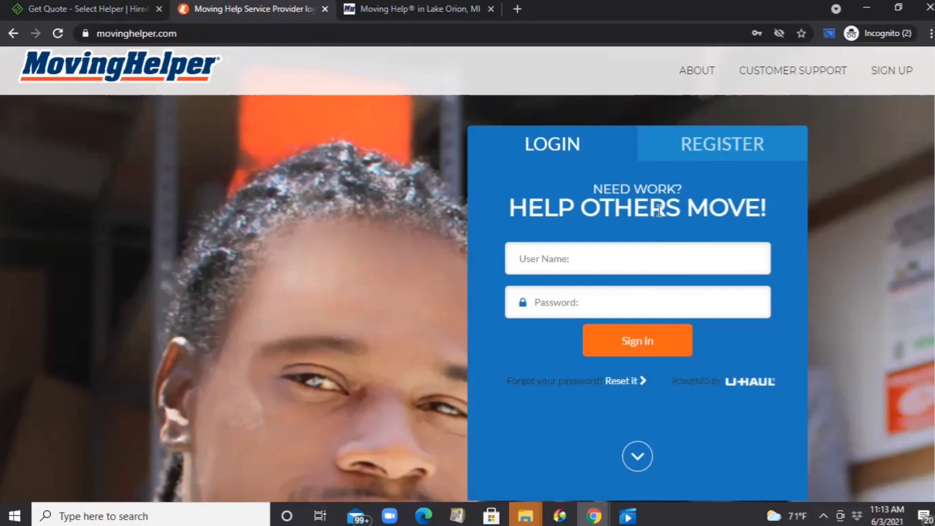
pyautogui.moveTo(316, 86)
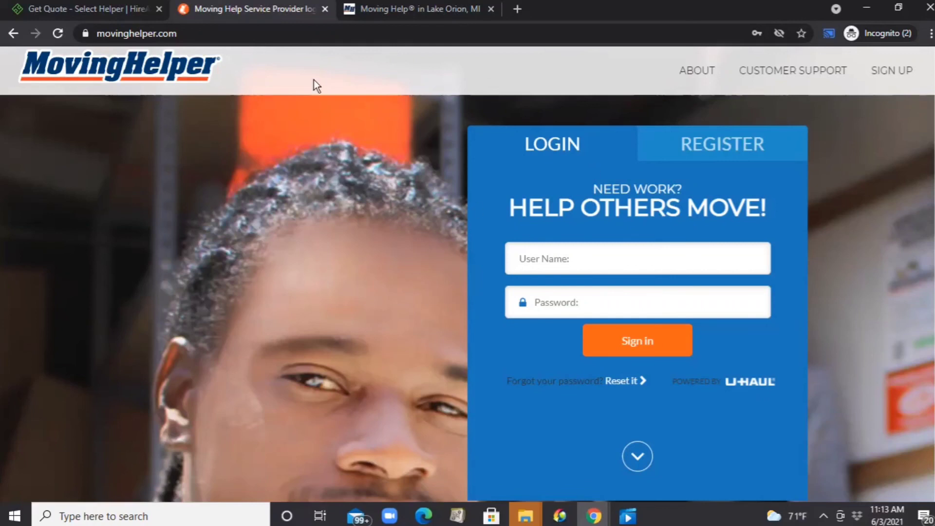
pyautogui.moveTo(438, 101)
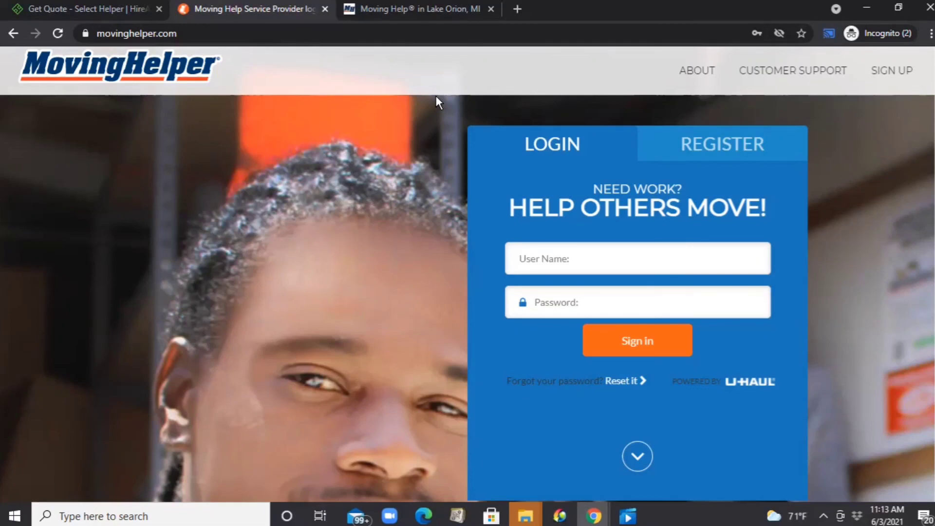
pyautogui.moveTo(503, 143)
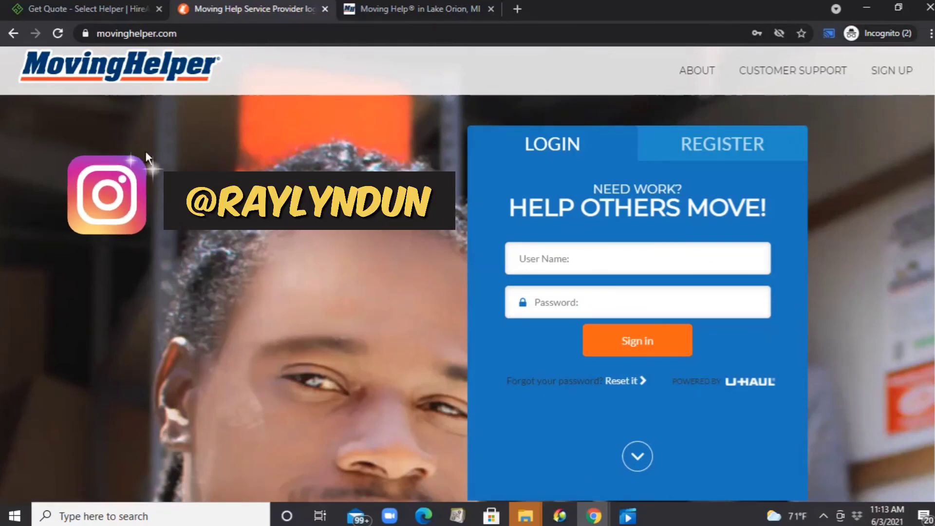
pyautogui.moveTo(186, 169)
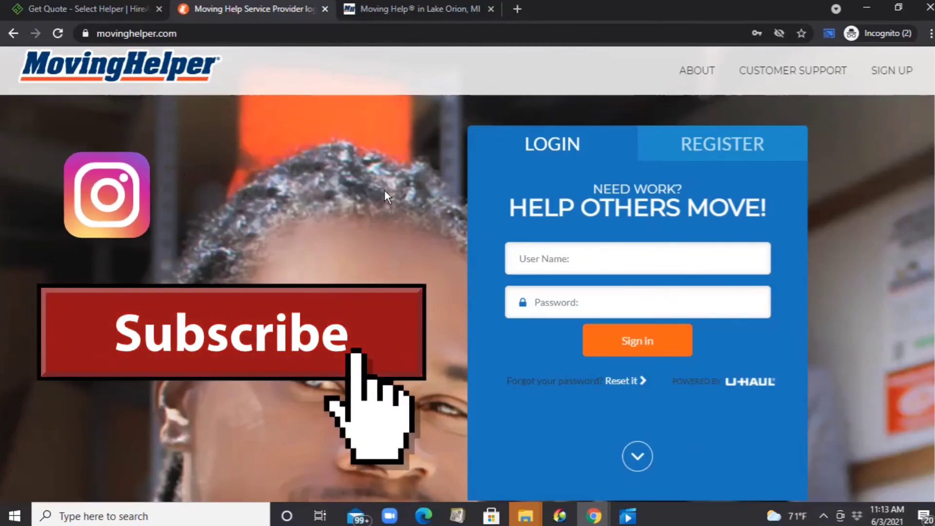
pyautogui.moveTo(471, 250)
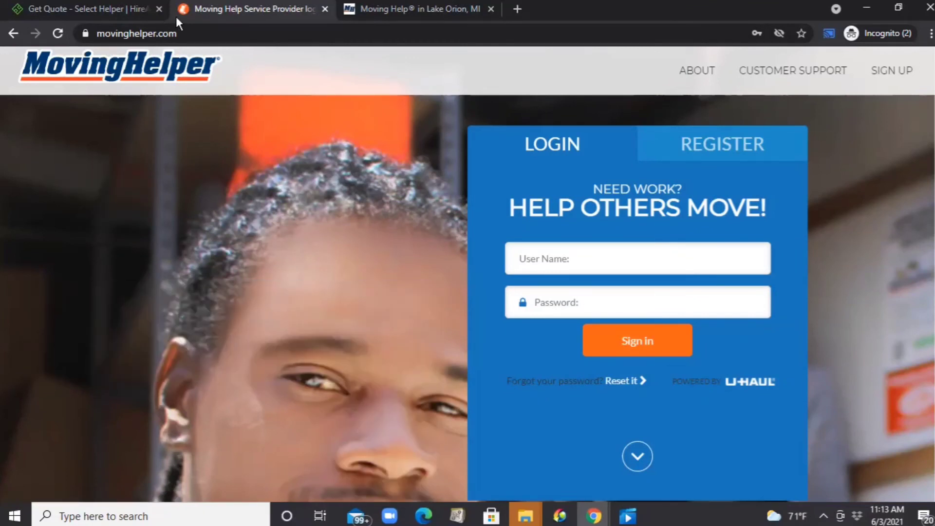
pyautogui.moveTo(345, 163)
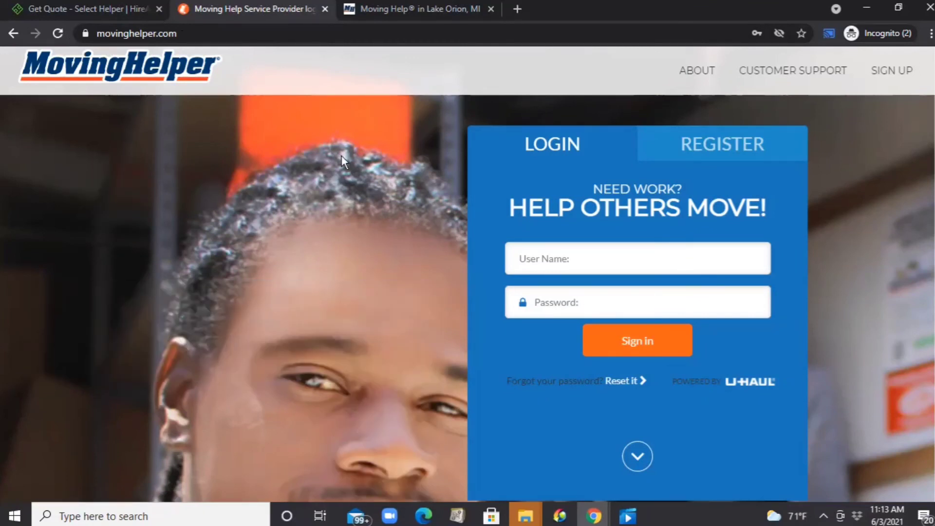